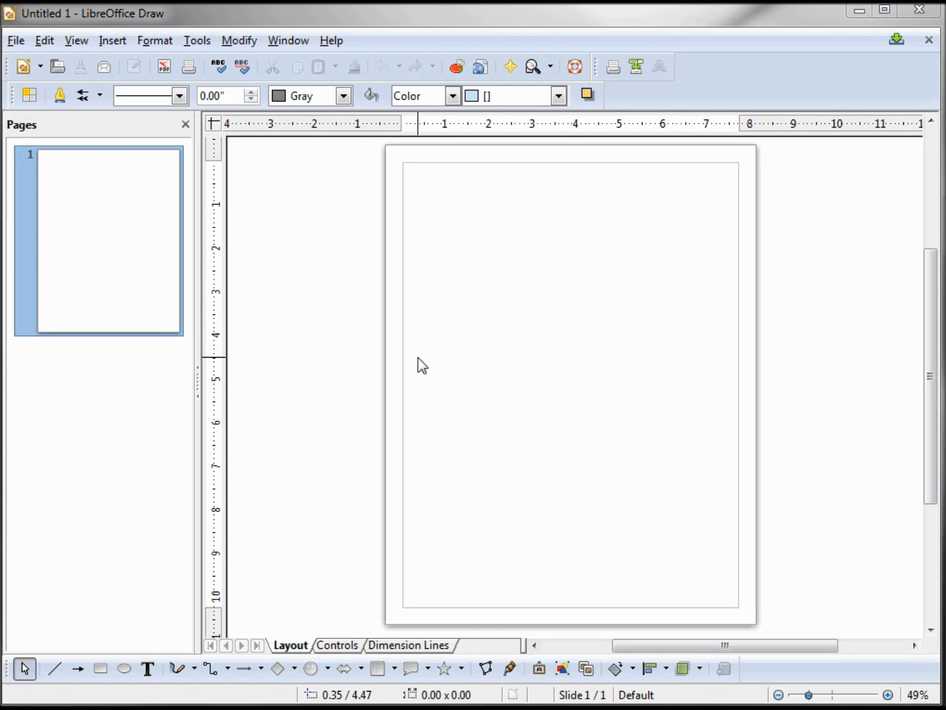
- Browse the View menu's Grid, Snap Lines and Toolbars submenus
left_click(74, 40)
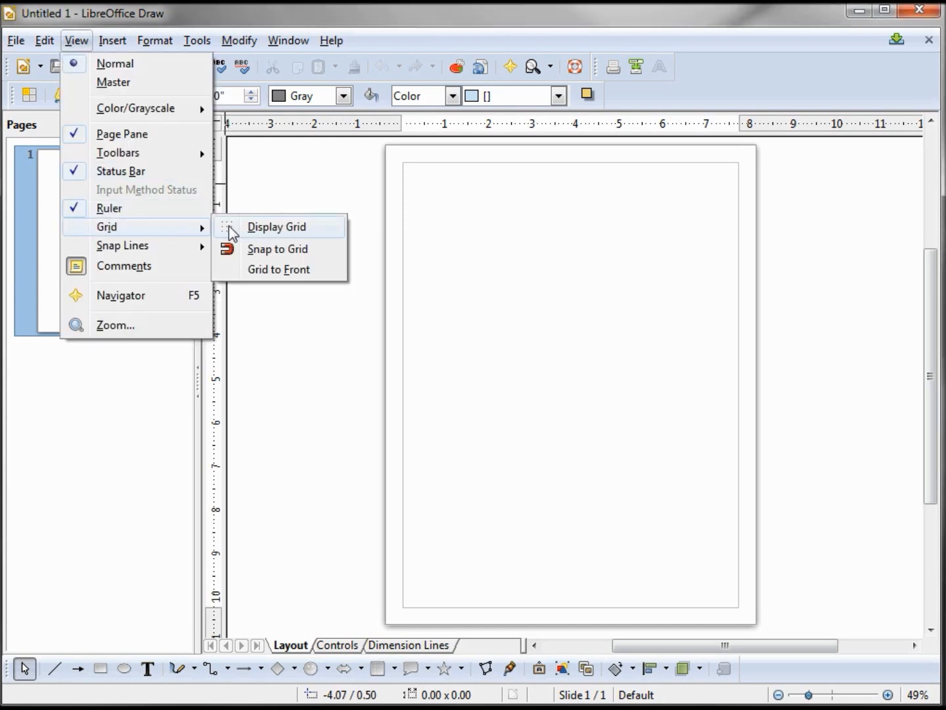
mouse_move(282, 252)
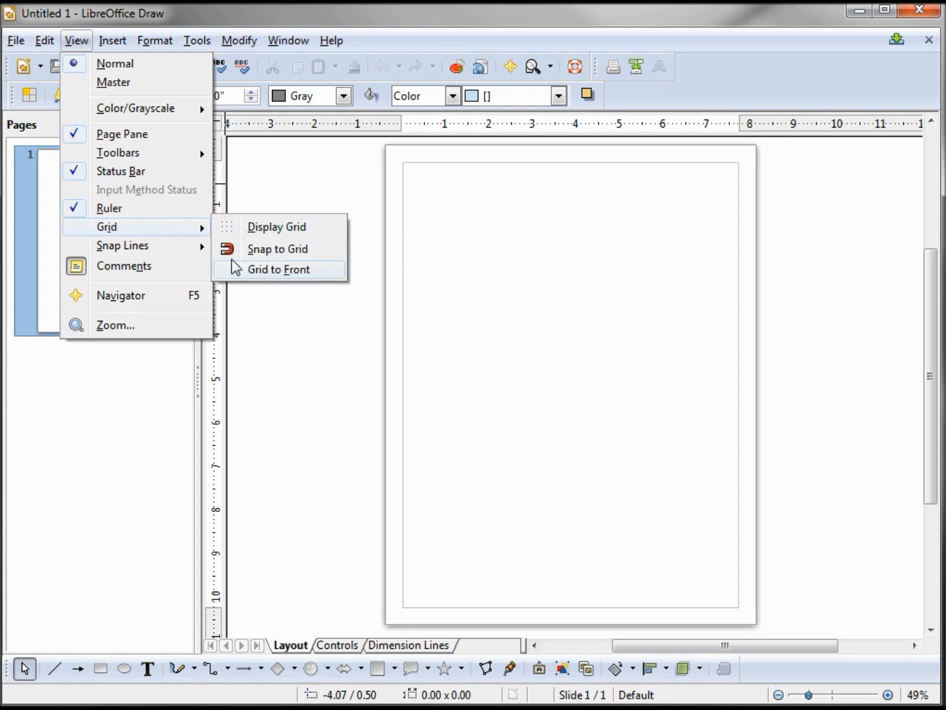
mouse_move(124, 246)
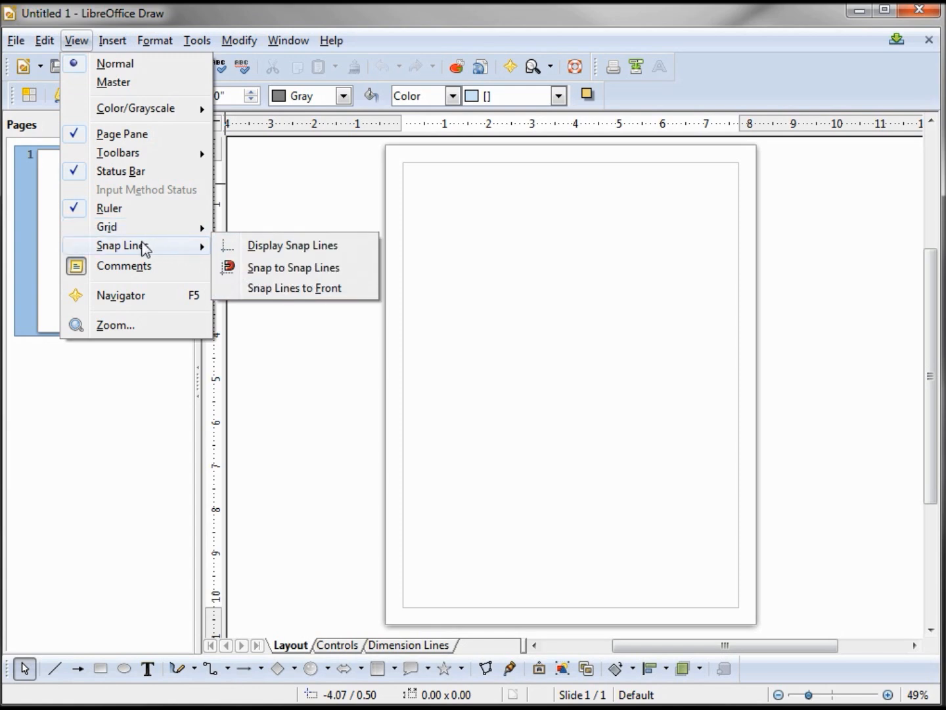
mouse_move(286, 256)
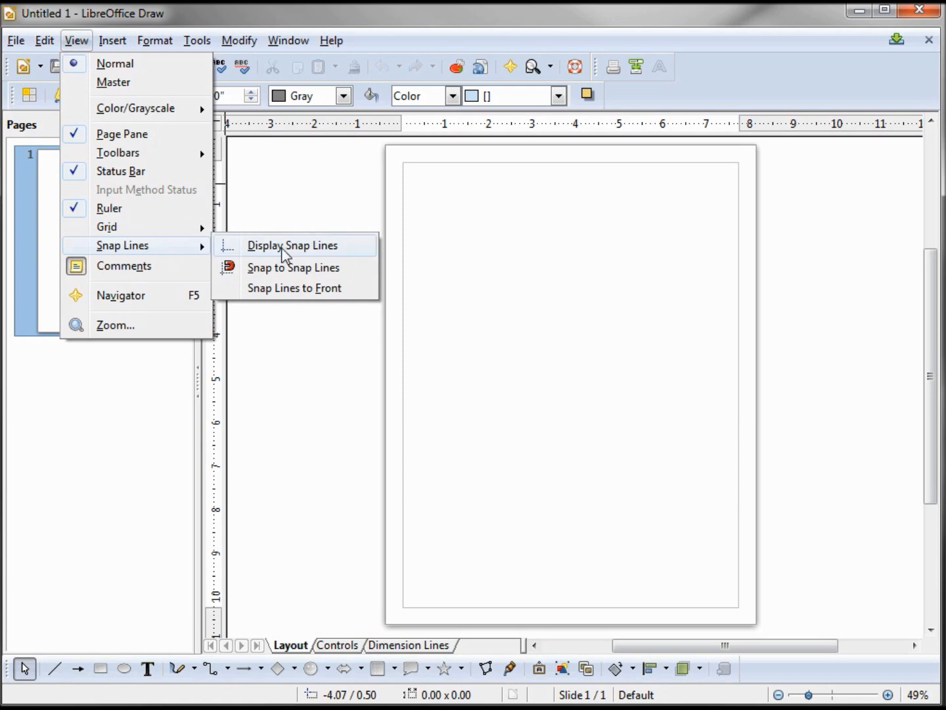
mouse_move(295, 272)
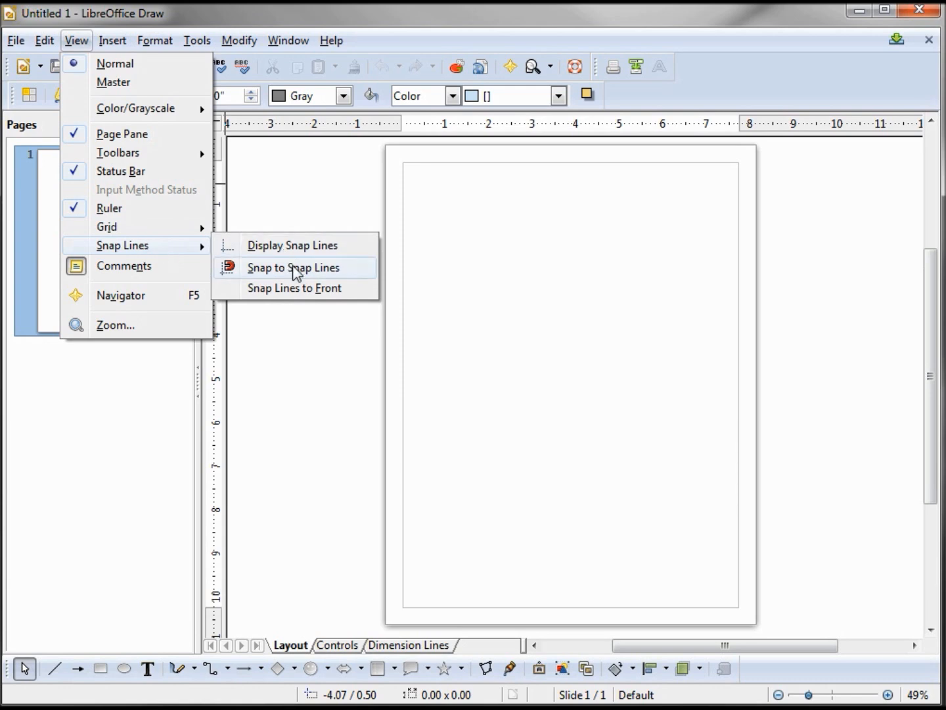
mouse_move(303, 288)
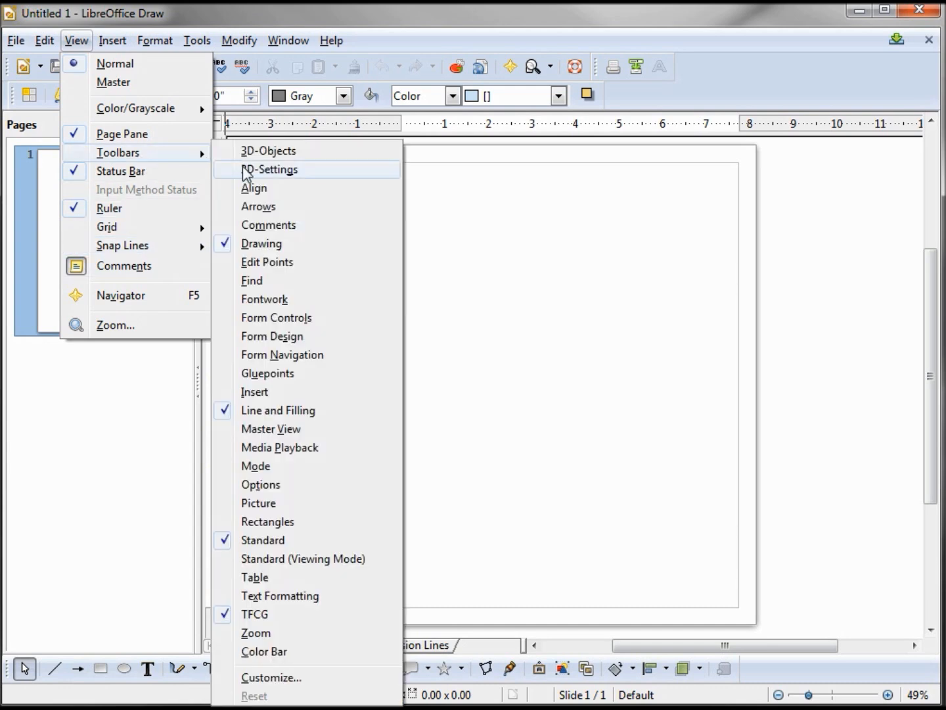
mouse_move(268, 496)
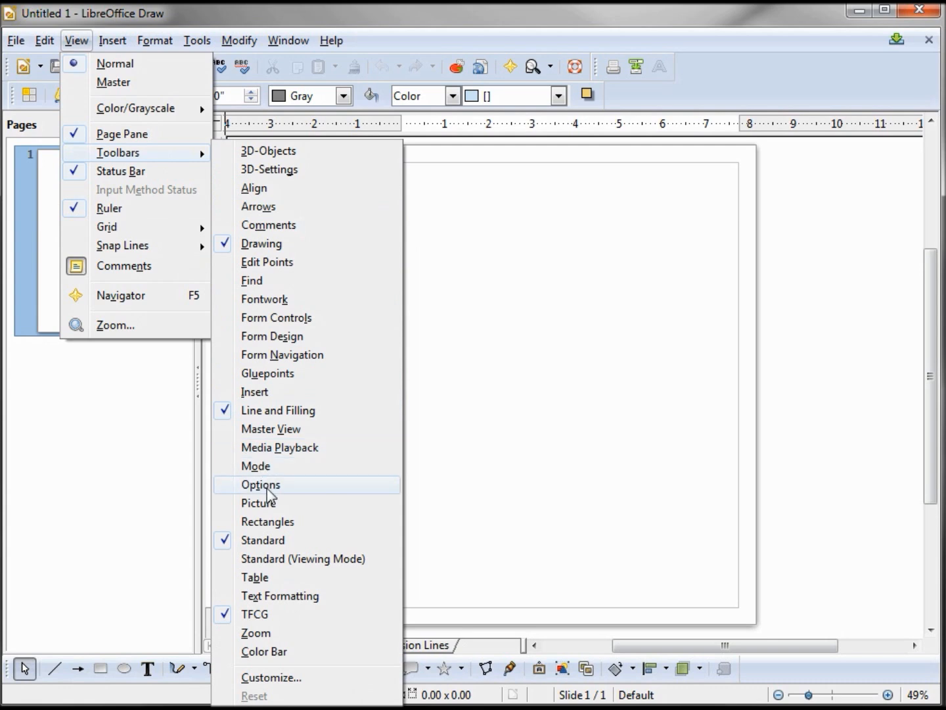
- Show the Options toolbar and switch on Display Grid and Display Snap Lines
left_click(260, 485)
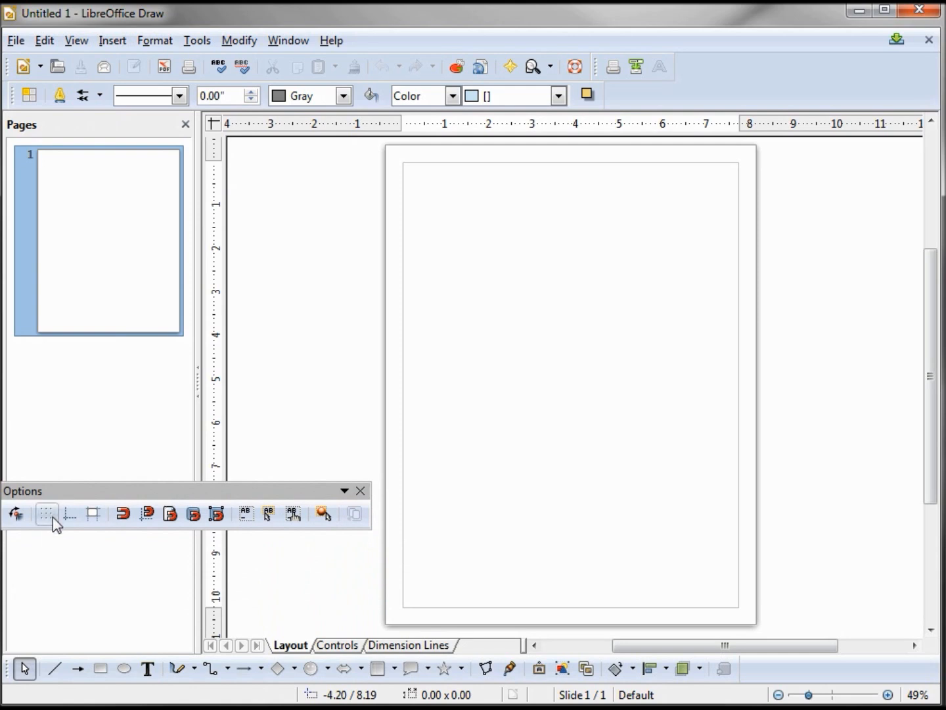
mouse_move(68, 516)
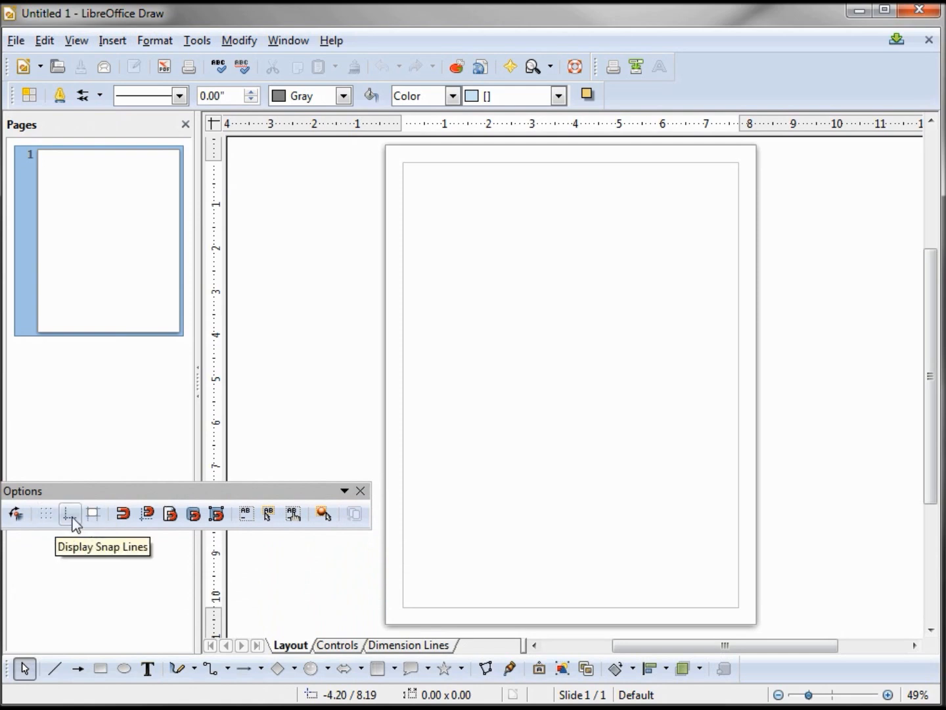
mouse_move(125, 515)
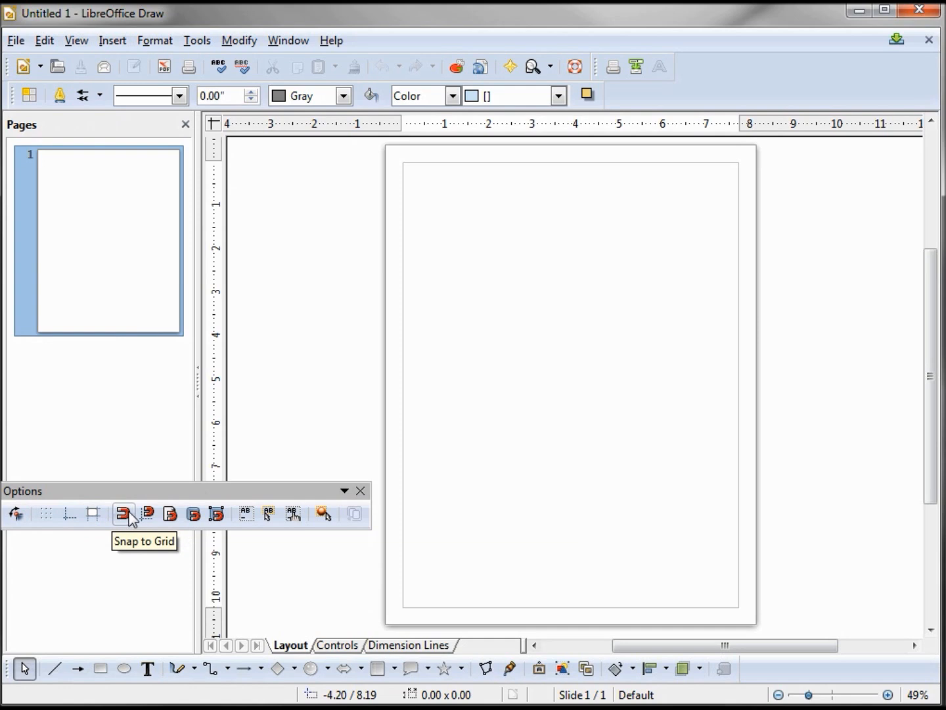
mouse_move(148, 514)
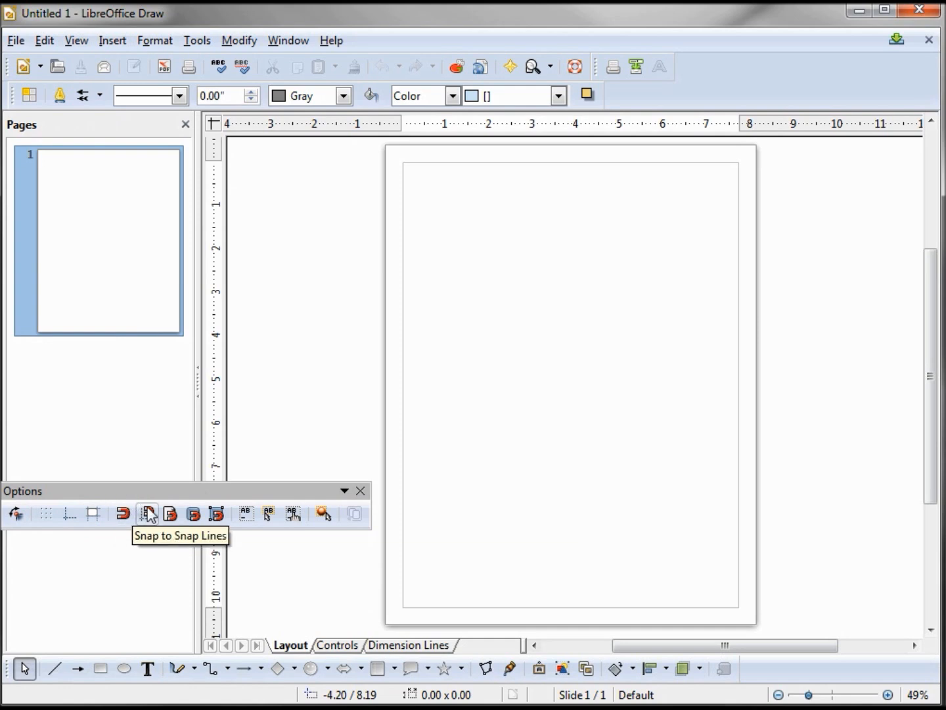
mouse_move(58, 514)
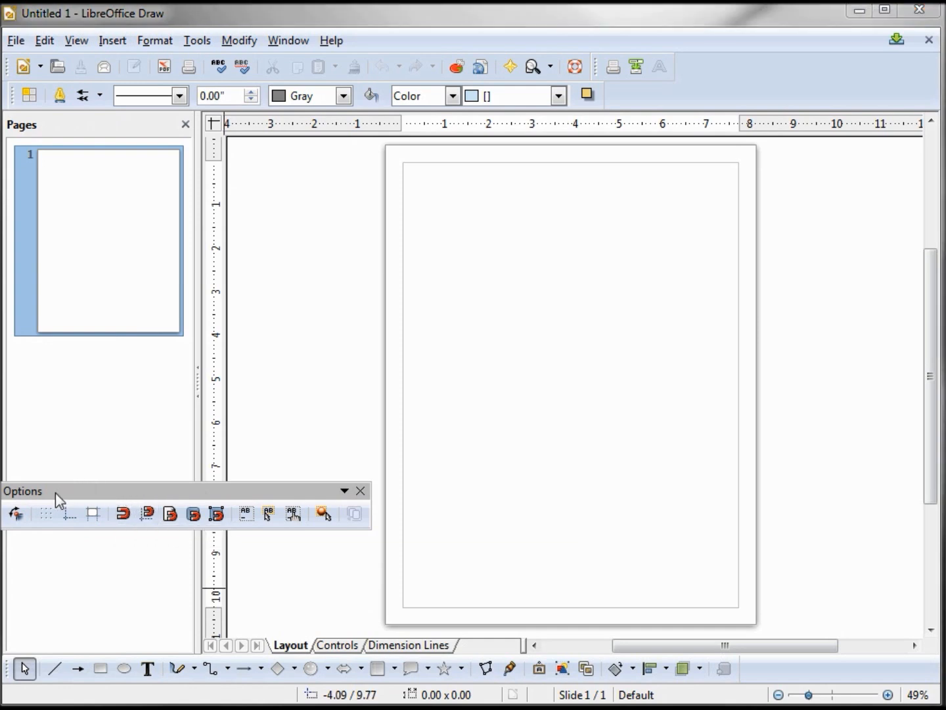
mouse_move(43, 512)
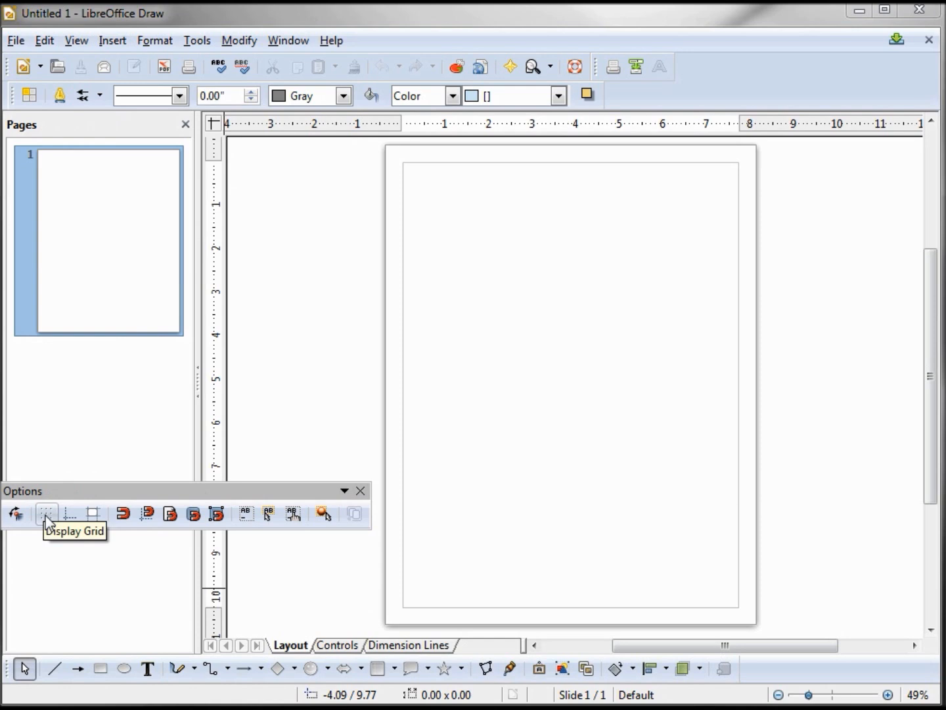
mouse_move(47, 528)
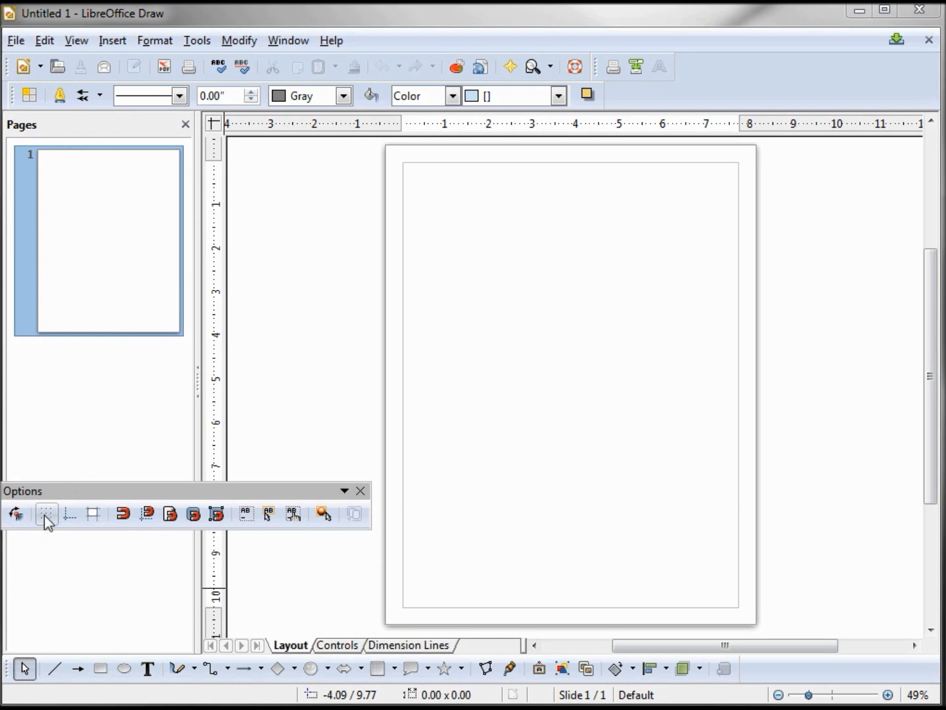
left_click(46, 515)
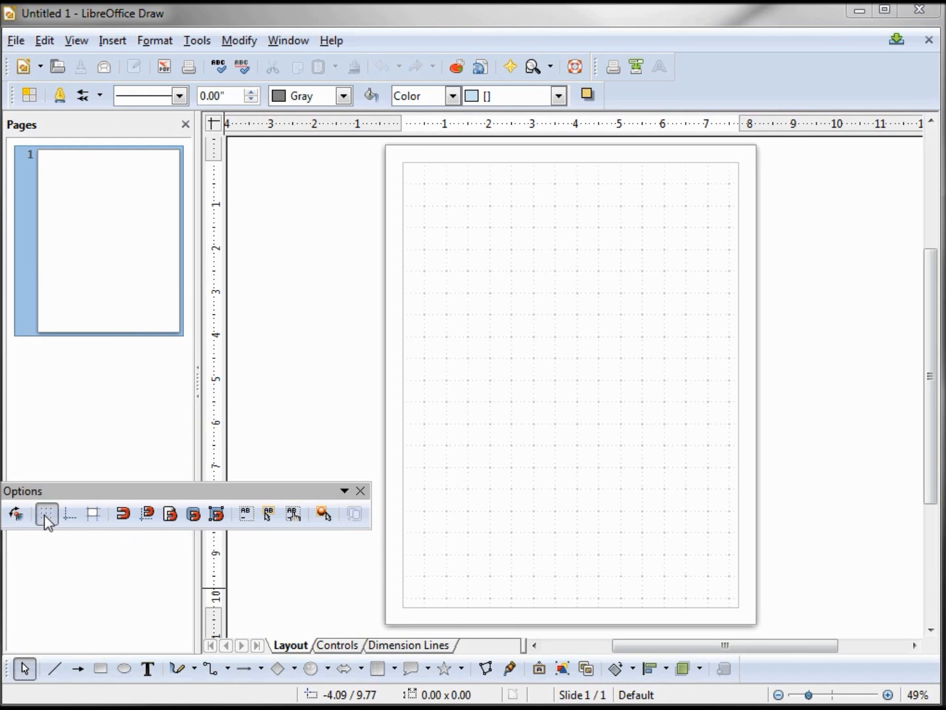
mouse_move(44, 514)
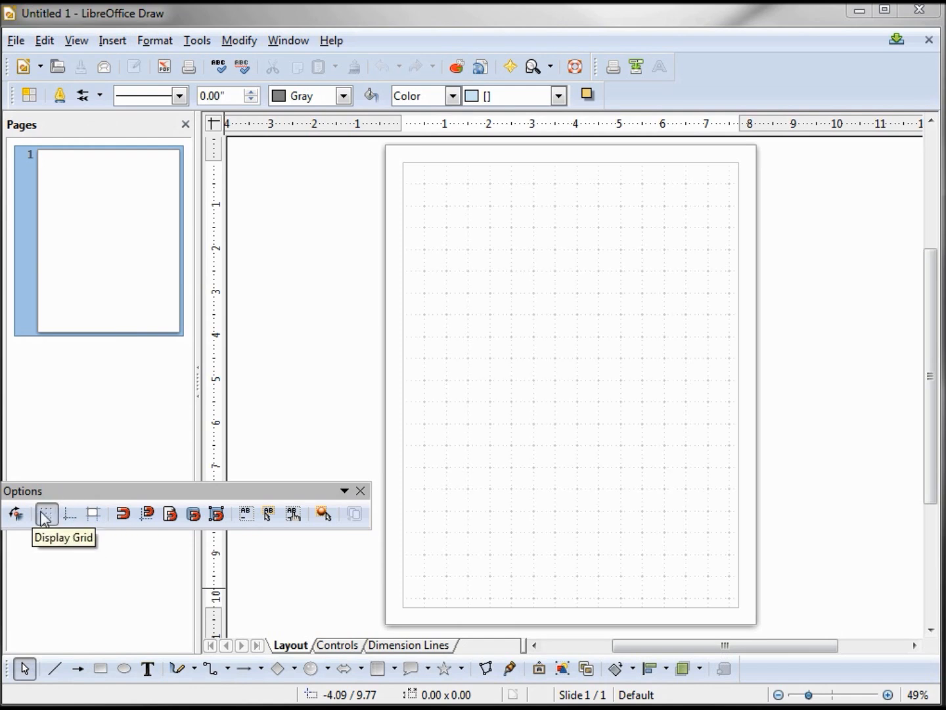
left_click(45, 515)
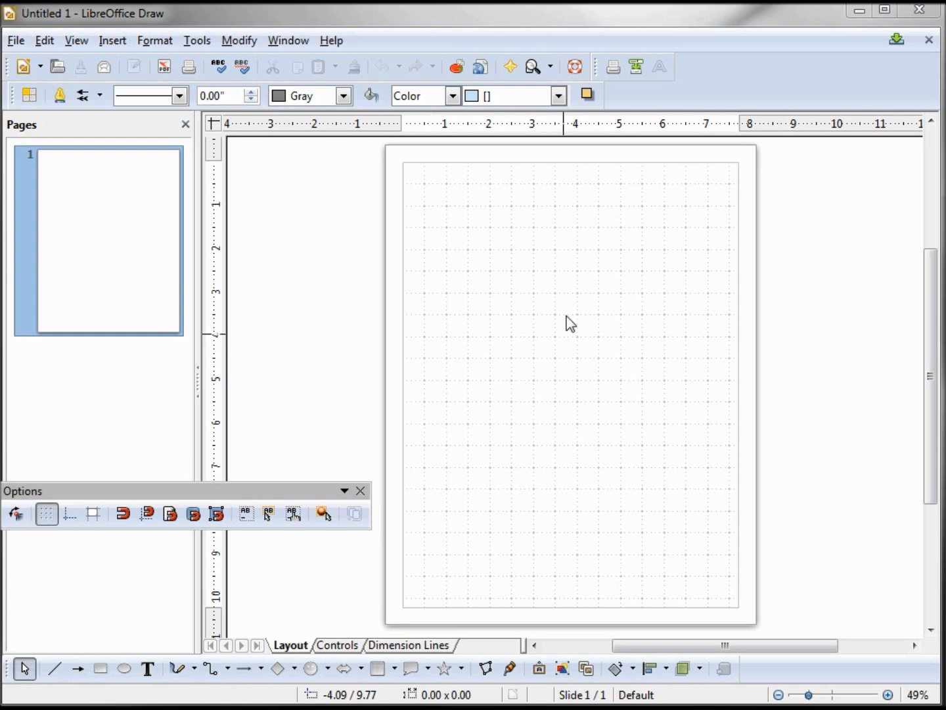
mouse_move(131, 439)
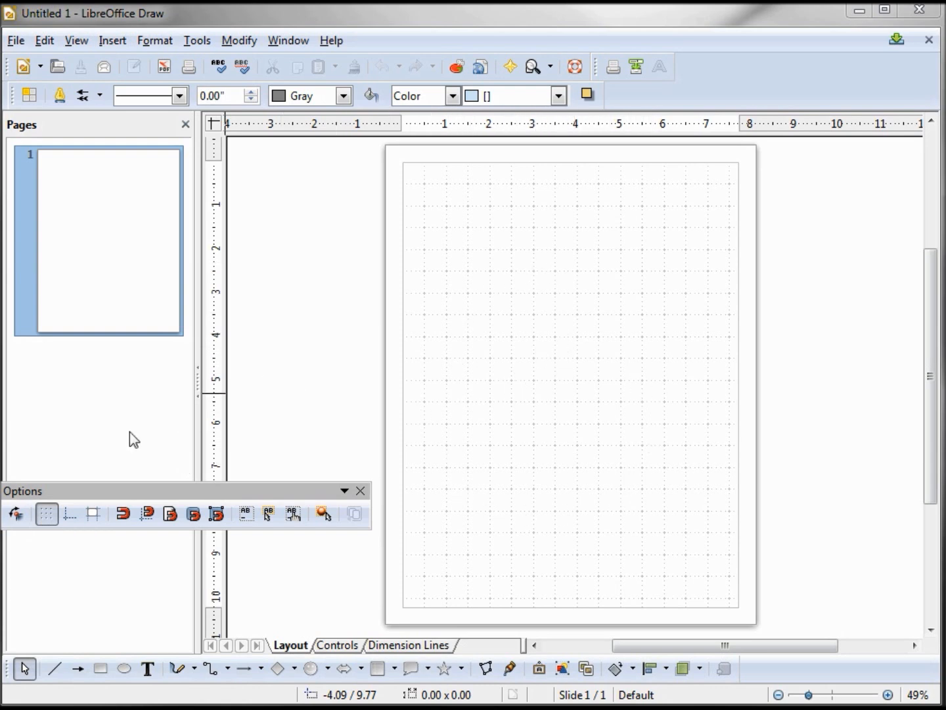
mouse_move(70, 515)
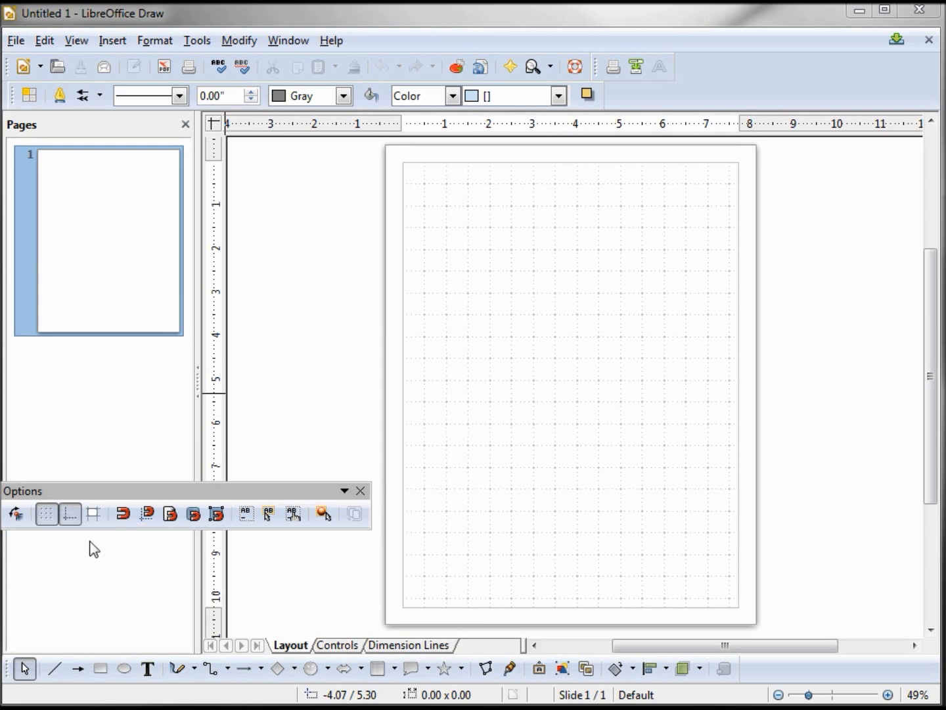
mouse_move(314, 585)
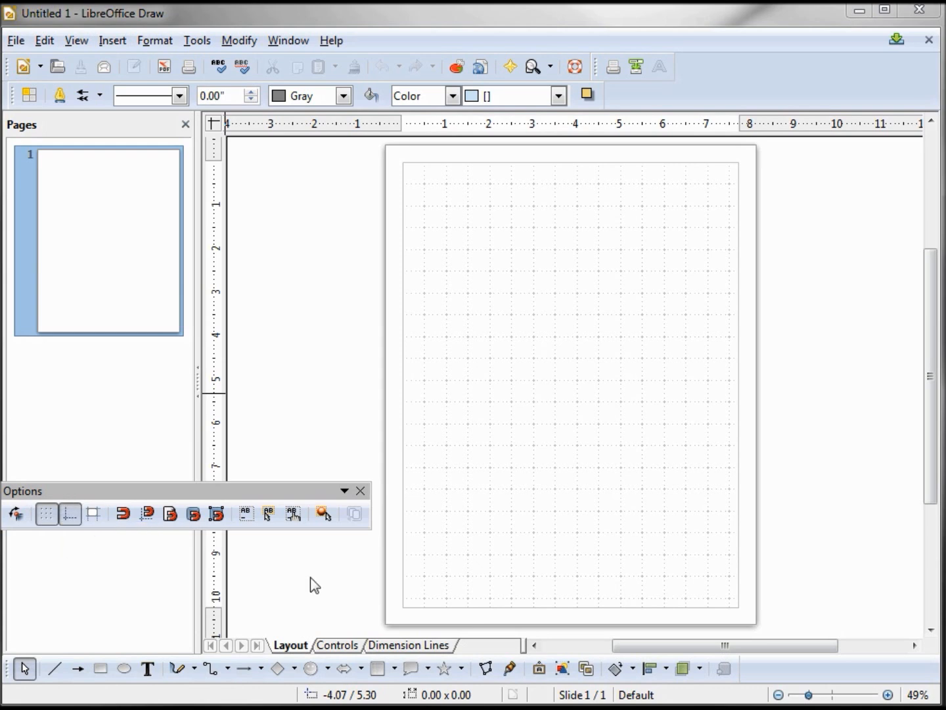
mouse_move(603, 552)
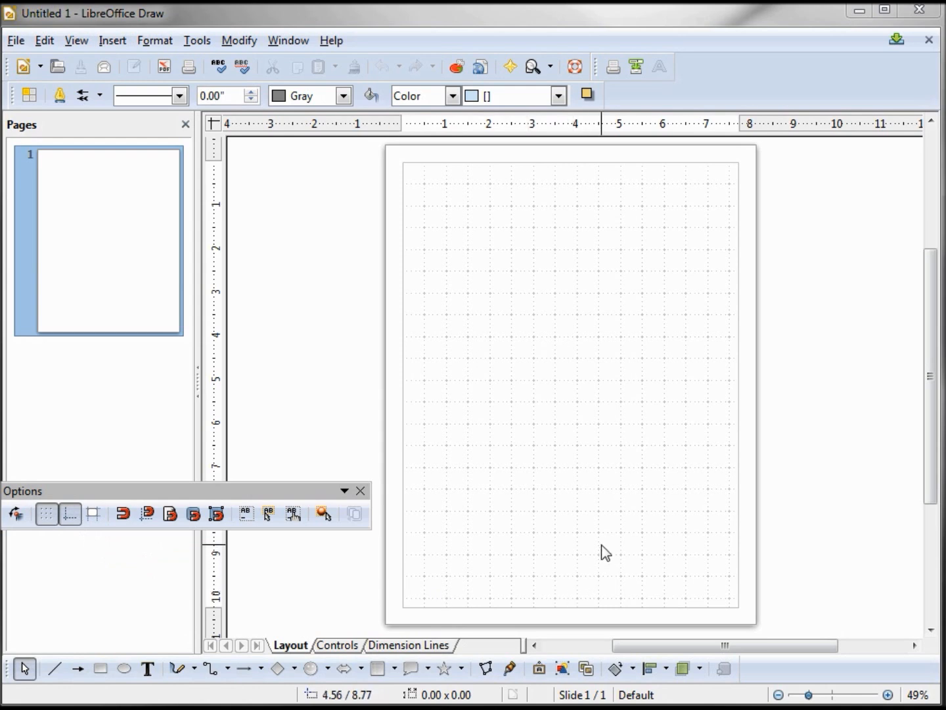
mouse_move(113, 46)
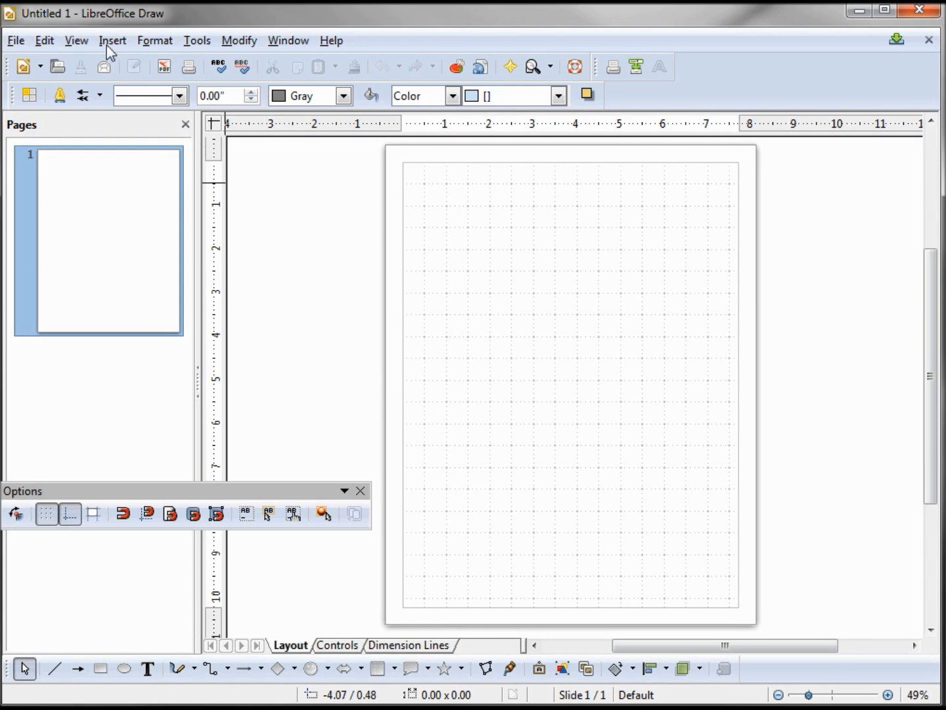
- Insert a vertical snap line at X = 1 inch
left_click(112, 40)
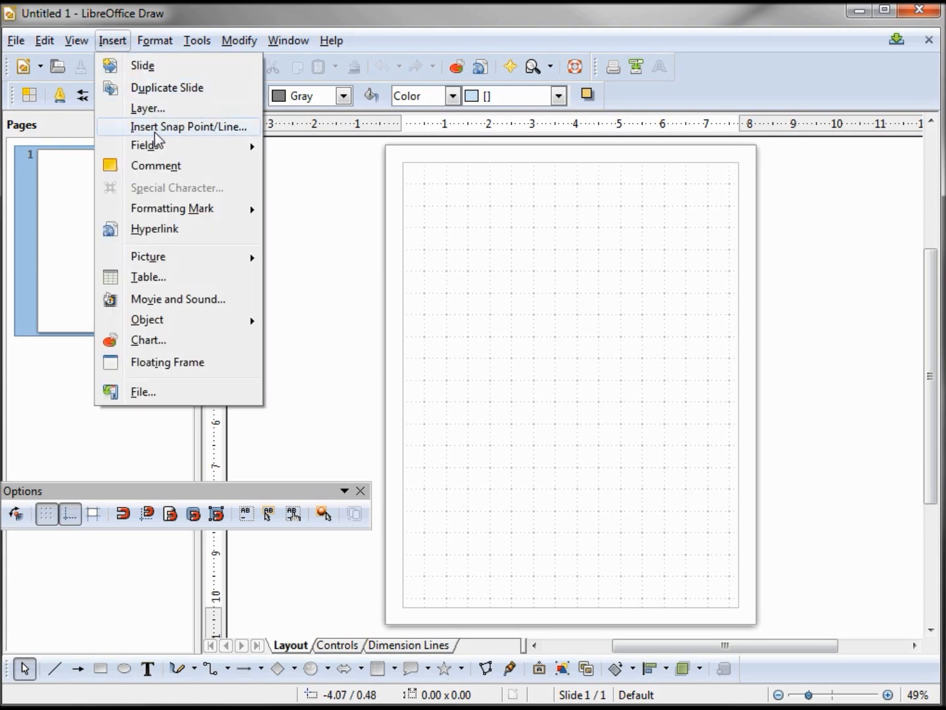
mouse_move(155, 137)
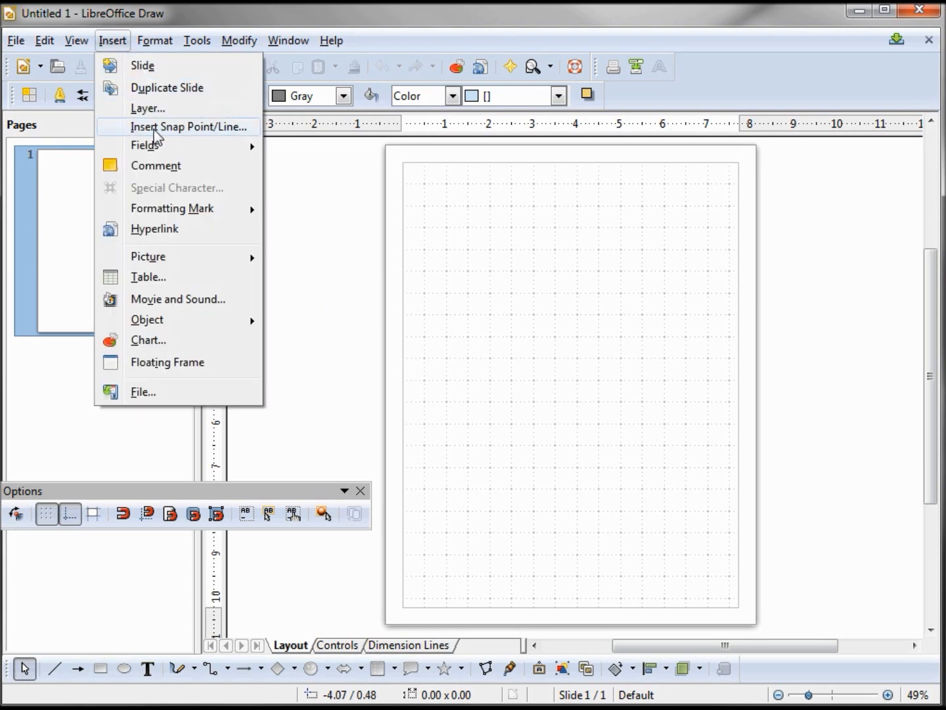
left_click(190, 127)
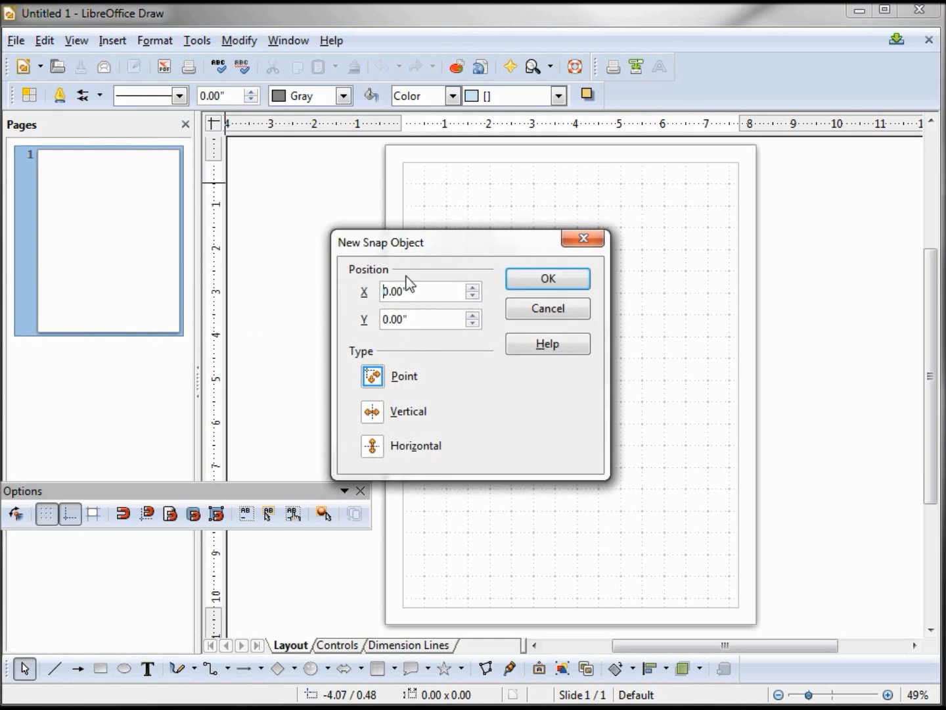
left_click(425, 292)
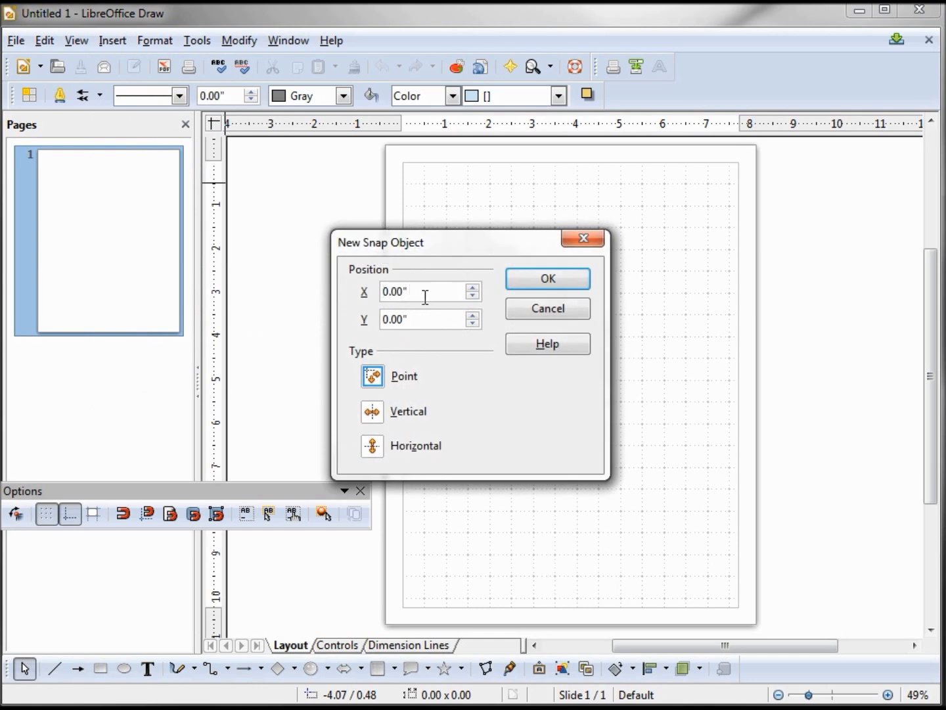
type("1")
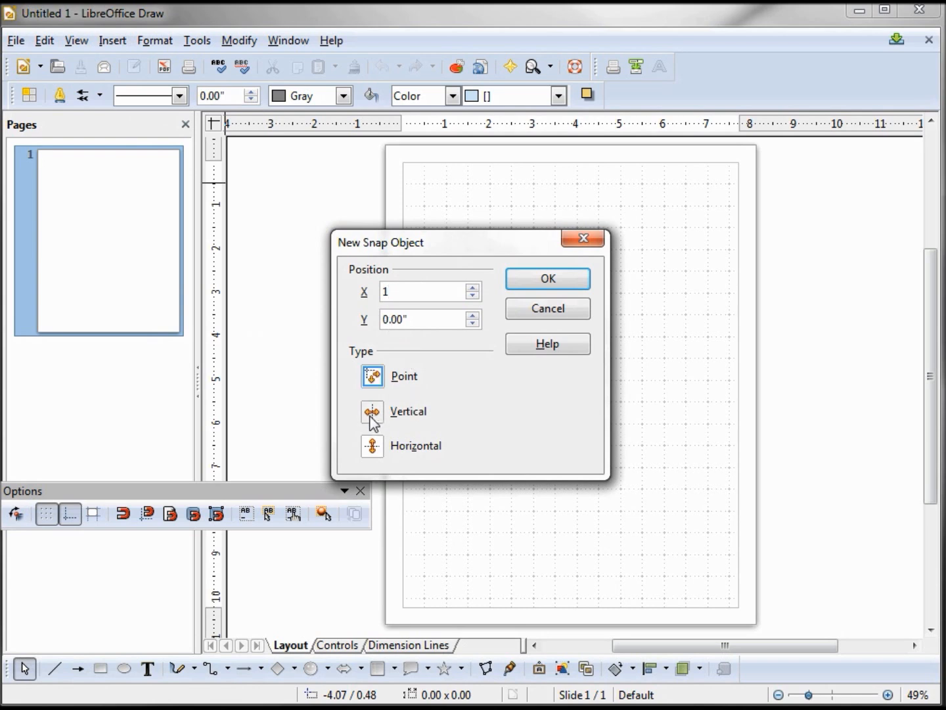
left_click(548, 279)
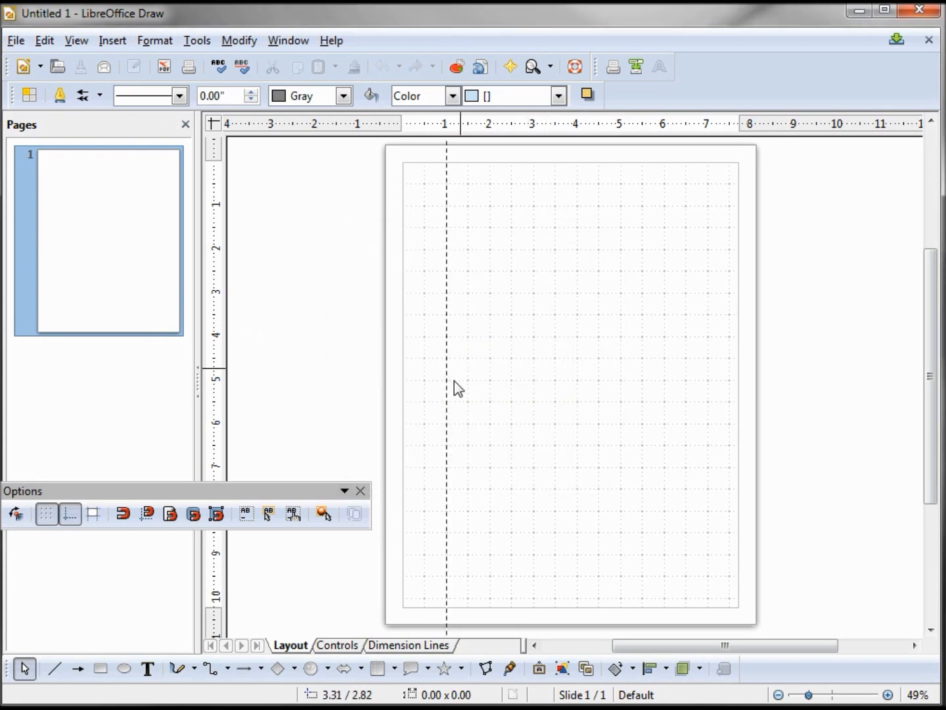
mouse_move(450, 420)
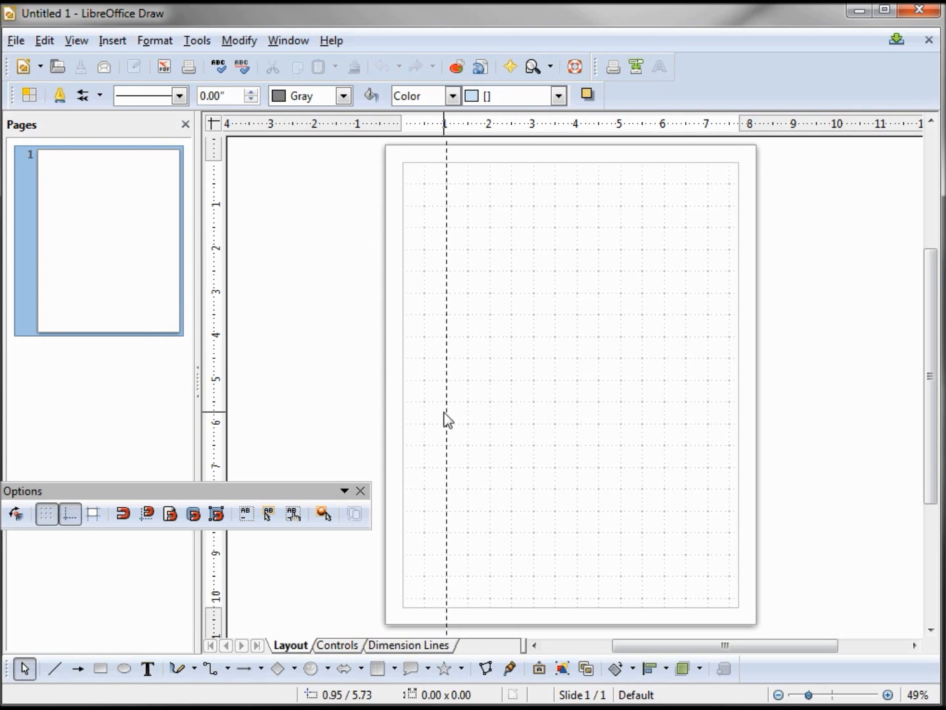
mouse_move(121, 169)
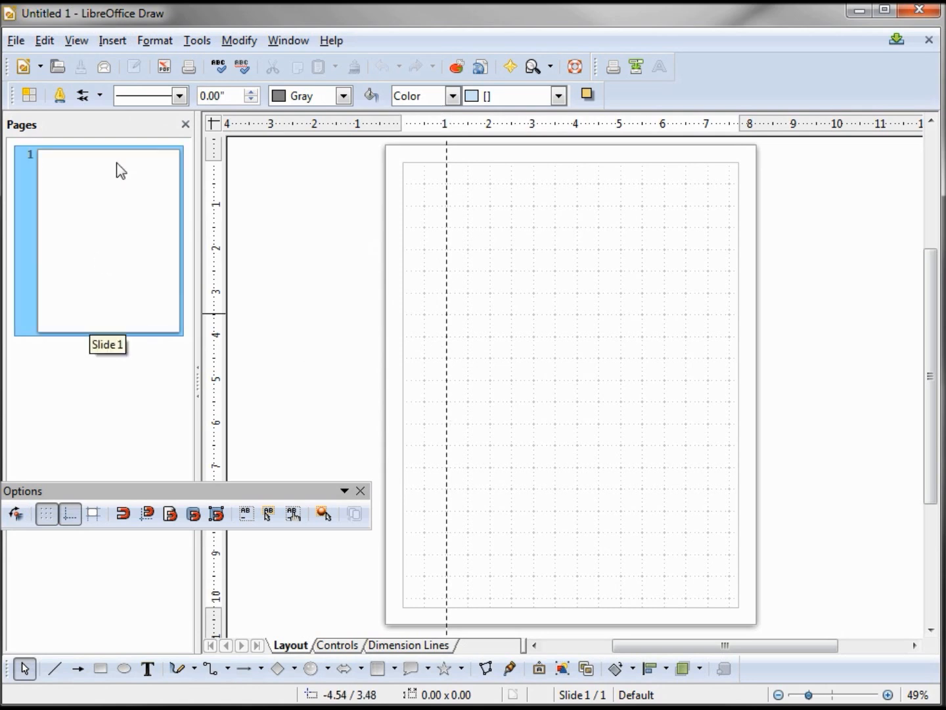
- Add a second blank page, then return to page 1
left_click(113, 39)
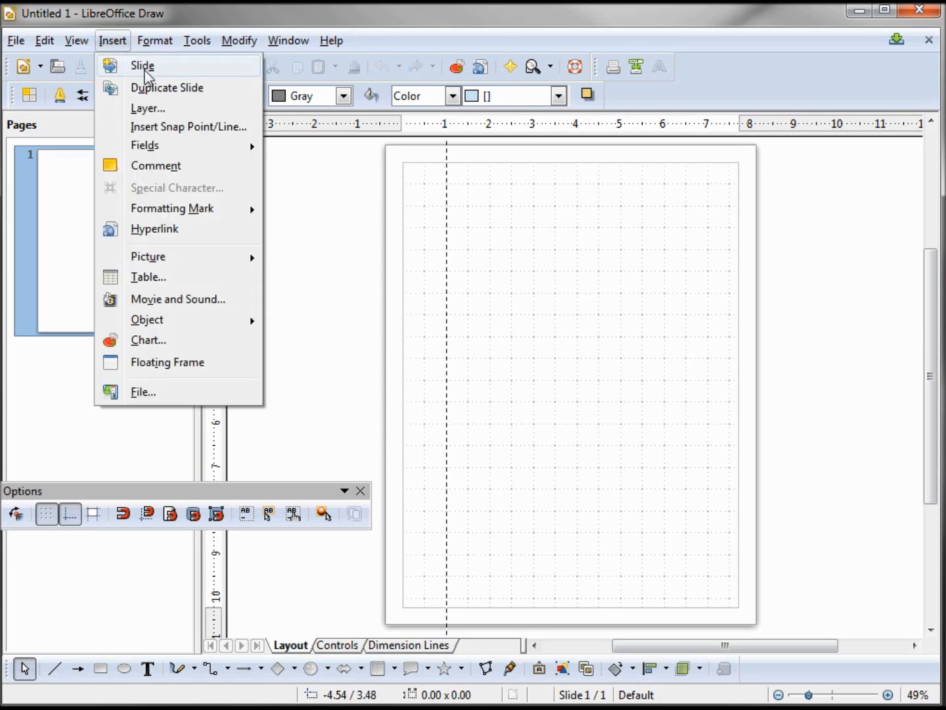
left_click(142, 66)
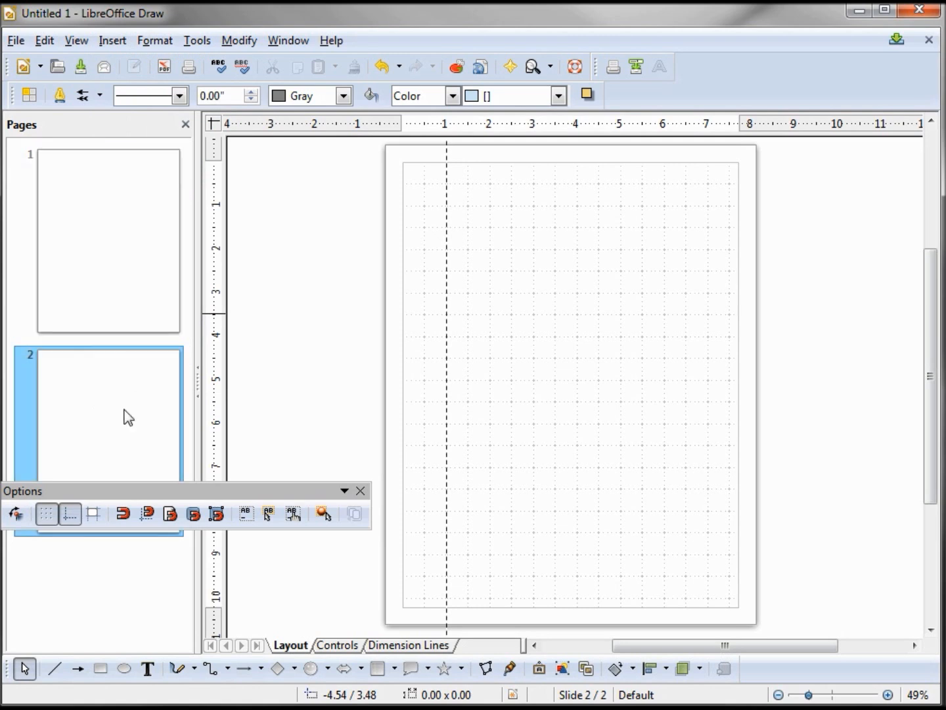
mouse_move(129, 417)
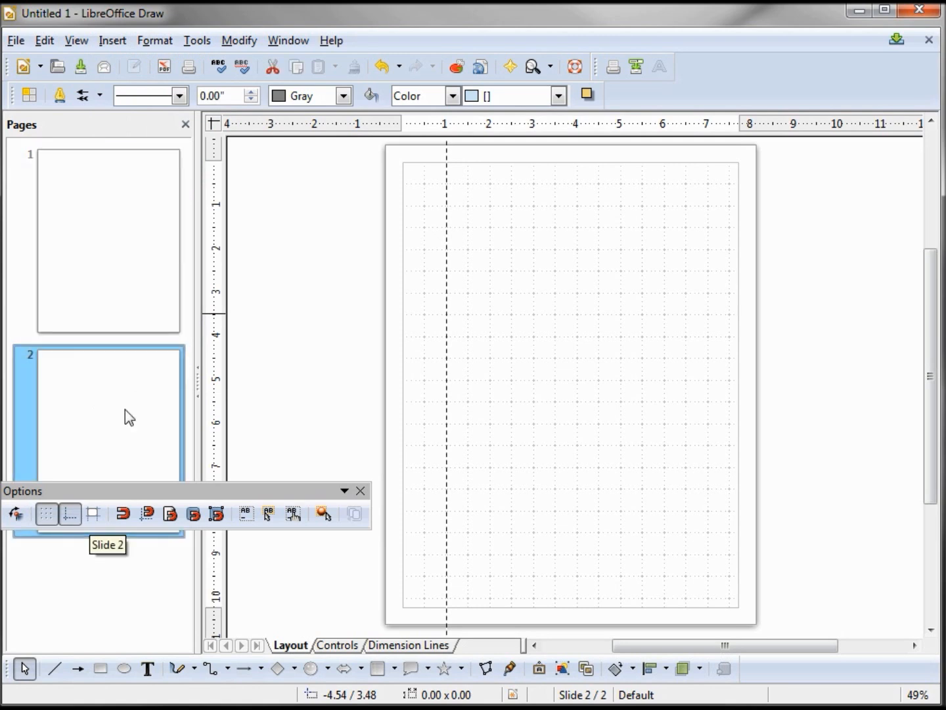
left_click(108, 244)
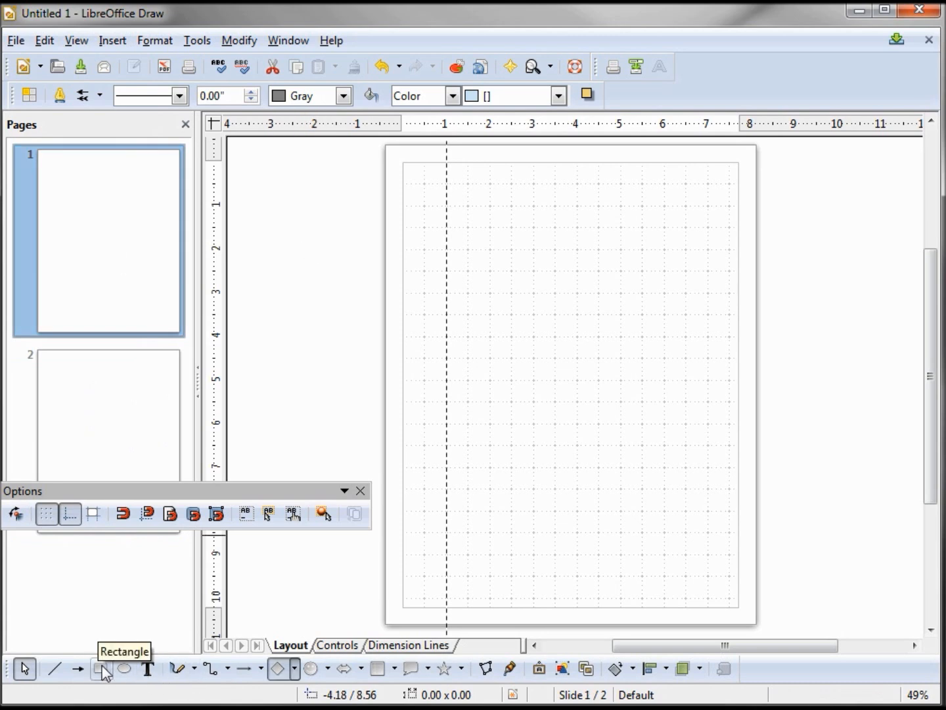
- Draw a rectangle and an oval on page 1, snapping both left edges to the 1-inch snap line
left_click_drag(454, 195, 470, 230)
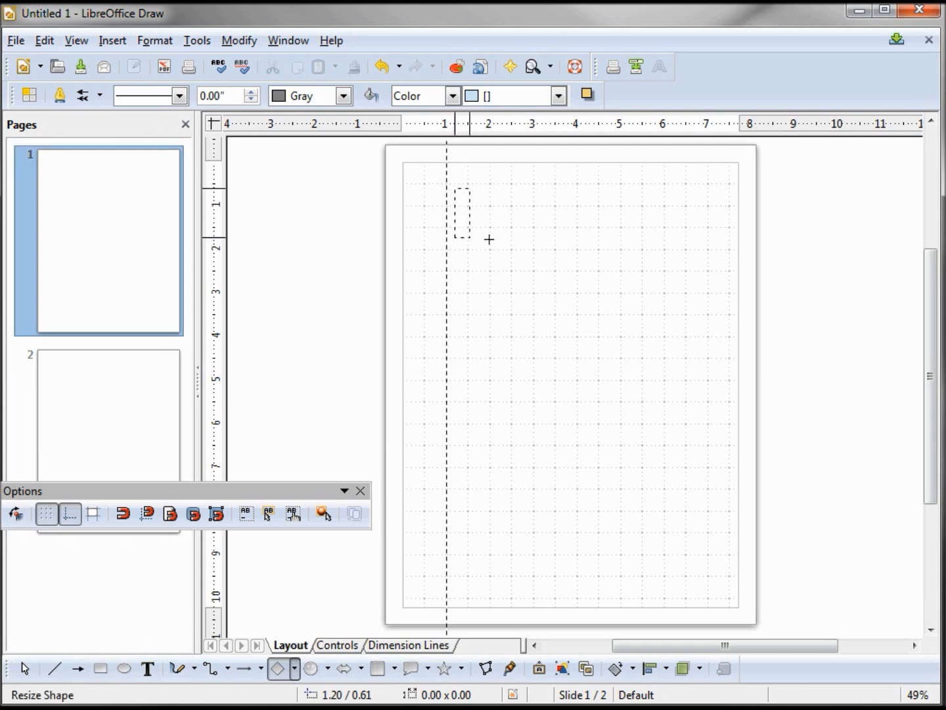
left_click_drag(453, 191, 550, 237)
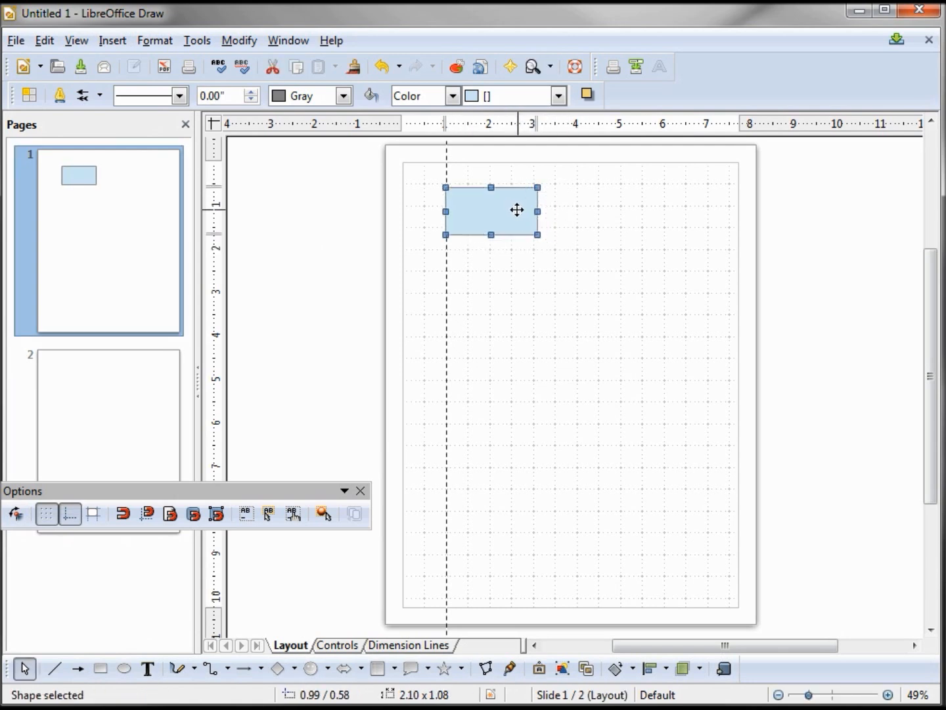
left_click_drag(517, 210, 510, 219)
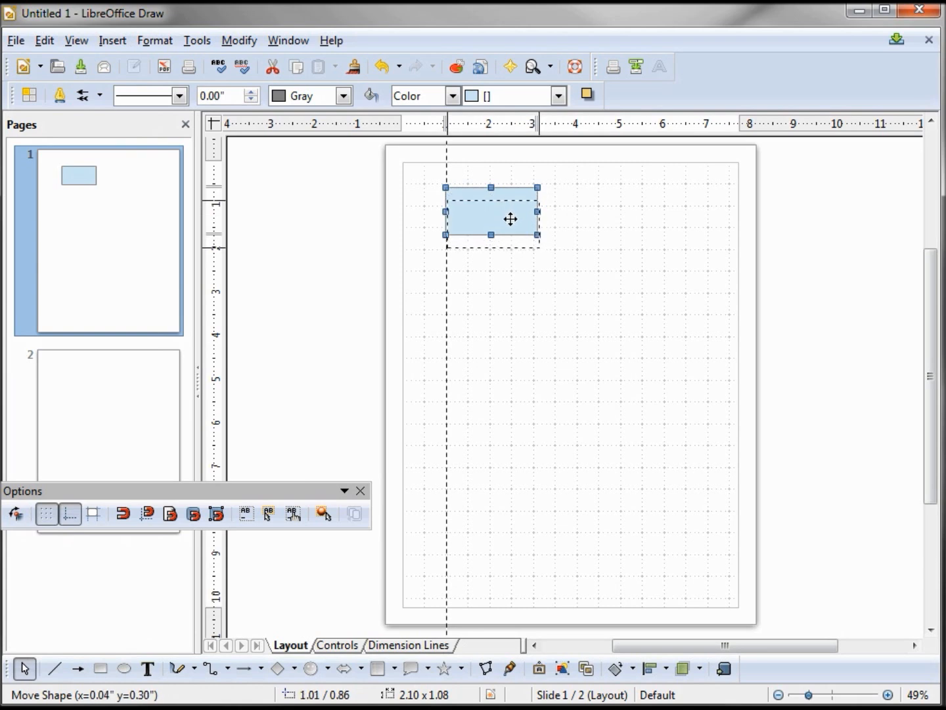
left_click_drag(510, 218, 495, 233)
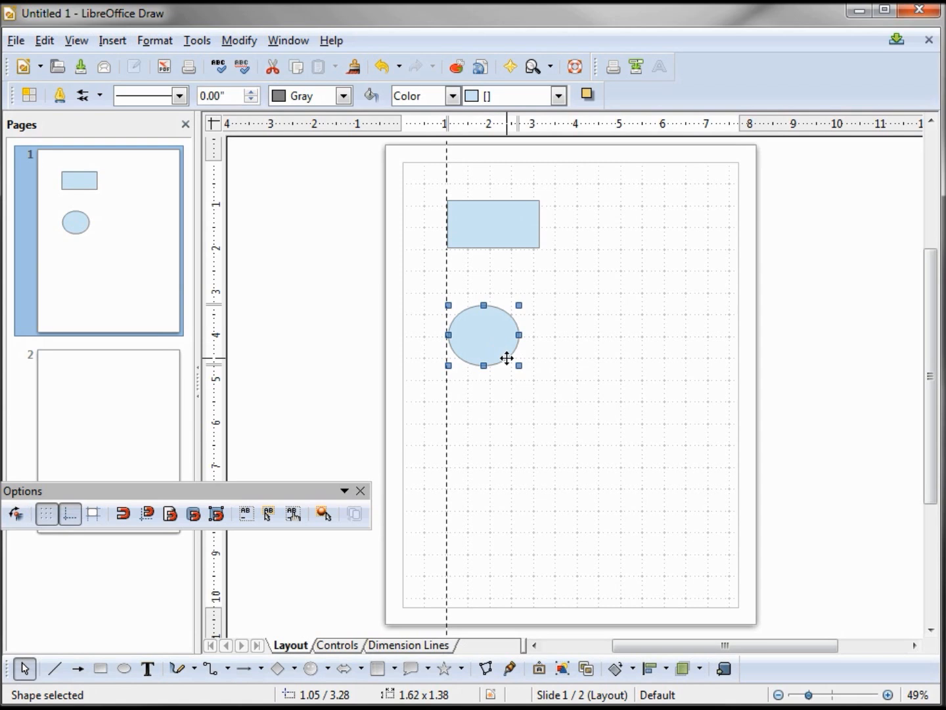
mouse_move(122, 515)
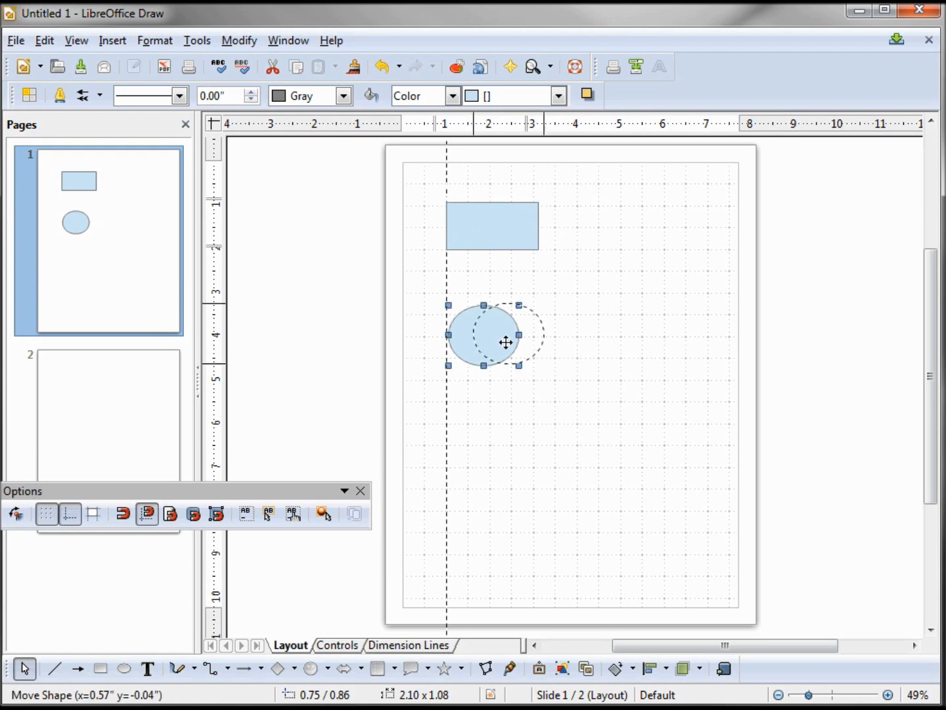
left_click_drag(484, 342, 481, 331)
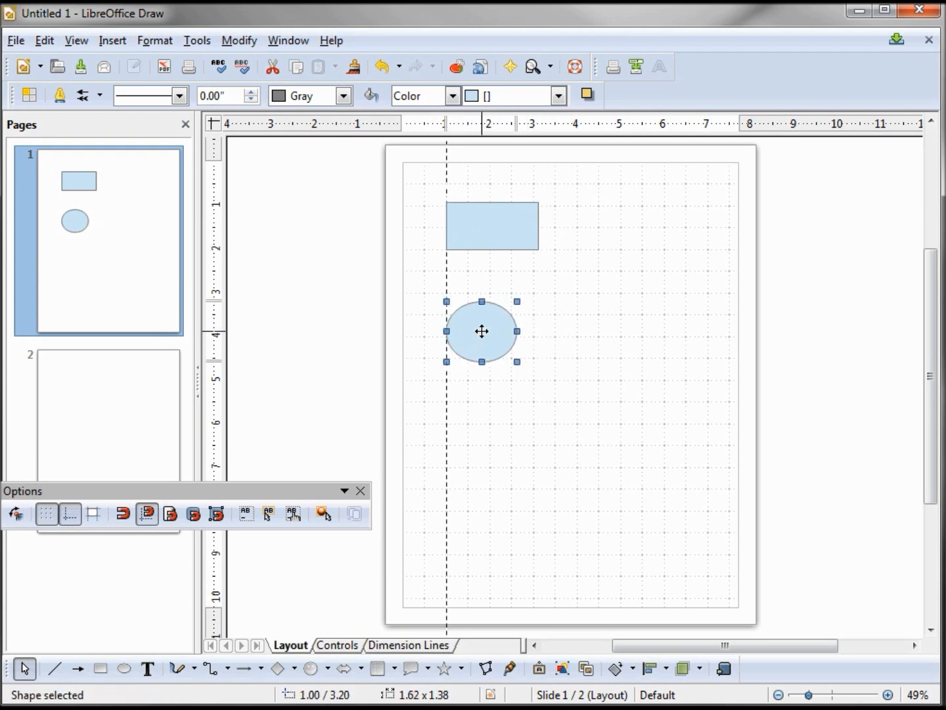
mouse_move(500, 326)
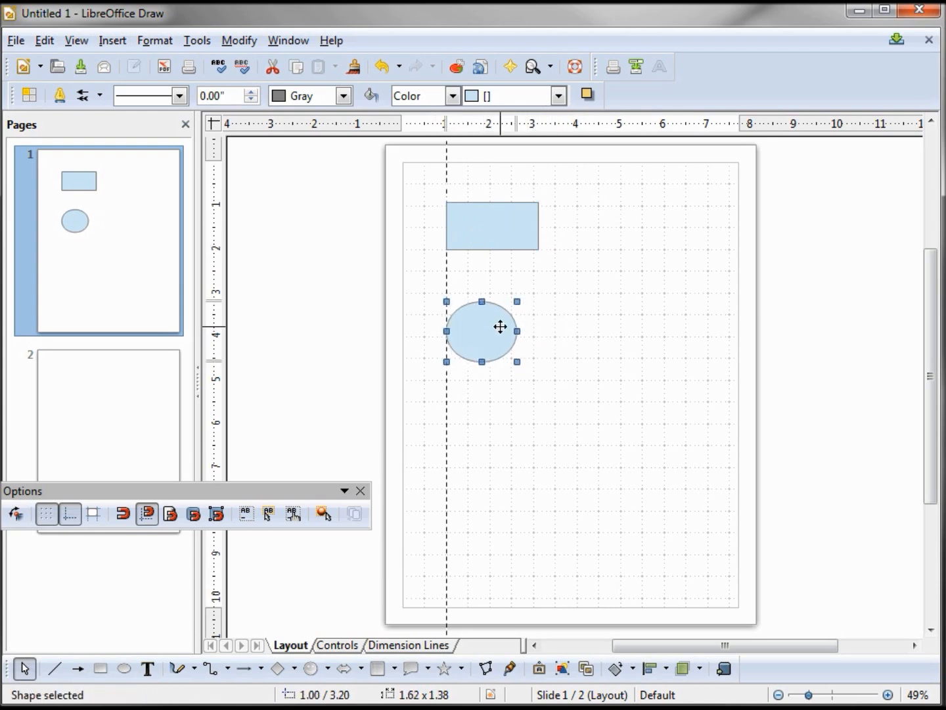
mouse_move(108, 239)
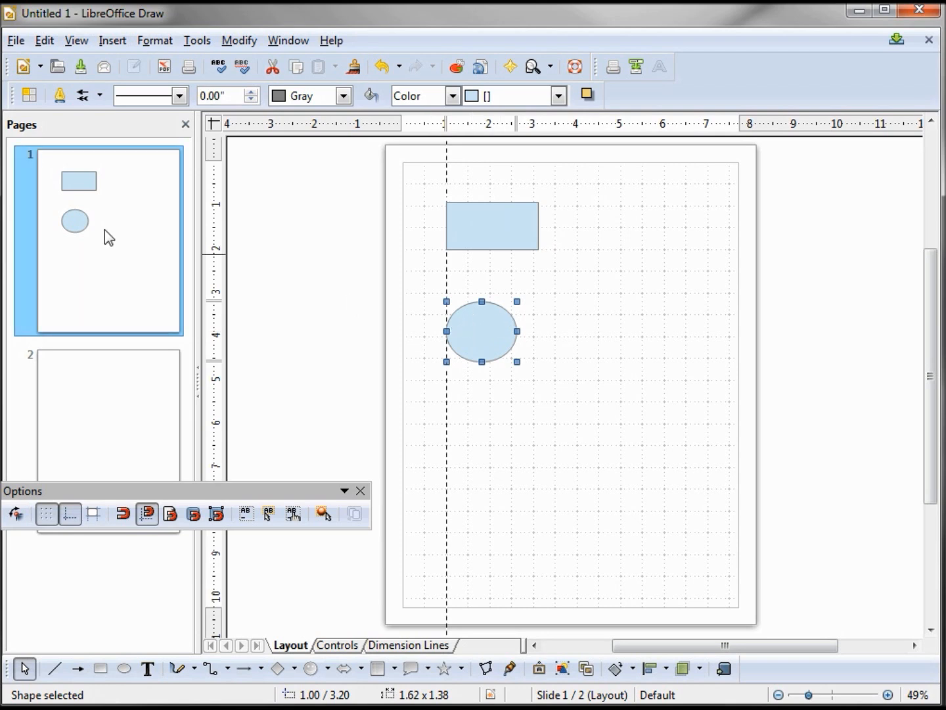
- On page 2, draw a triangle and a cross from Basic Shapes, aligning each to the left snap line
left_click(108, 407)
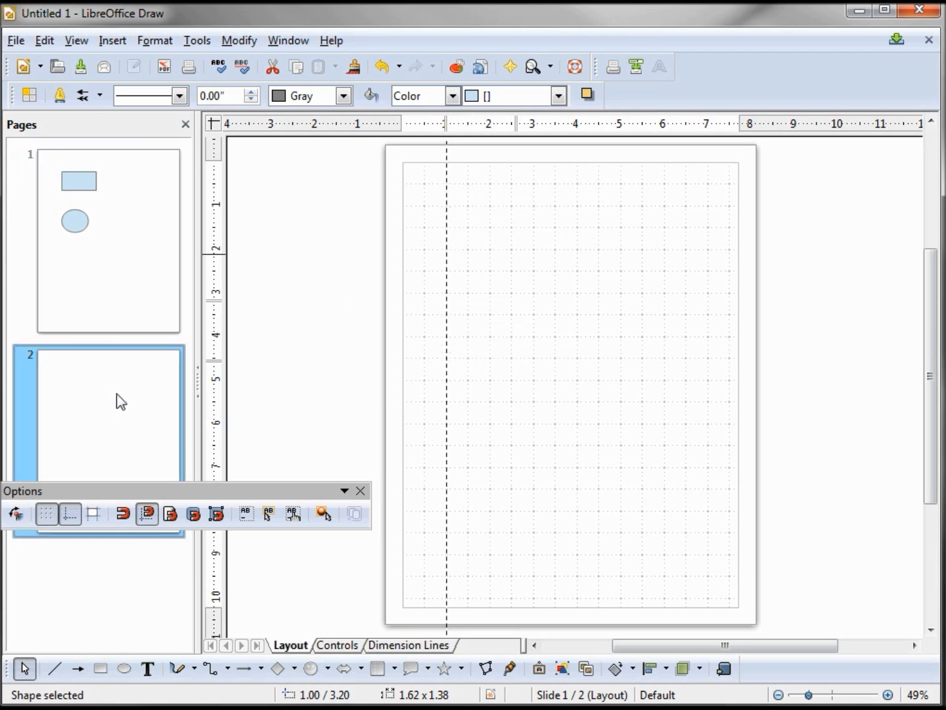
left_click(292, 668)
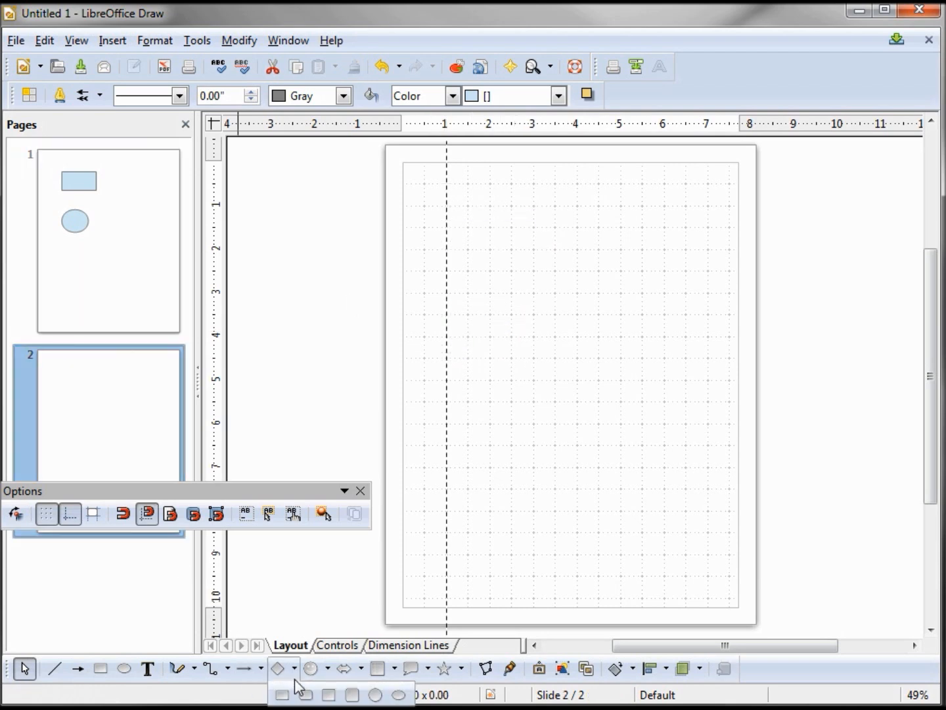
left_click(291, 668)
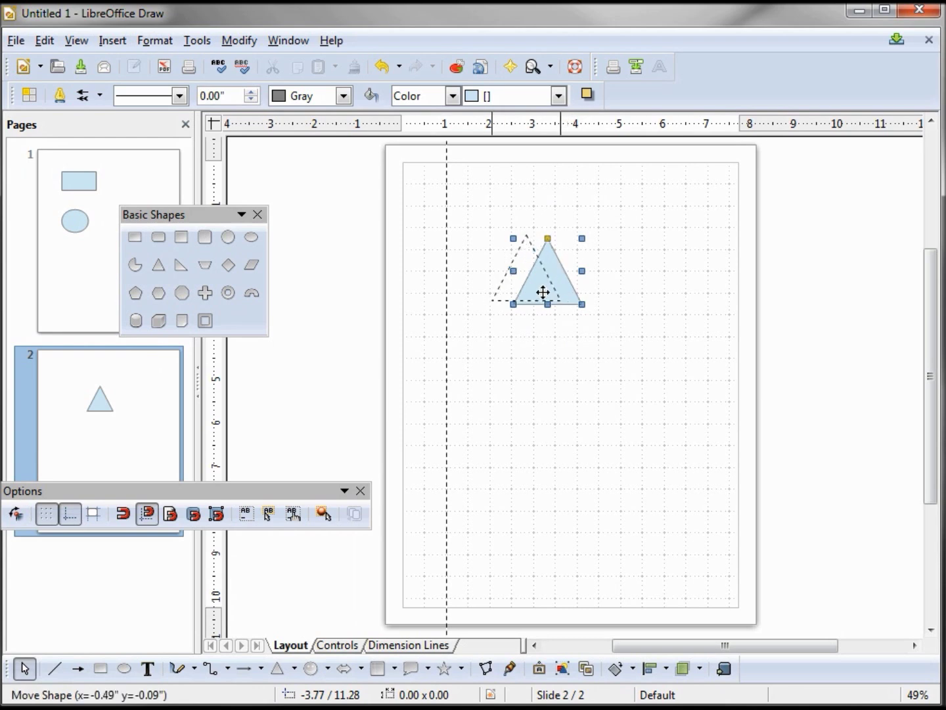
left_click_drag(545, 292, 481, 271)
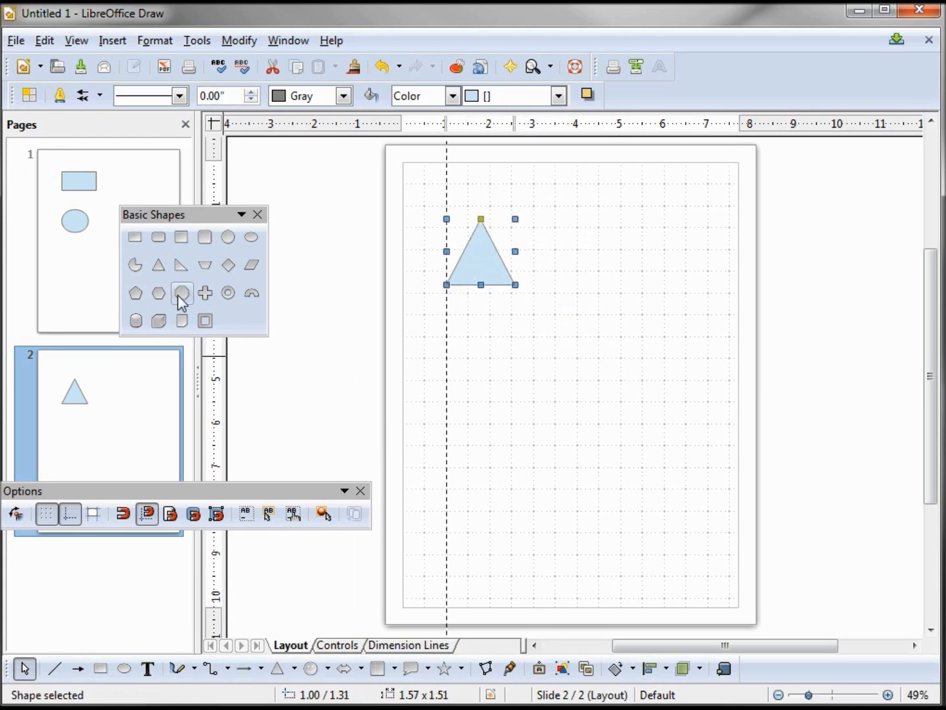
mouse_move(205, 293)
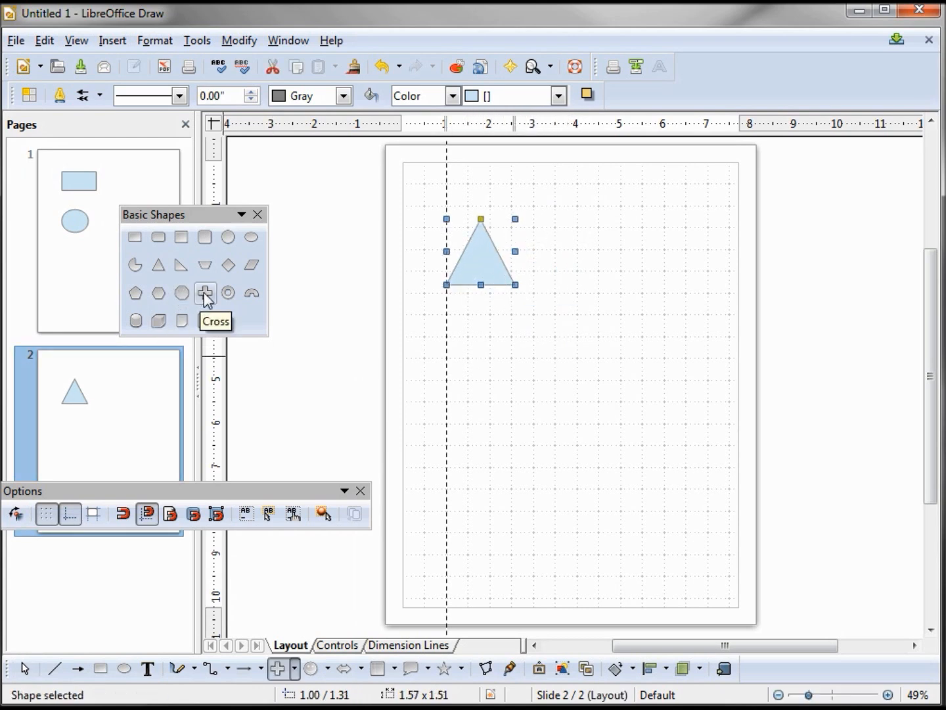
left_click_drag(500, 368, 579, 441)
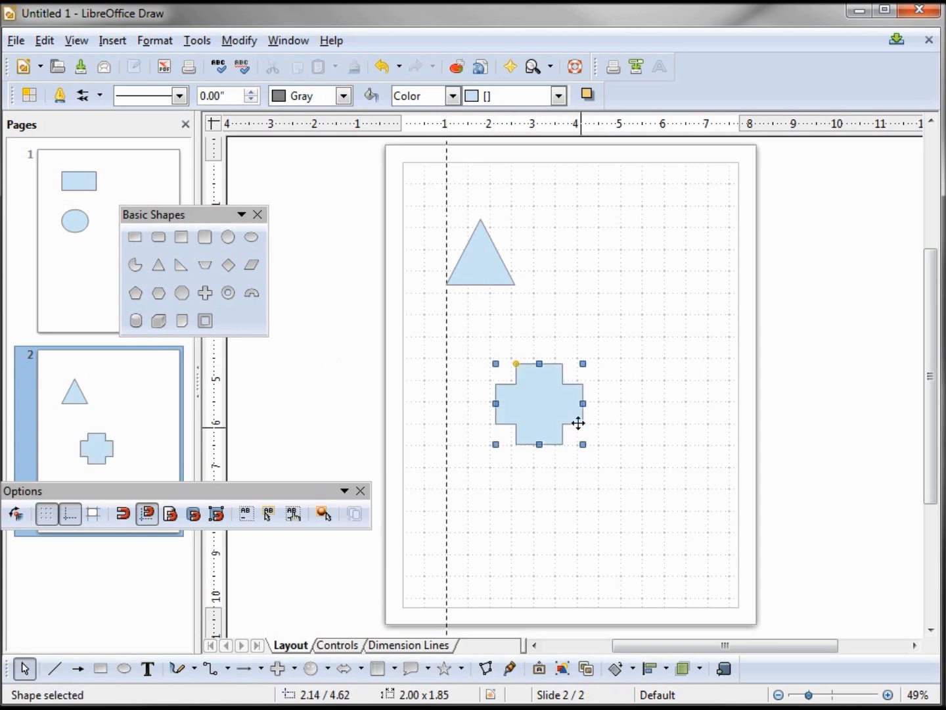
left_click_drag(538, 405, 490, 386)
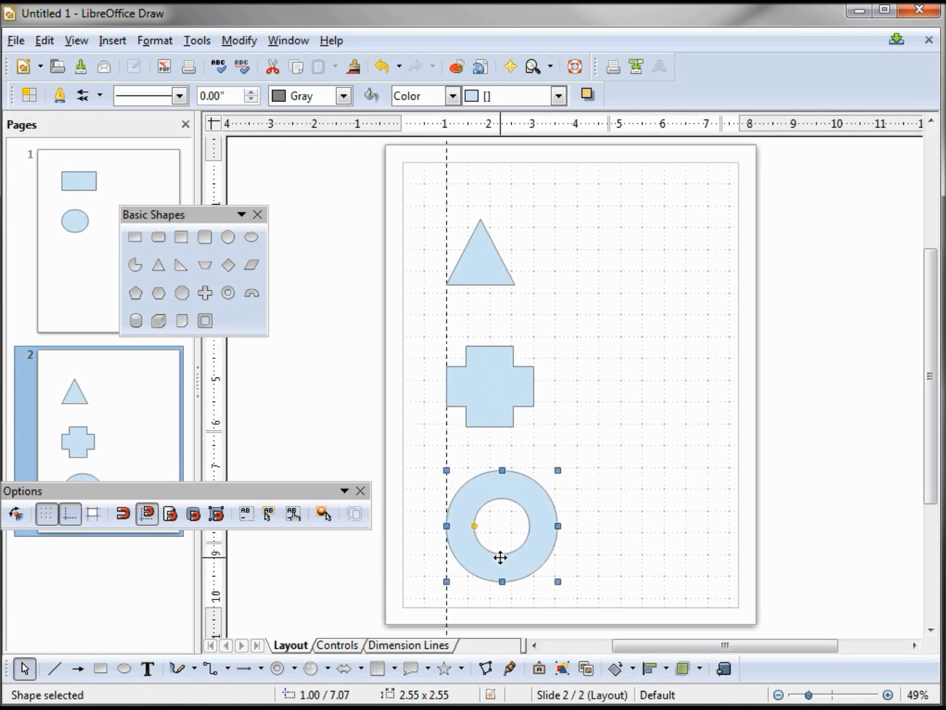
mouse_move(209, 500)
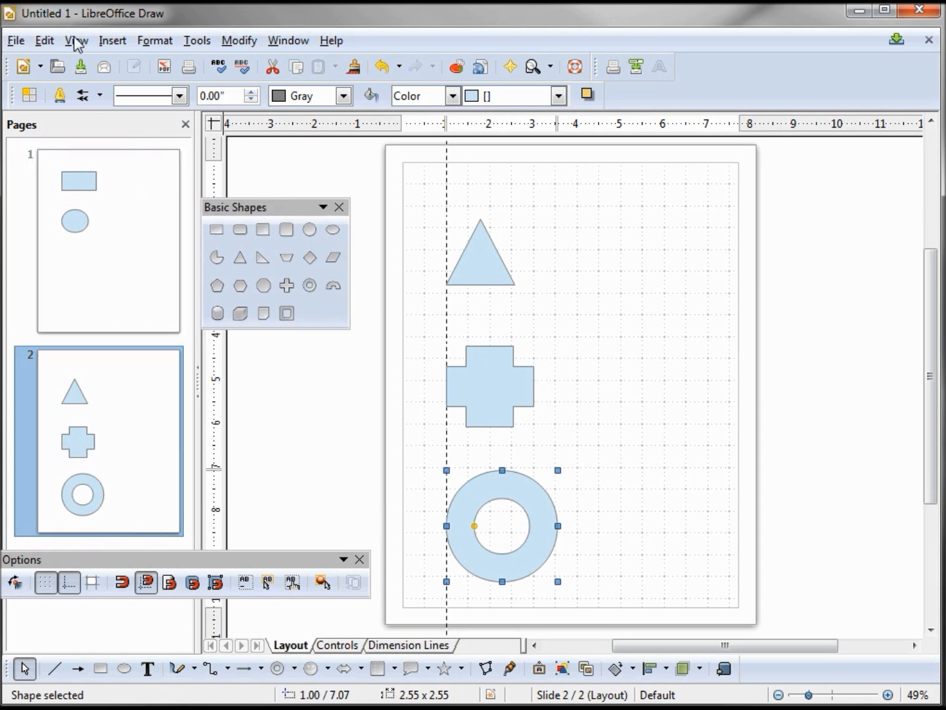
- Insert a vertical snap line at X = 5 inches
left_click(112, 39)
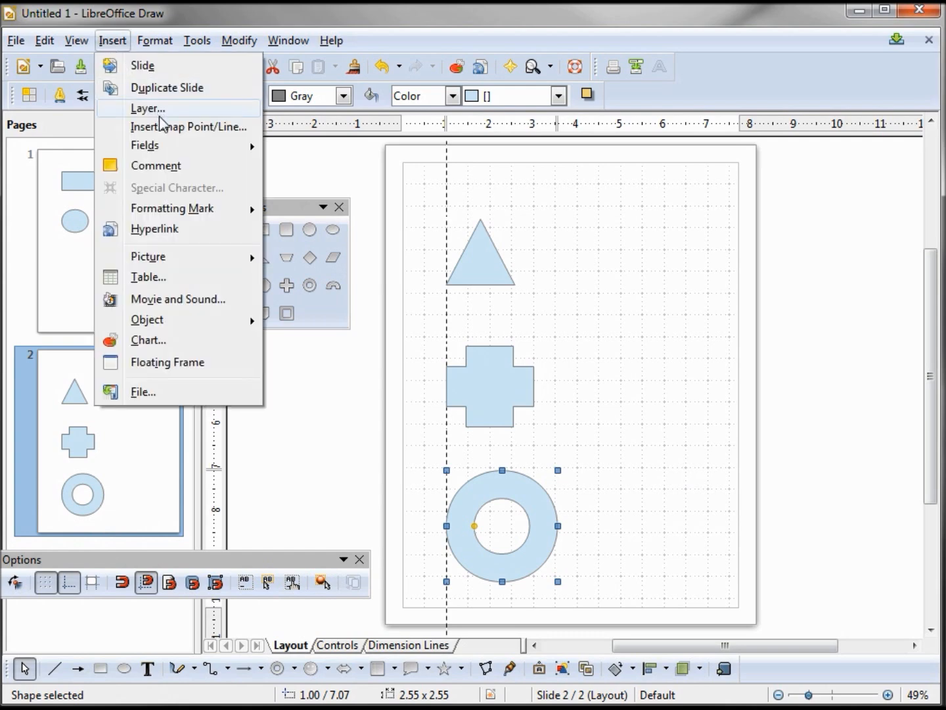
left_click(189, 126)
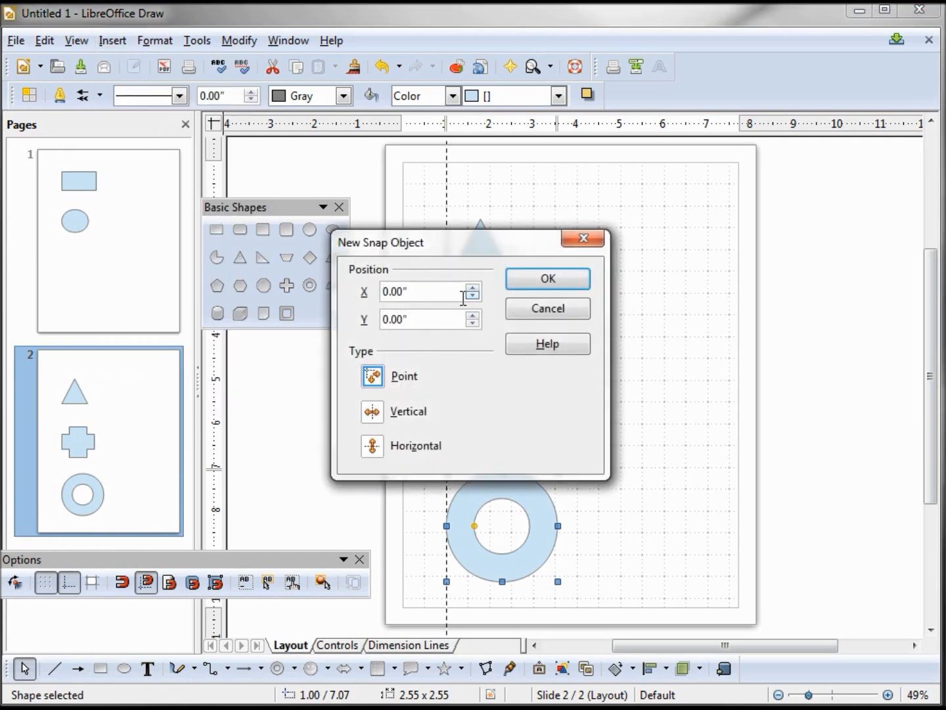
left_click(423, 292)
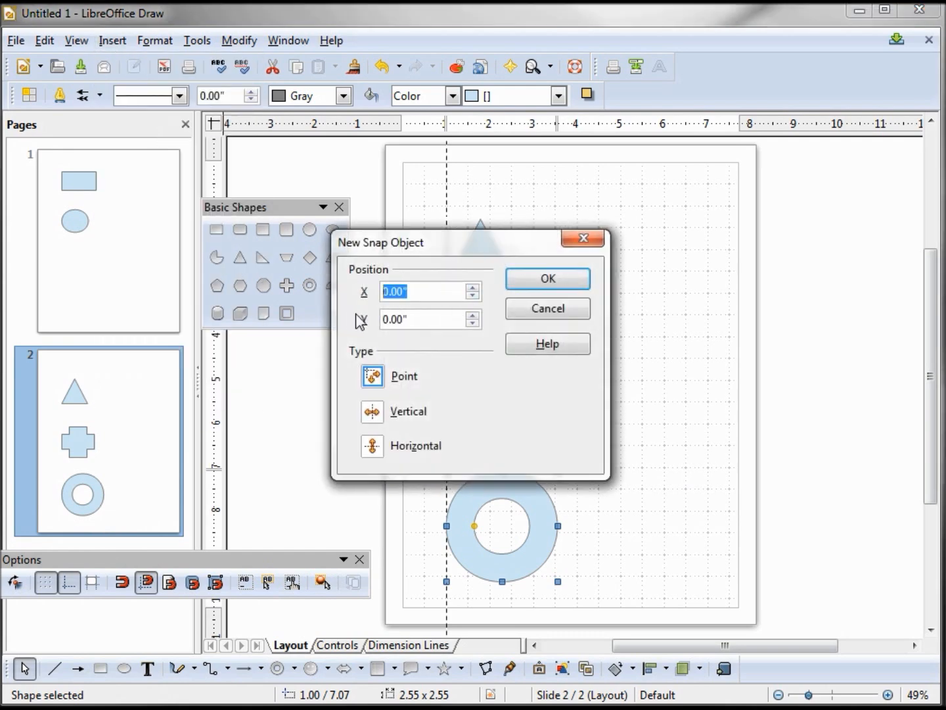
type("5")
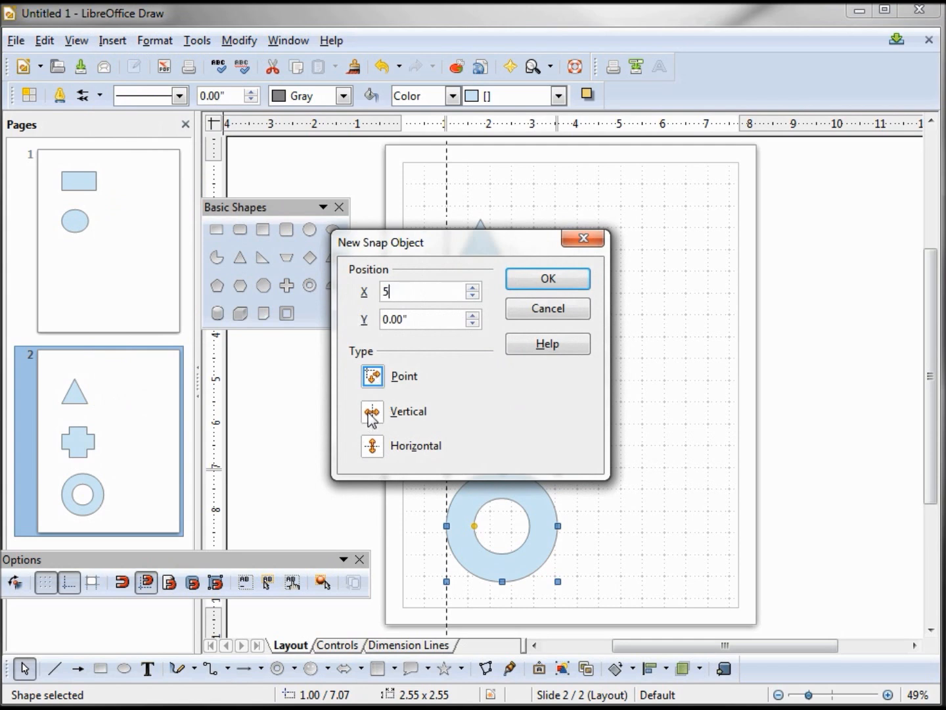
left_click(548, 278)
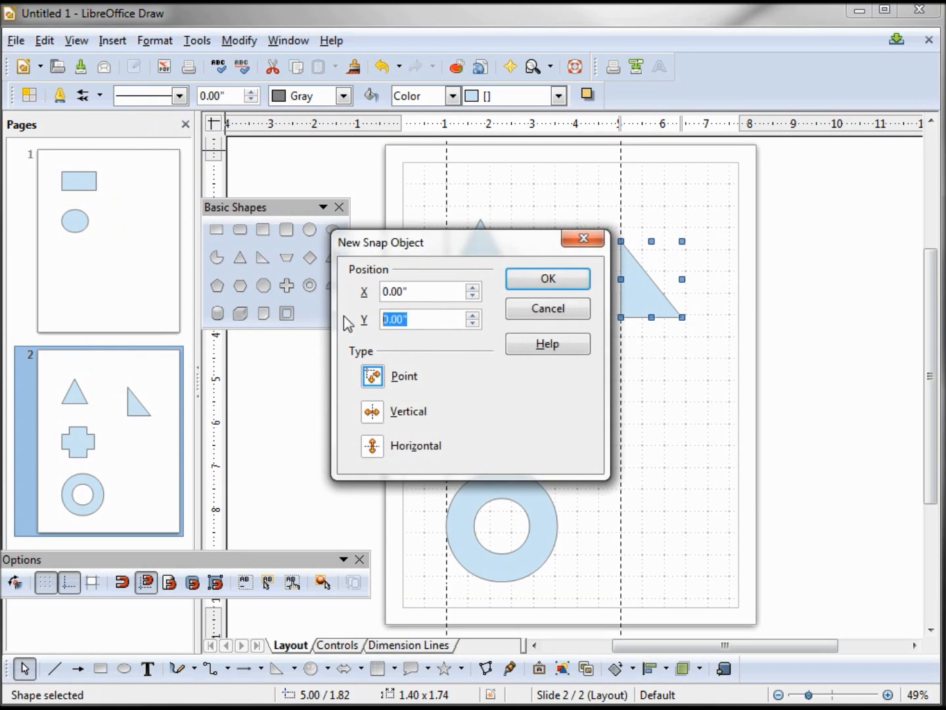
- Insert a horizontal snap line at Y = 3 inches and return to page 1
type("3")
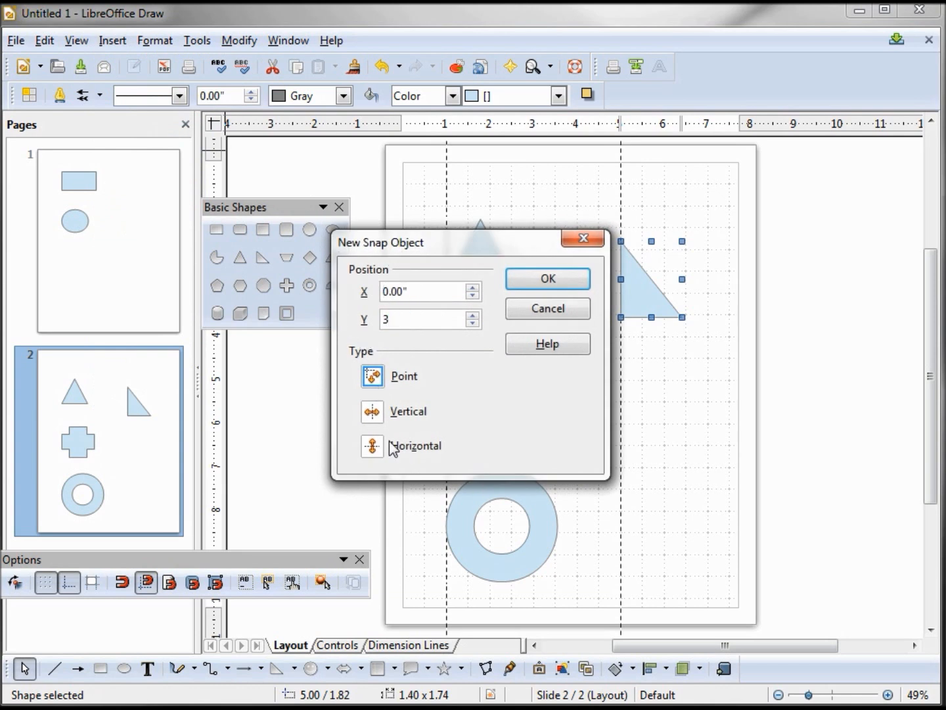
left_click(548, 279)
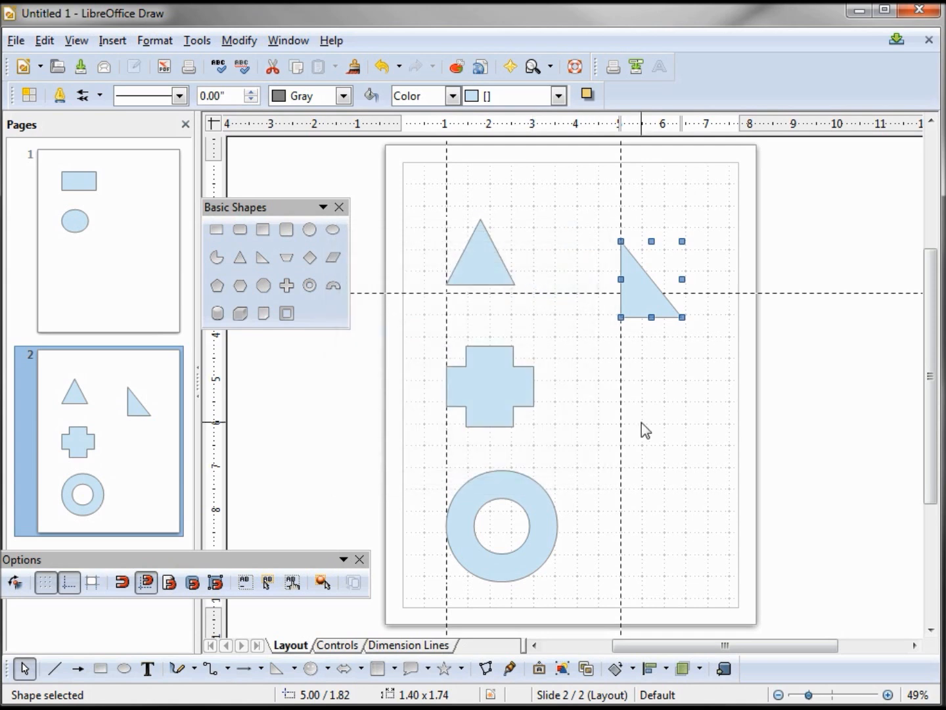
left_click(108, 238)
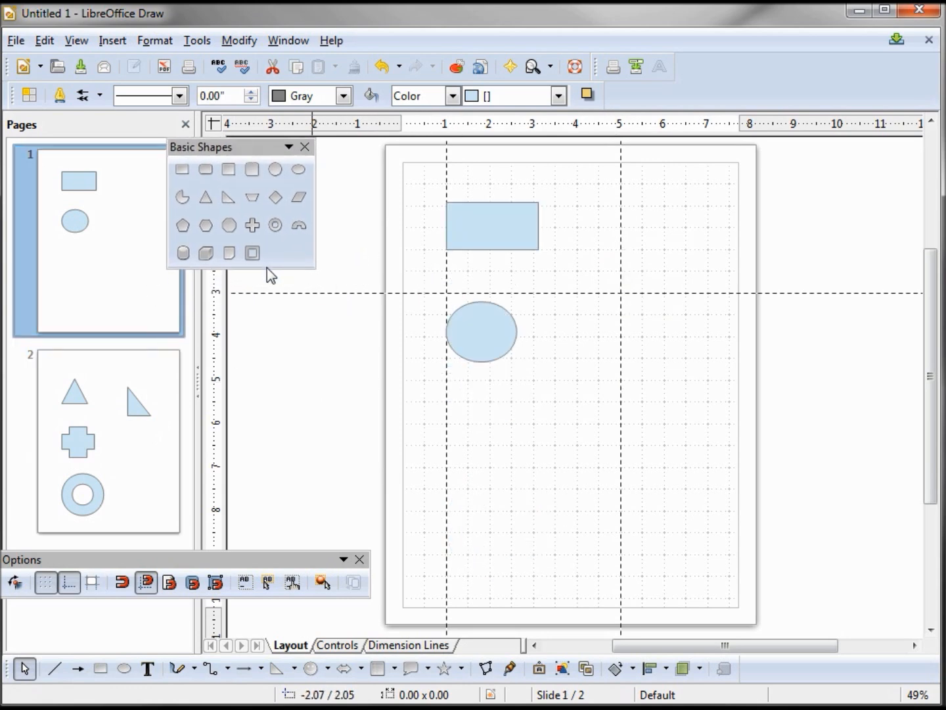
mouse_move(118, 40)
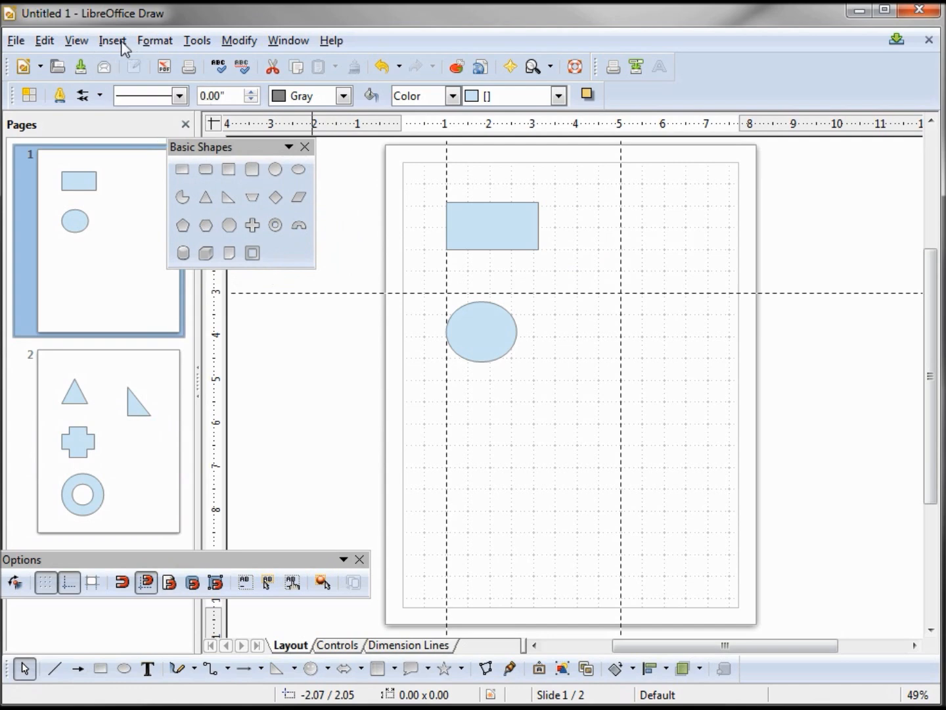
- Insert a snap point at X = 6, Y = 2 inches on page 1
left_click(112, 40)
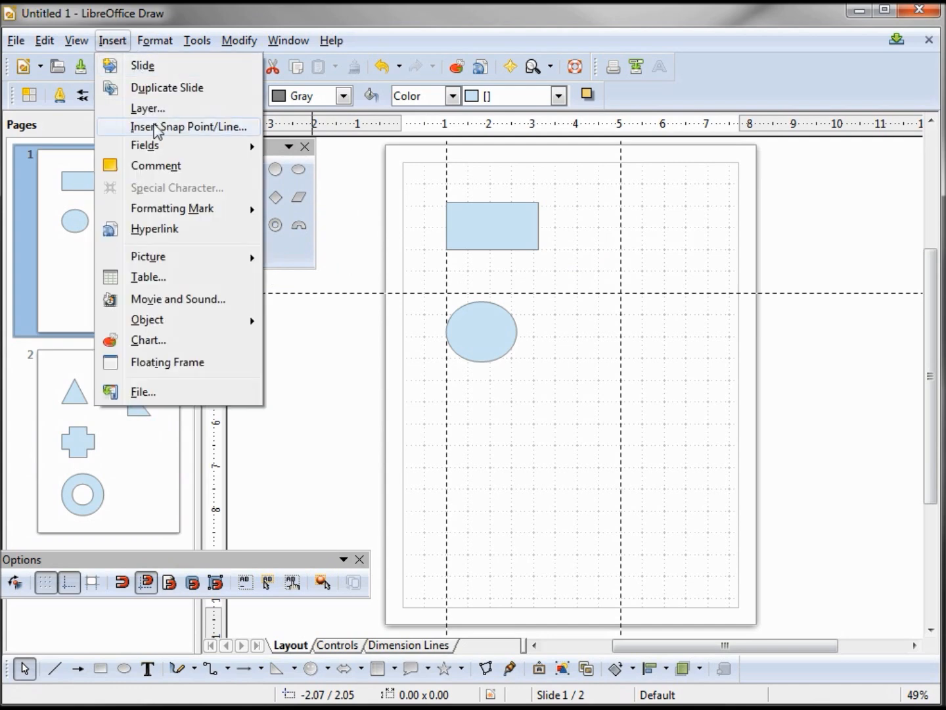
left_click(188, 126)
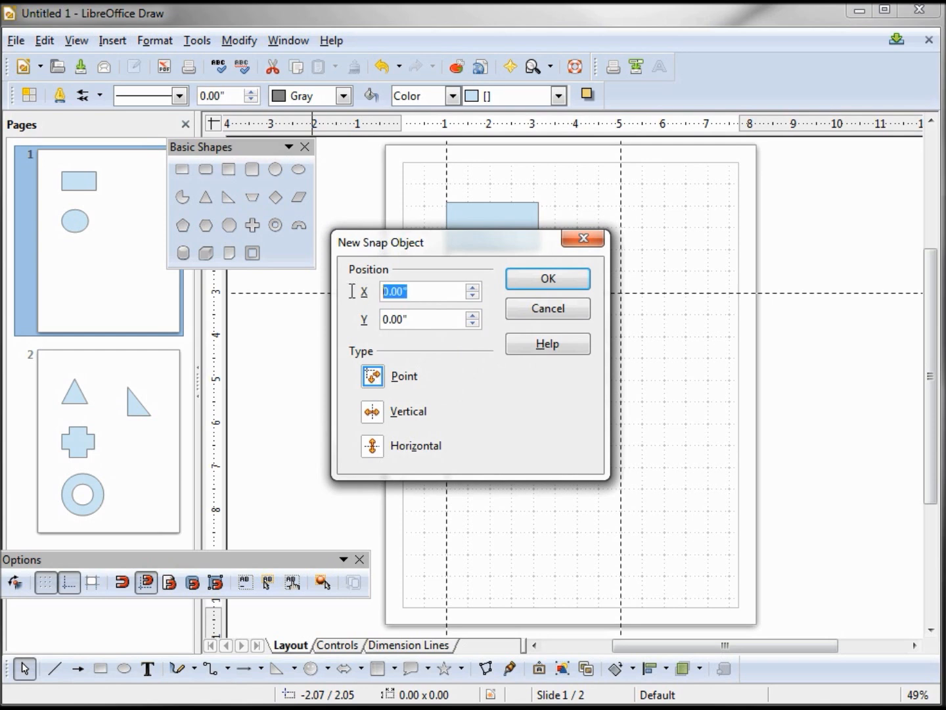
type("6")
left_click(430, 320)
type("2")
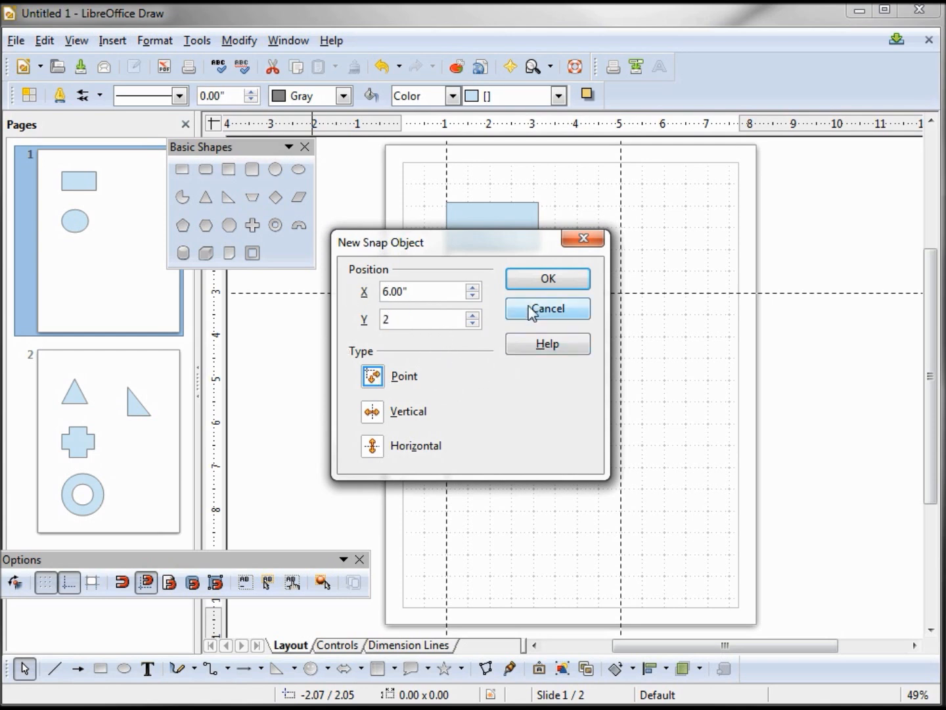
left_click(549, 307)
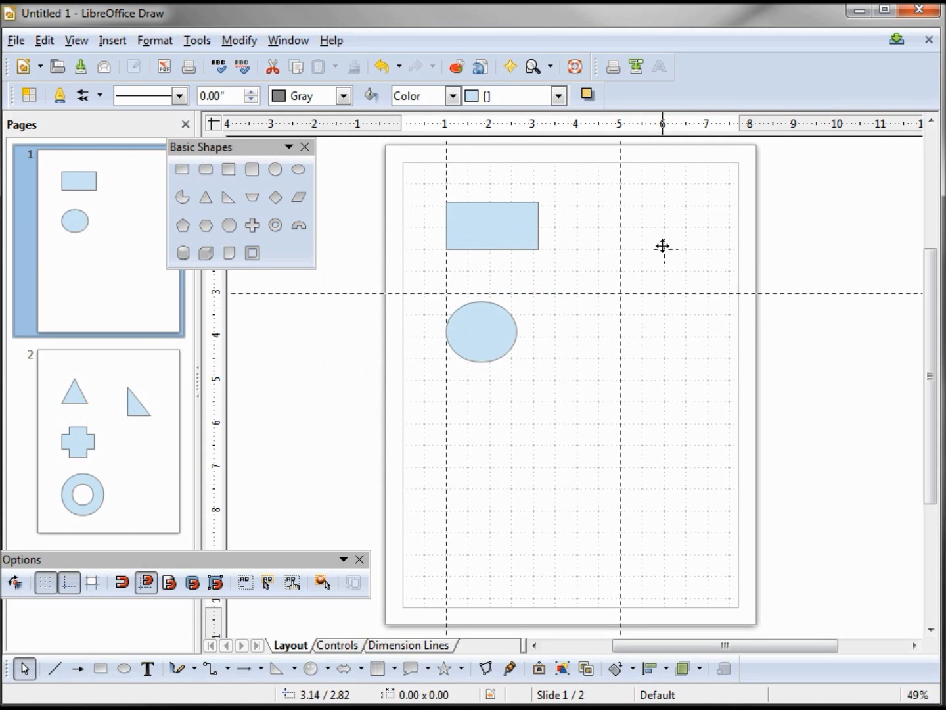
mouse_move(664, 252)
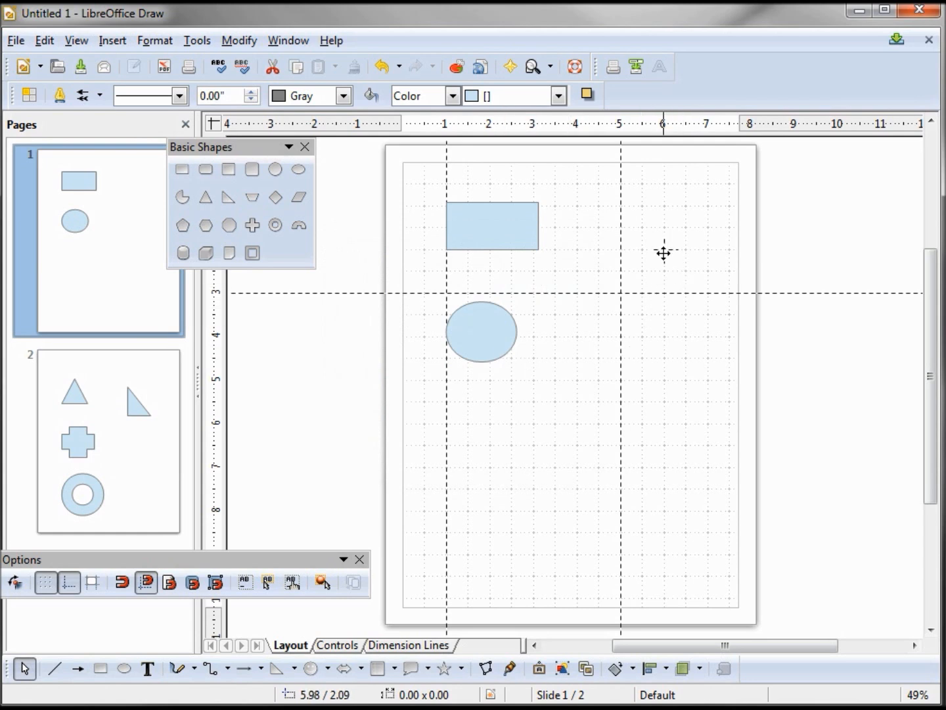
- Edit the horizontal snap line's position to Y = 5.00 inches
right_click(663, 252)
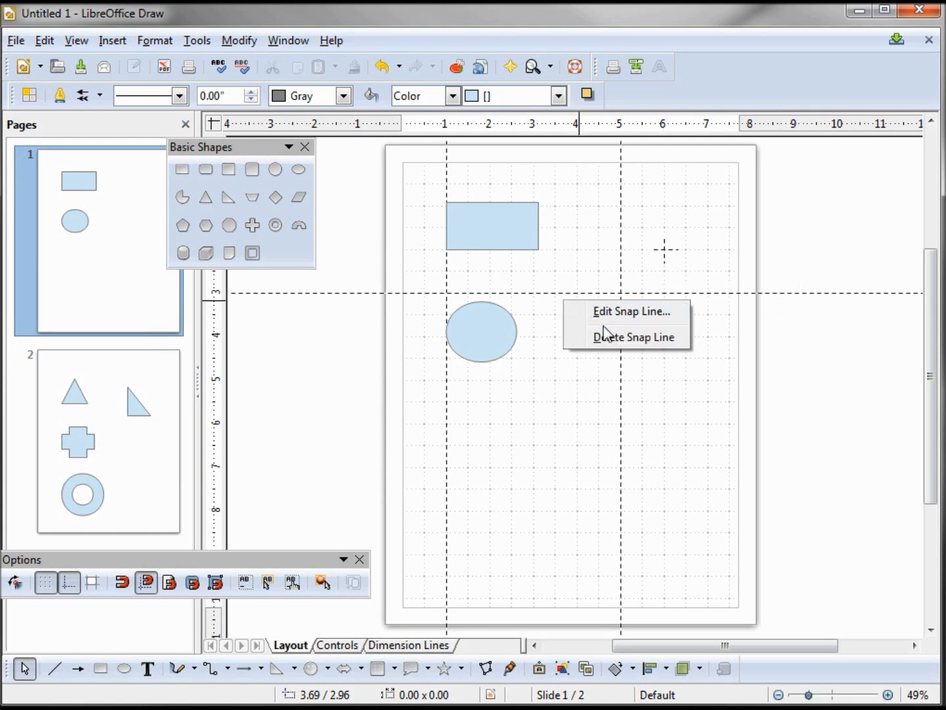
mouse_move(623, 321)
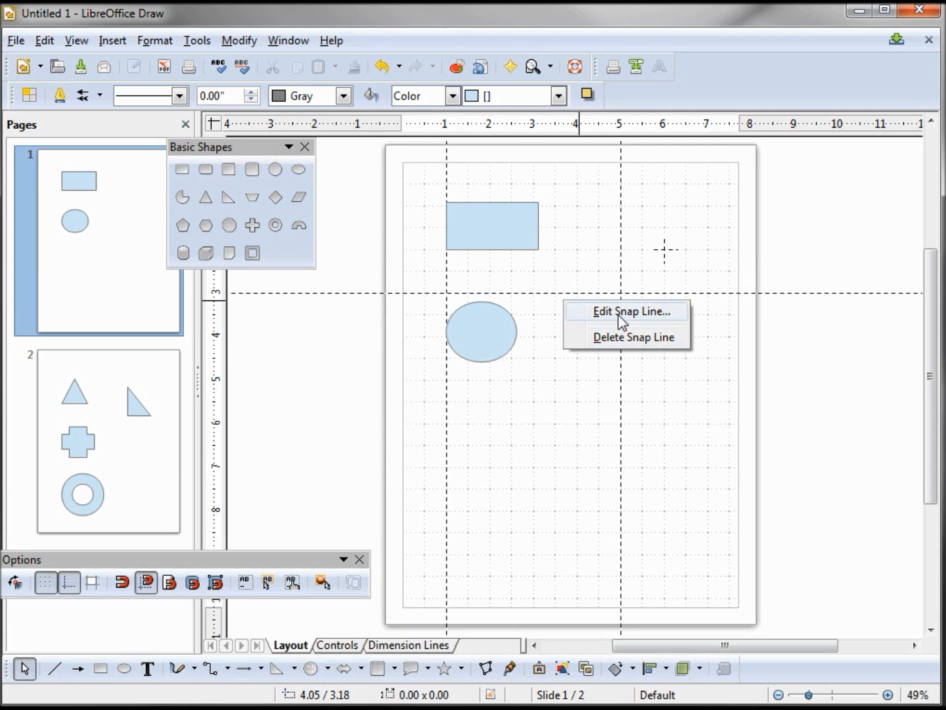
left_click(630, 312)
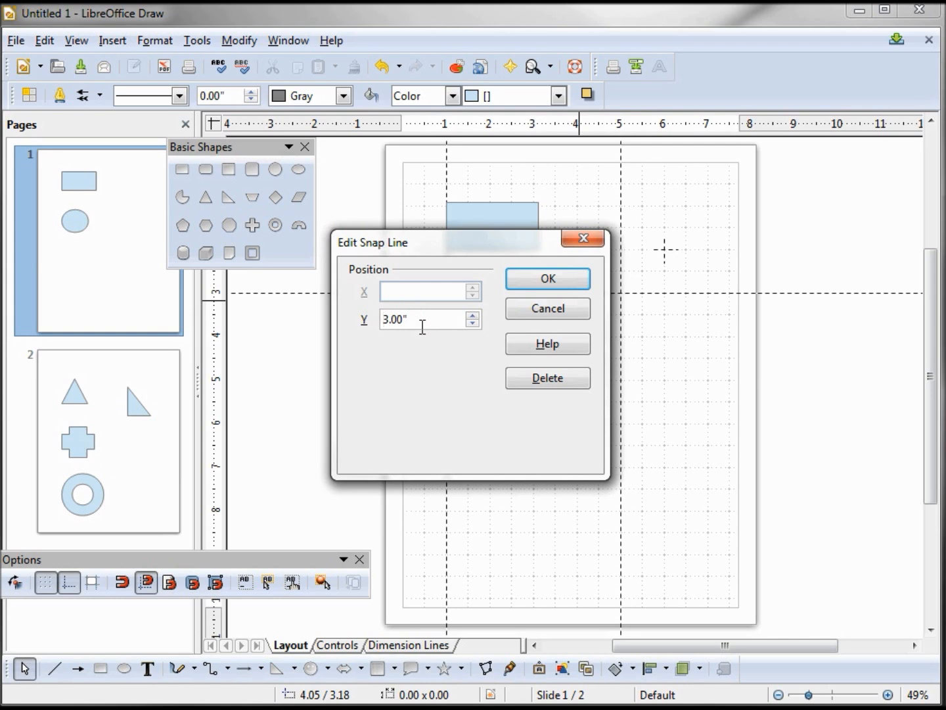
type("5.00\"")
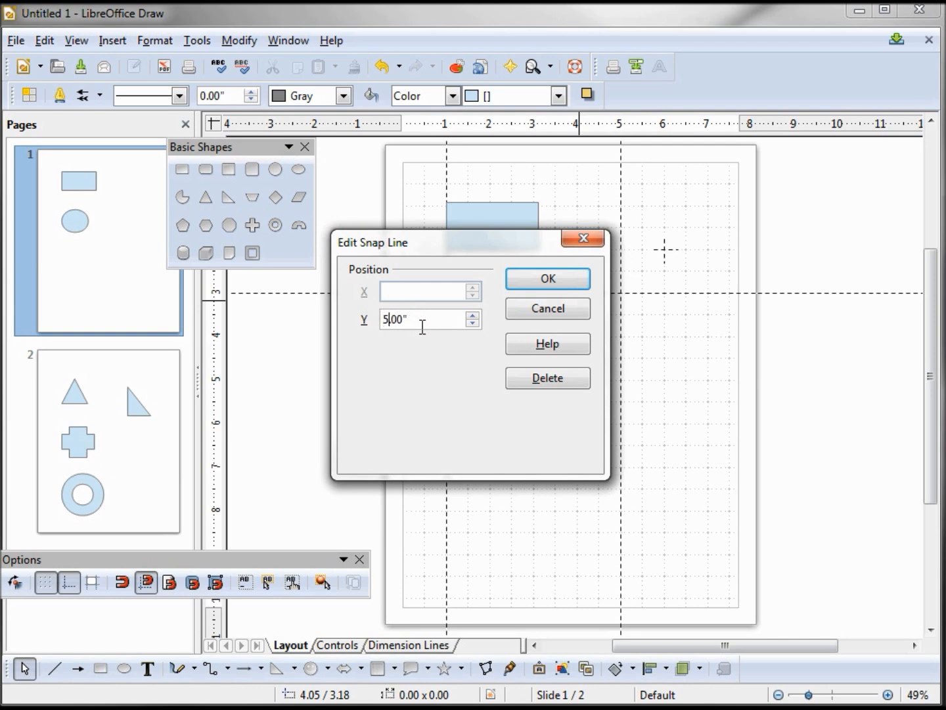
left_click(548, 279)
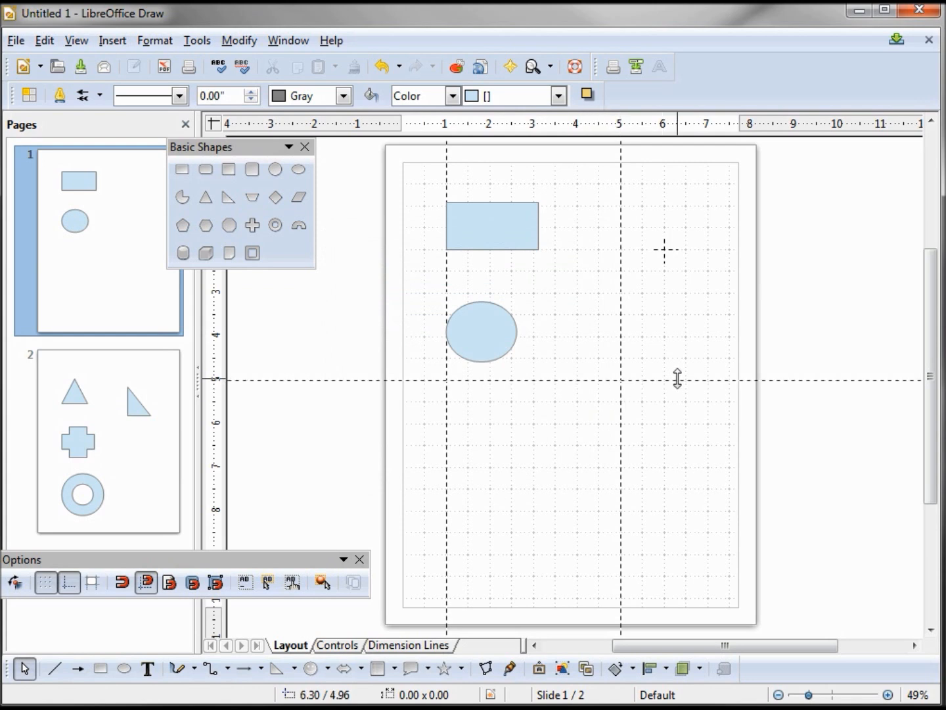
- Drag the horizontal snap line further down, then delete it
left_click_drag(677, 378, 668, 459)
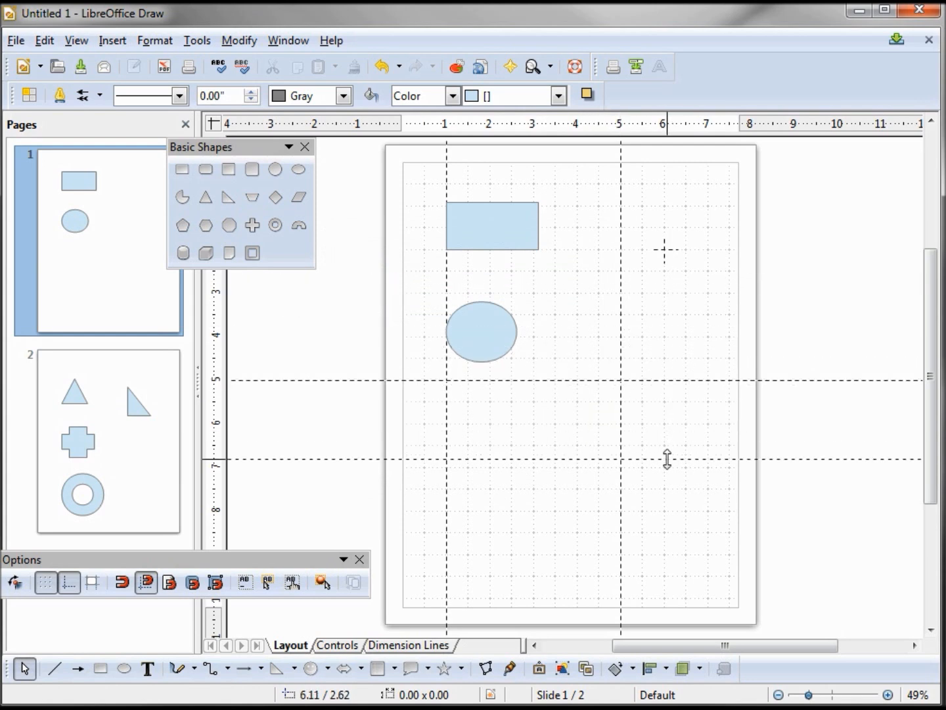
right_click(668, 460)
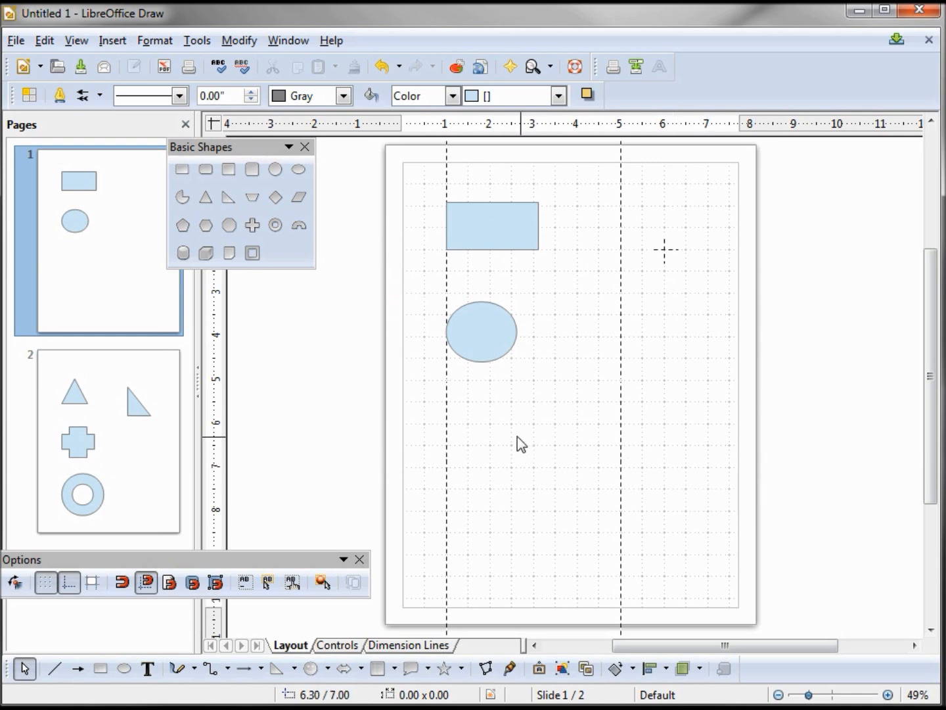
left_click(108, 440)
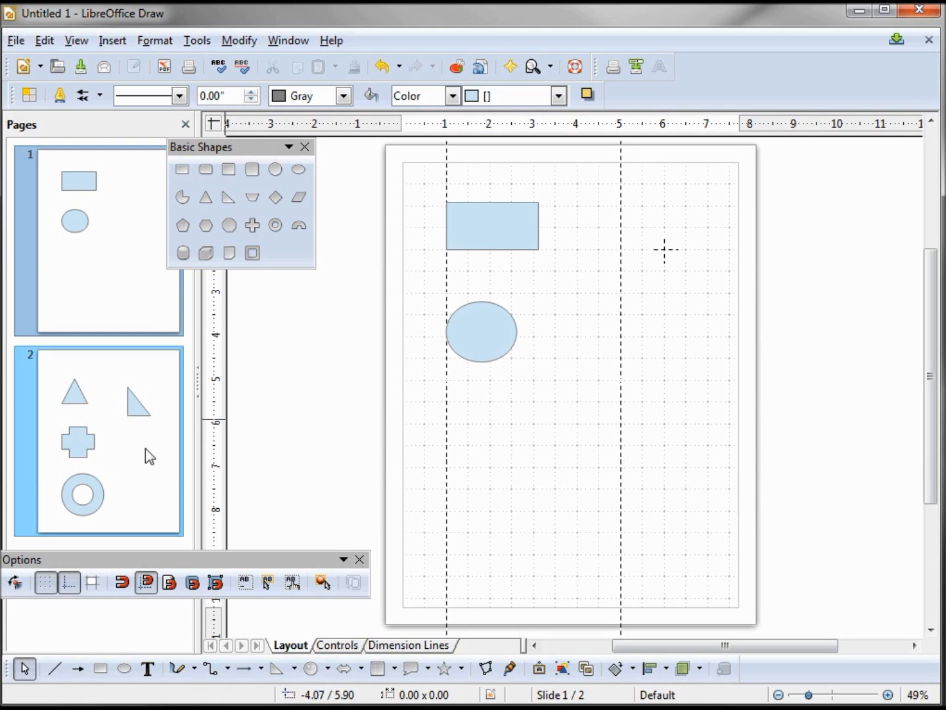
- On page 2, hide snap lines, reposition the right triangle near 5.00 by 2.29 inches, then show them again
left_click(98, 440)
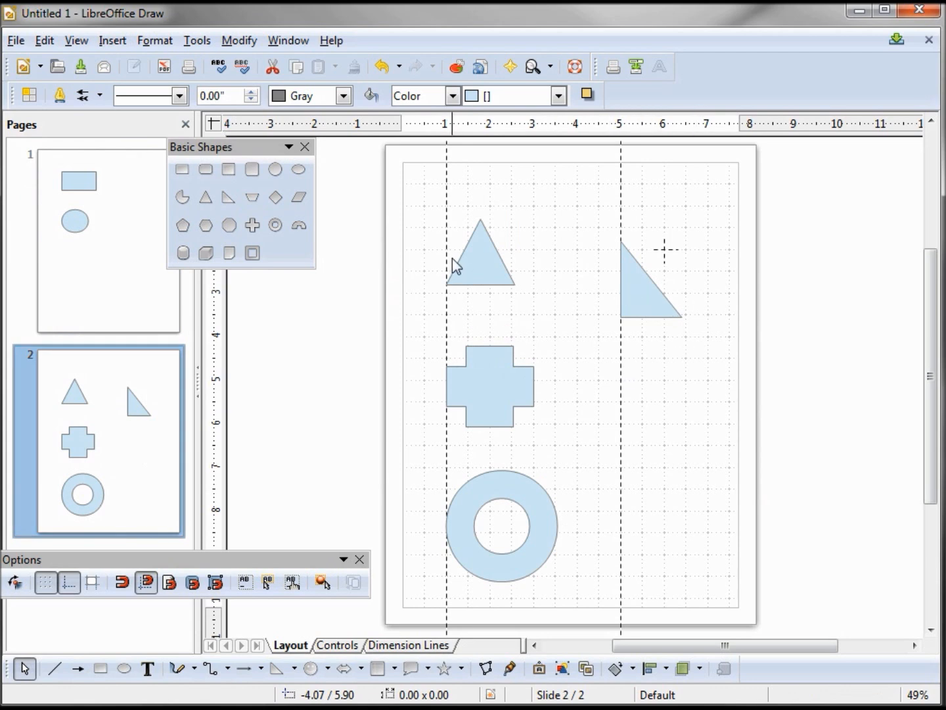
mouse_move(478, 269)
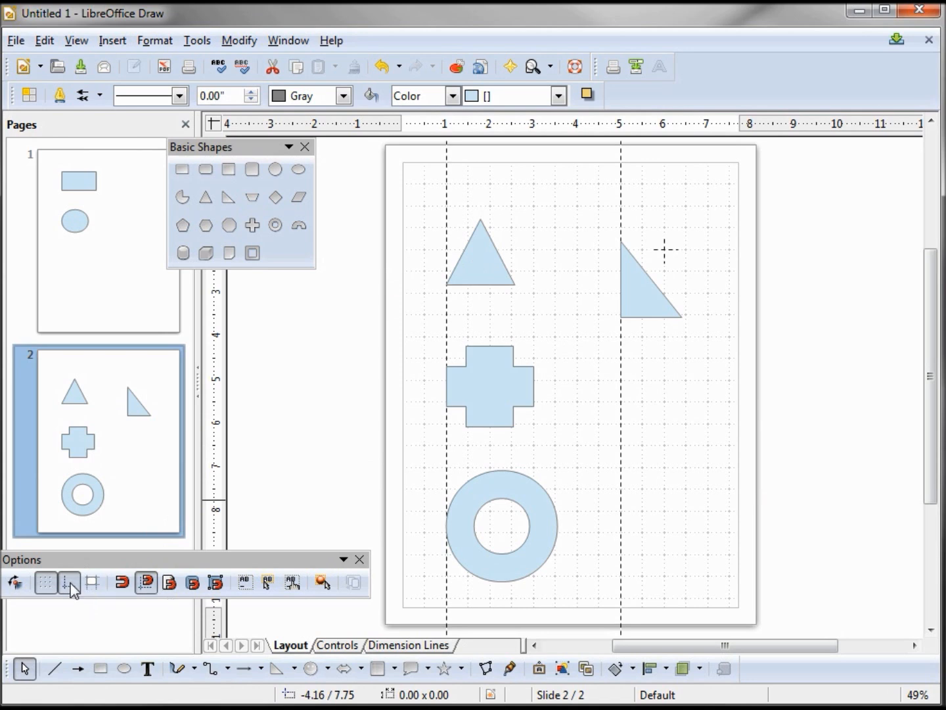
left_click(646, 289)
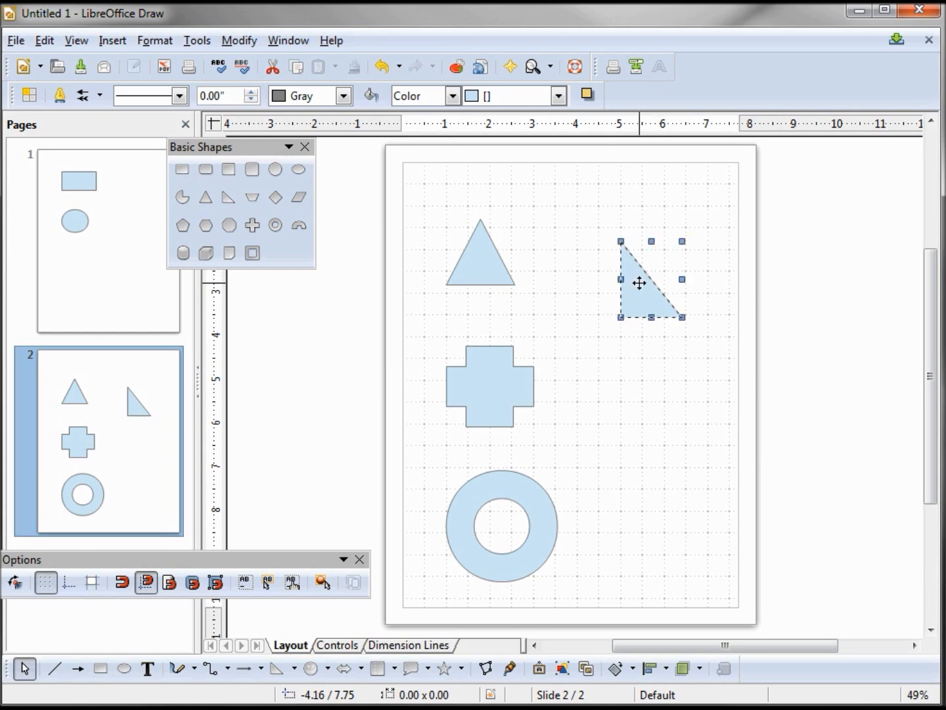
left_click_drag(639, 283, 615, 296)
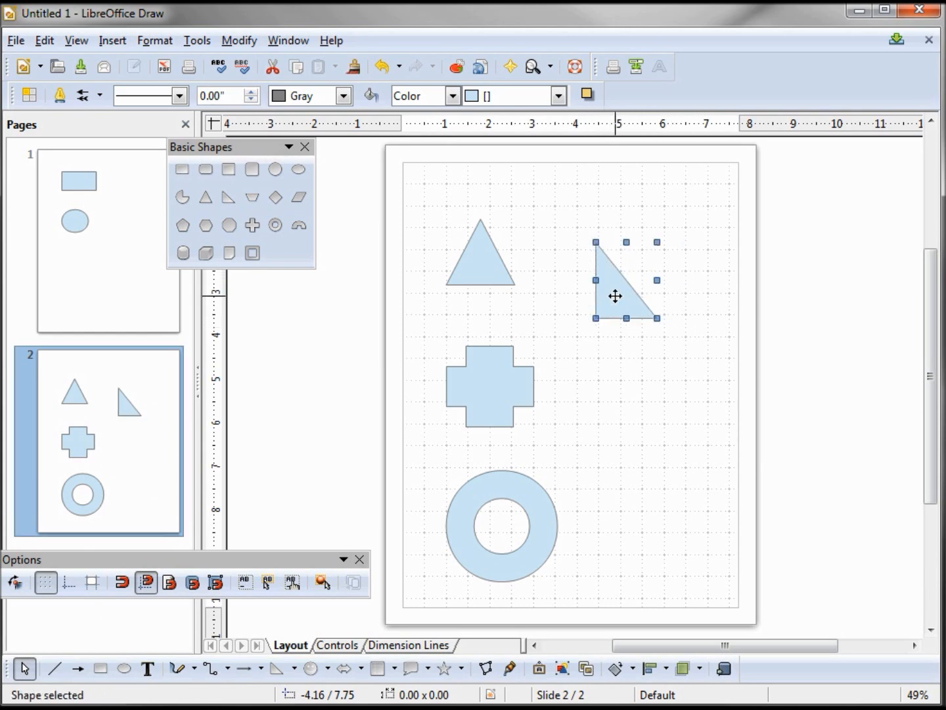
left_click_drag(615, 296, 662, 305)
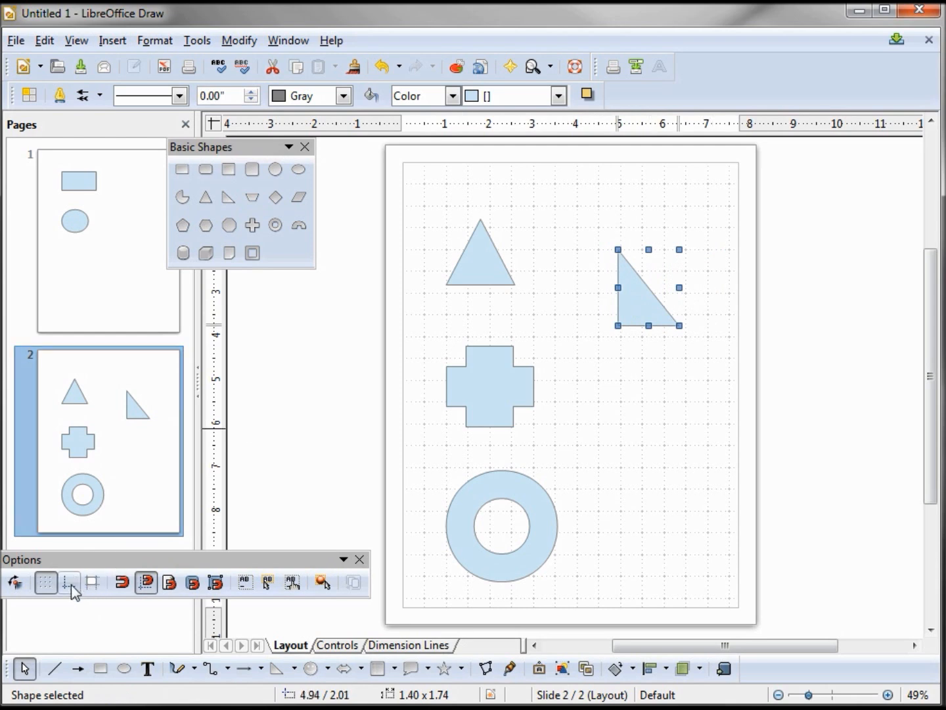
left_click(68, 584)
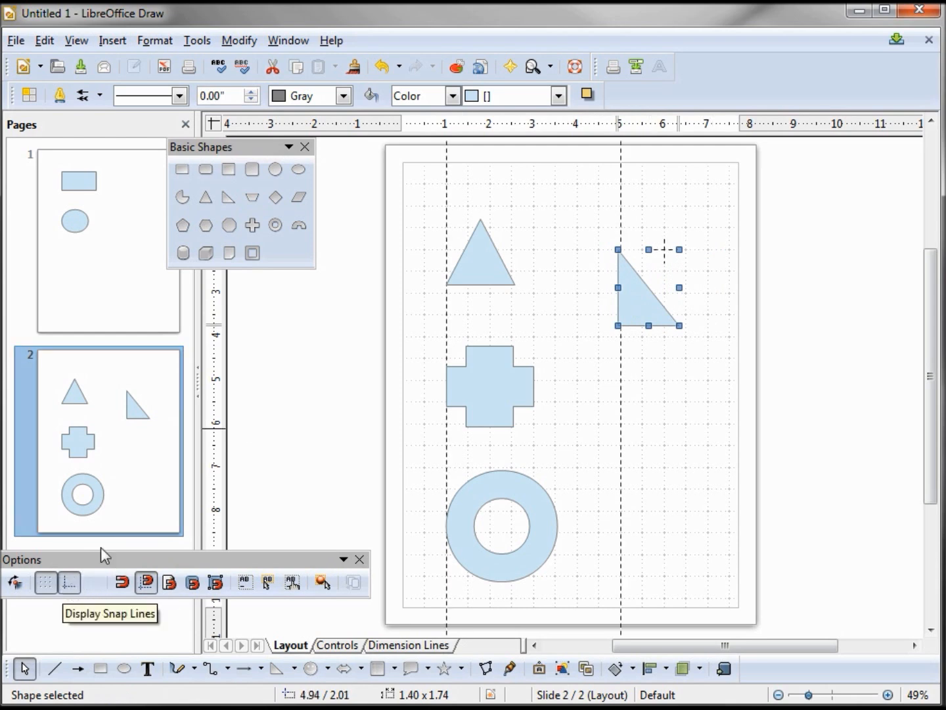
mouse_move(145, 583)
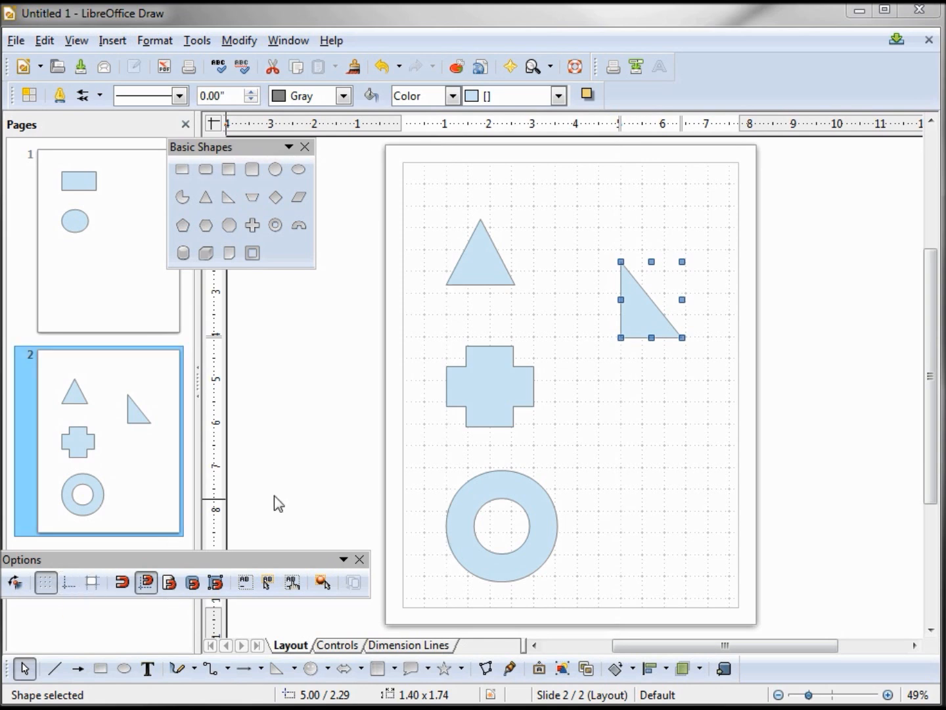
mouse_move(75, 41)
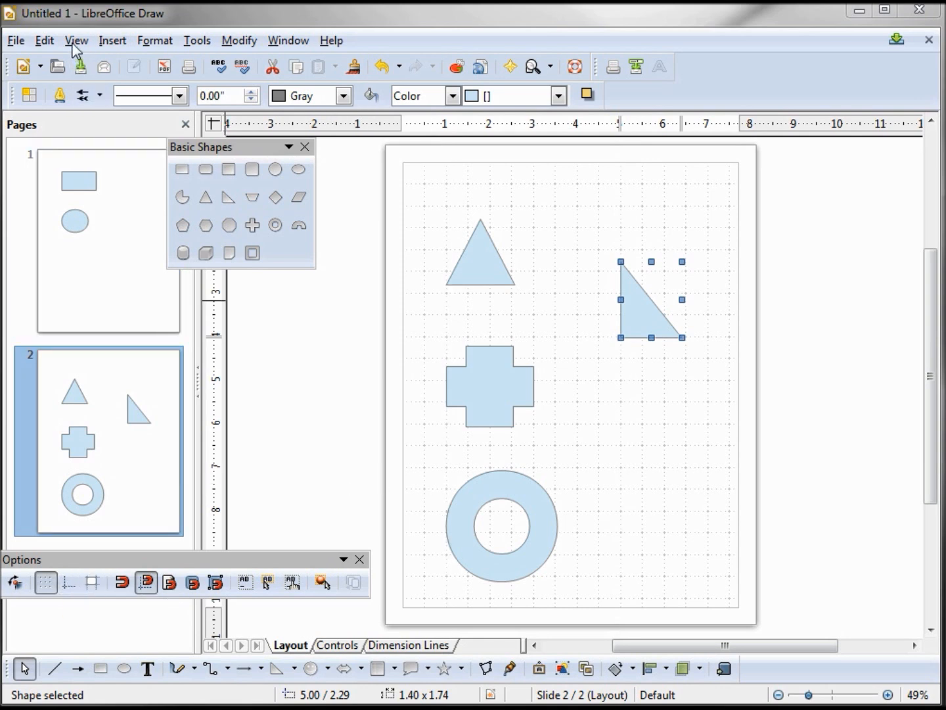
- Bring the grid to the front so its dots show over the shapes
left_click(75, 40)
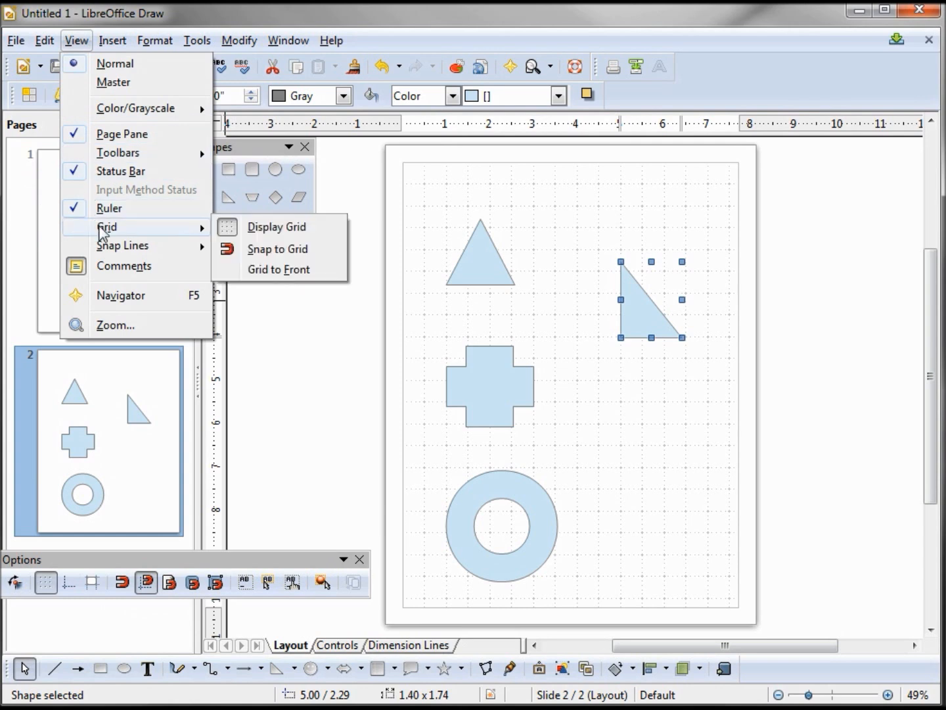
mouse_move(122, 244)
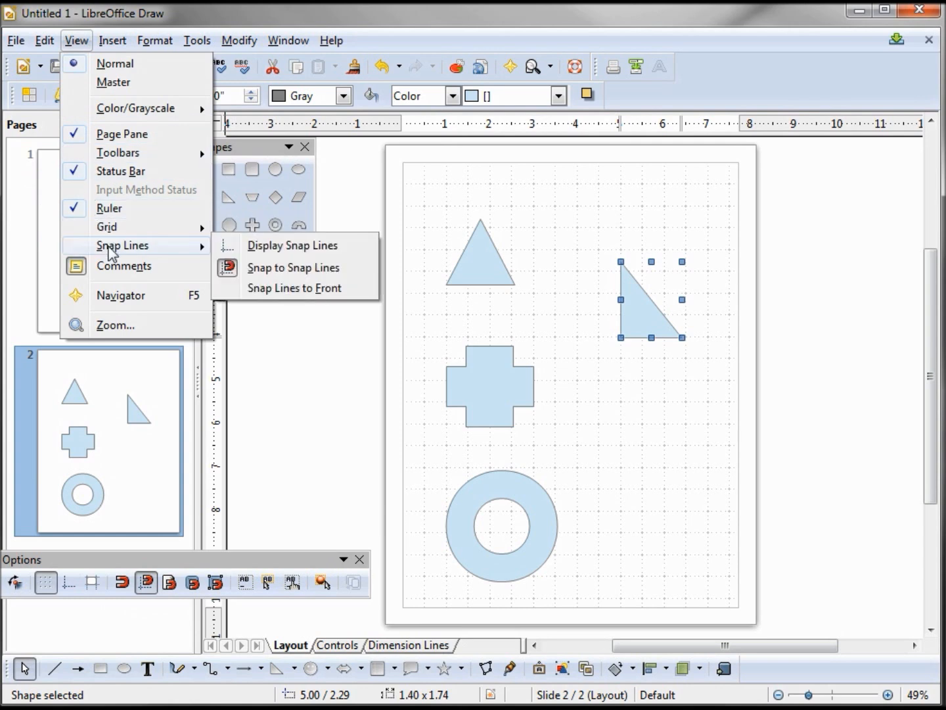
mouse_move(106, 226)
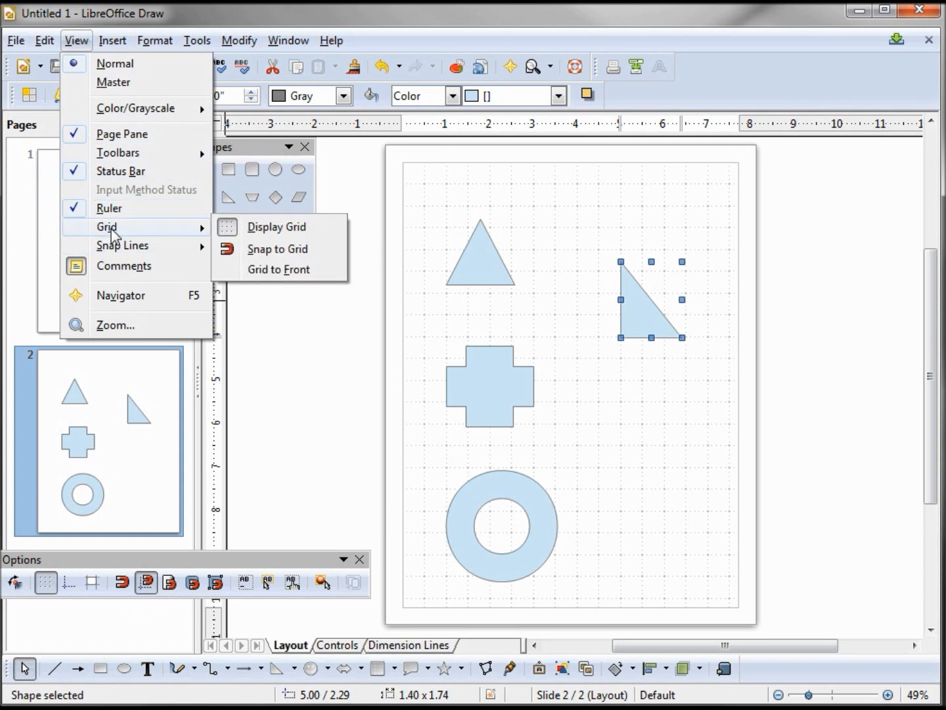
mouse_move(278, 277)
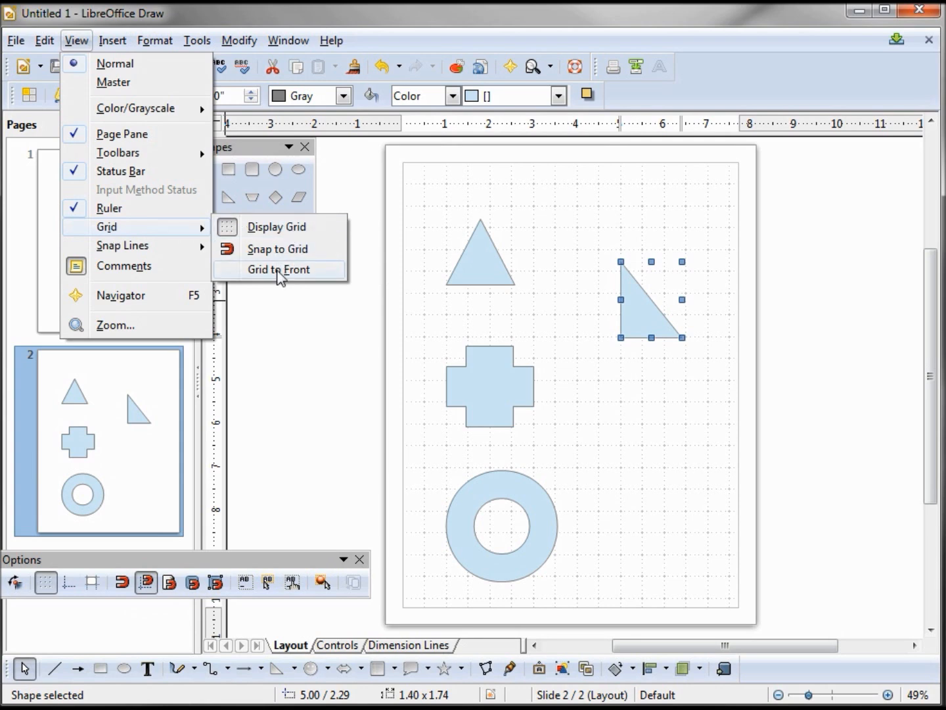
left_click(279, 270)
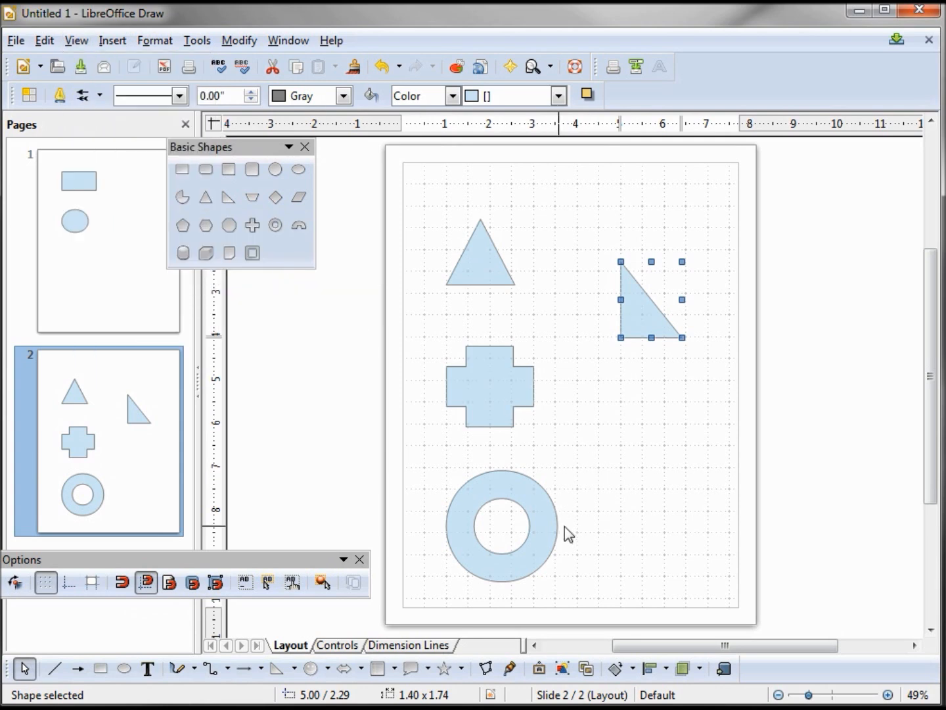
mouse_move(526, 499)
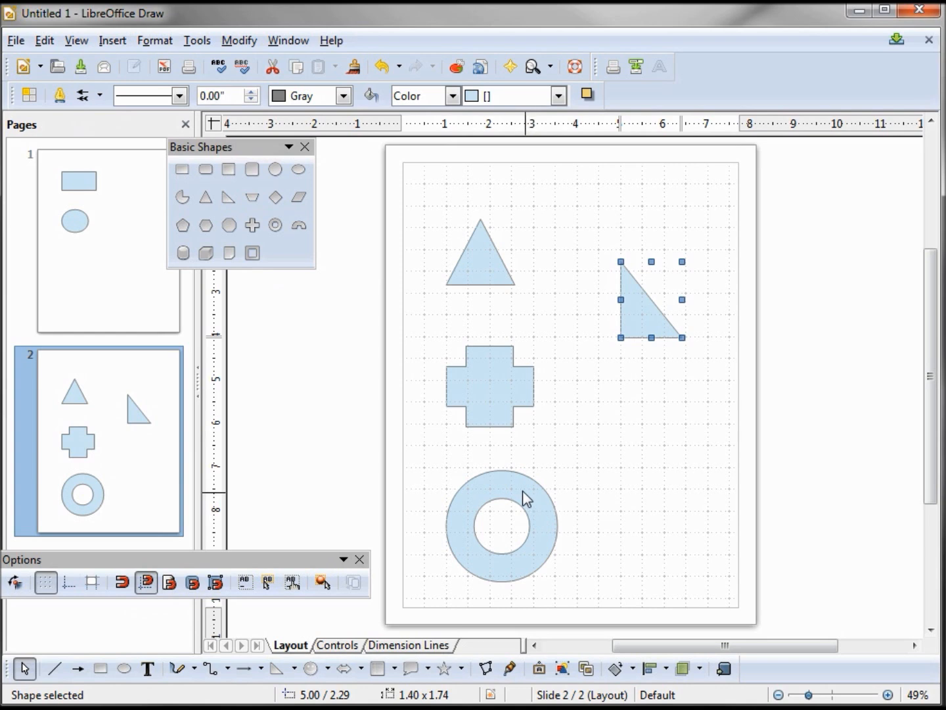
mouse_move(507, 501)
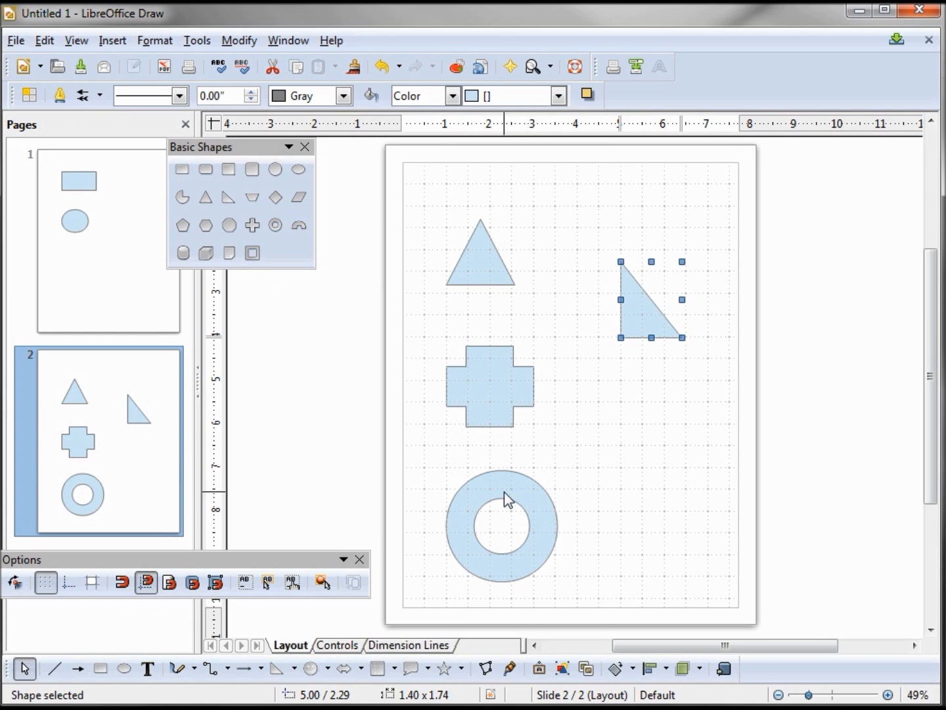
mouse_move(78, 41)
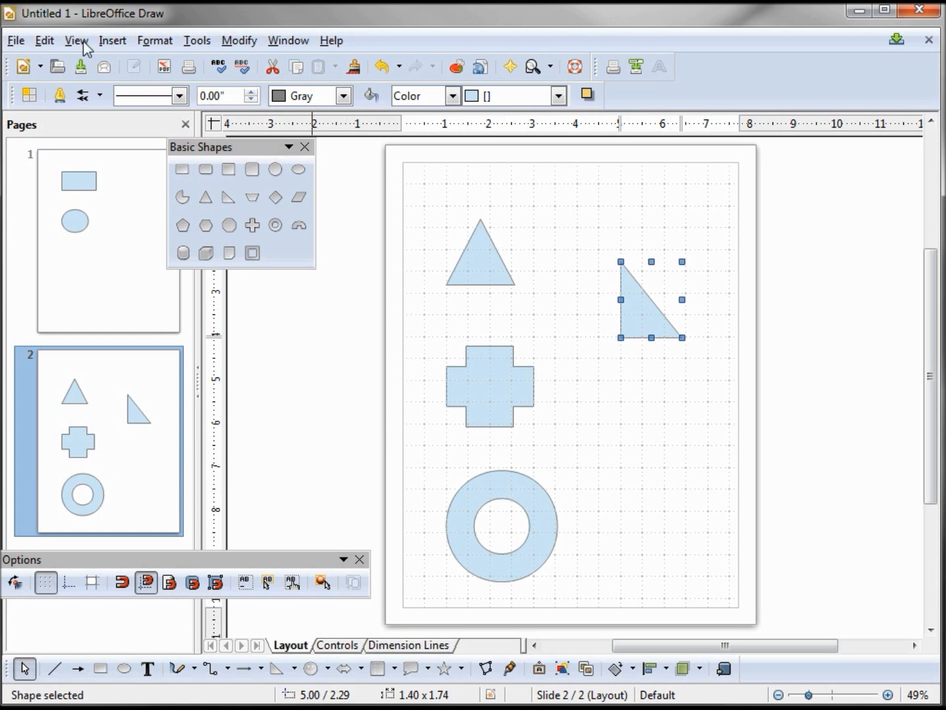
- Put the grid back behind the shapes, toggle Snap to Grid, and move the ring under the right triangle
left_click(77, 40)
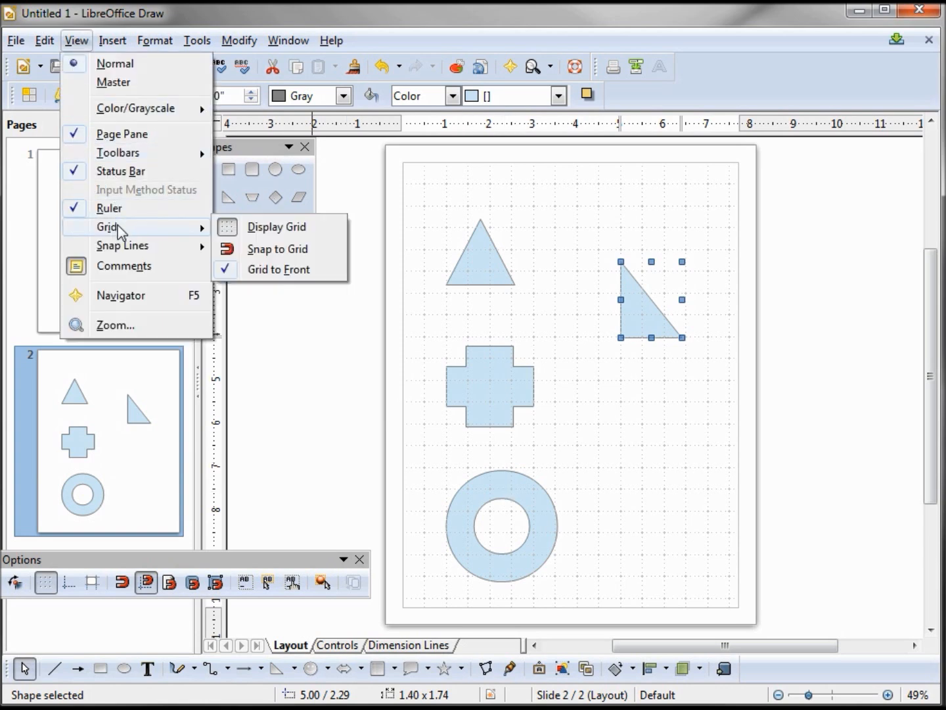
mouse_move(285, 276)
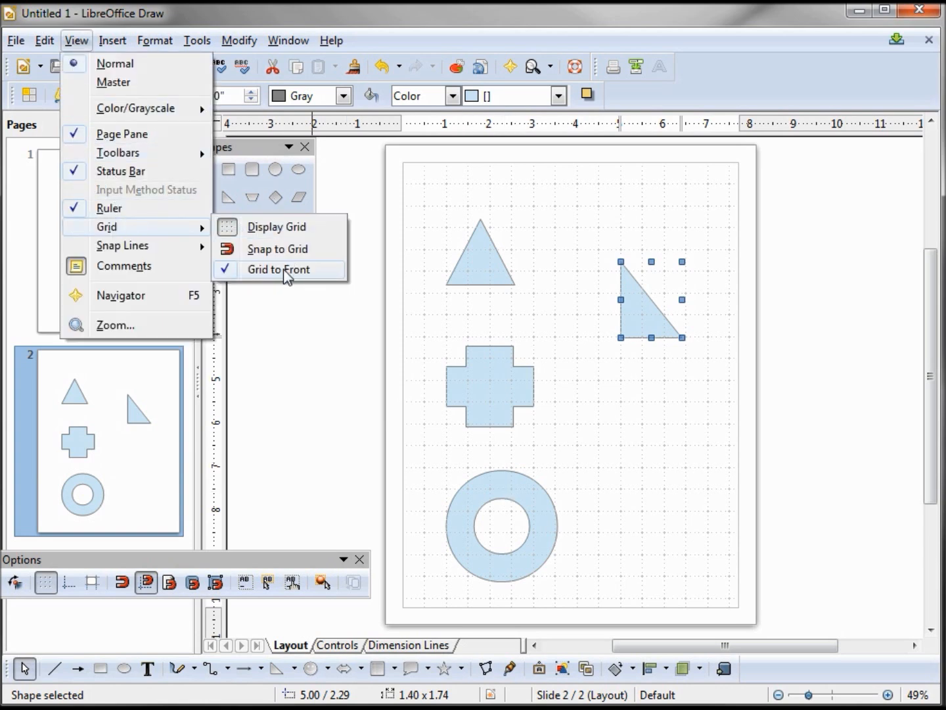
left_click(289, 270)
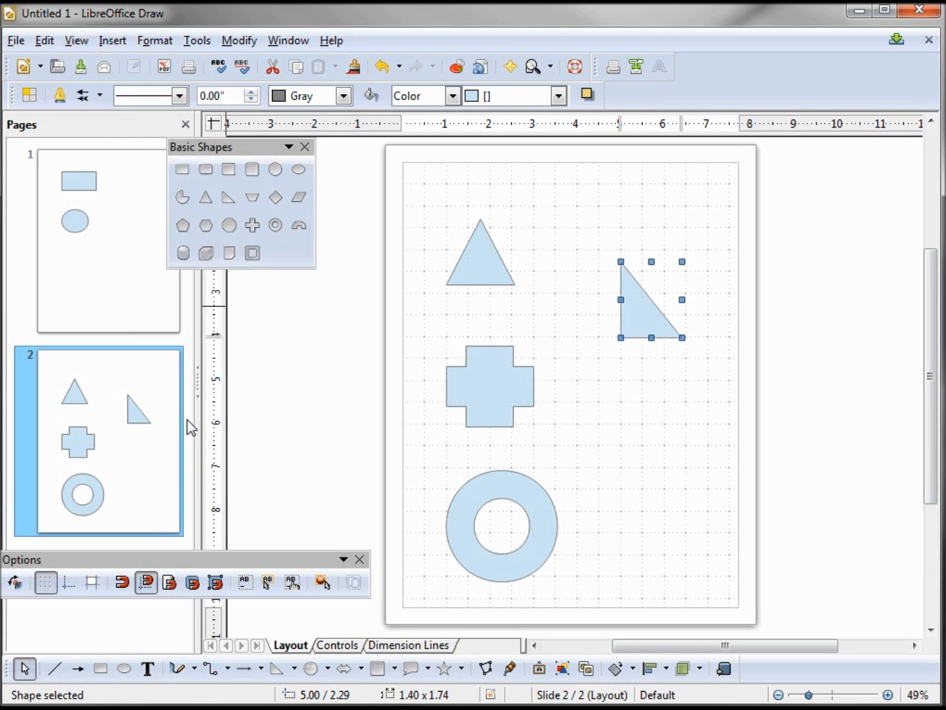
mouse_move(121, 584)
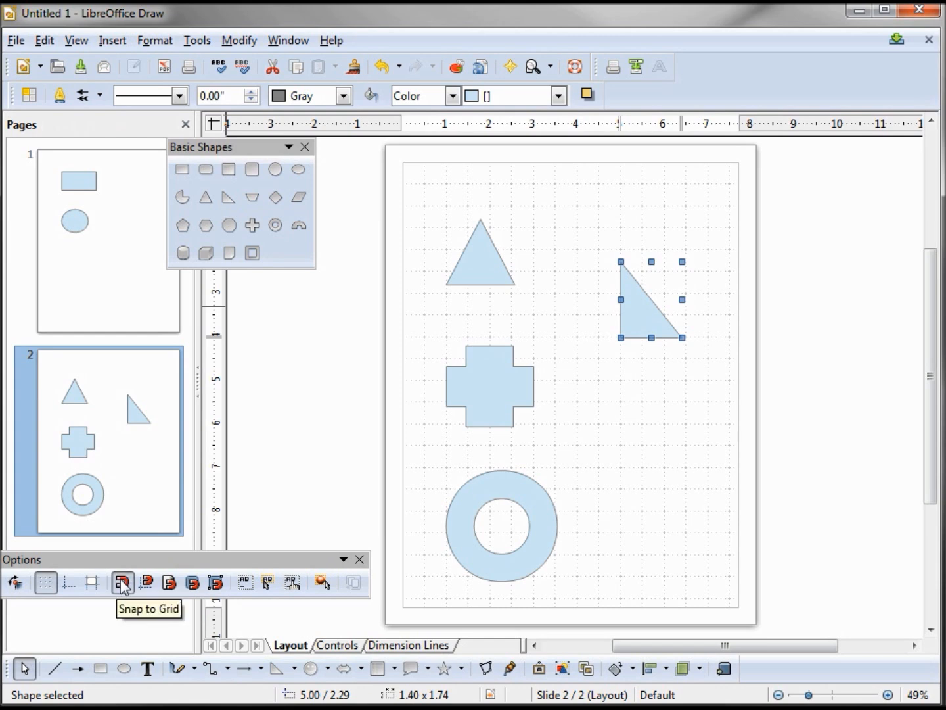
left_click(123, 584)
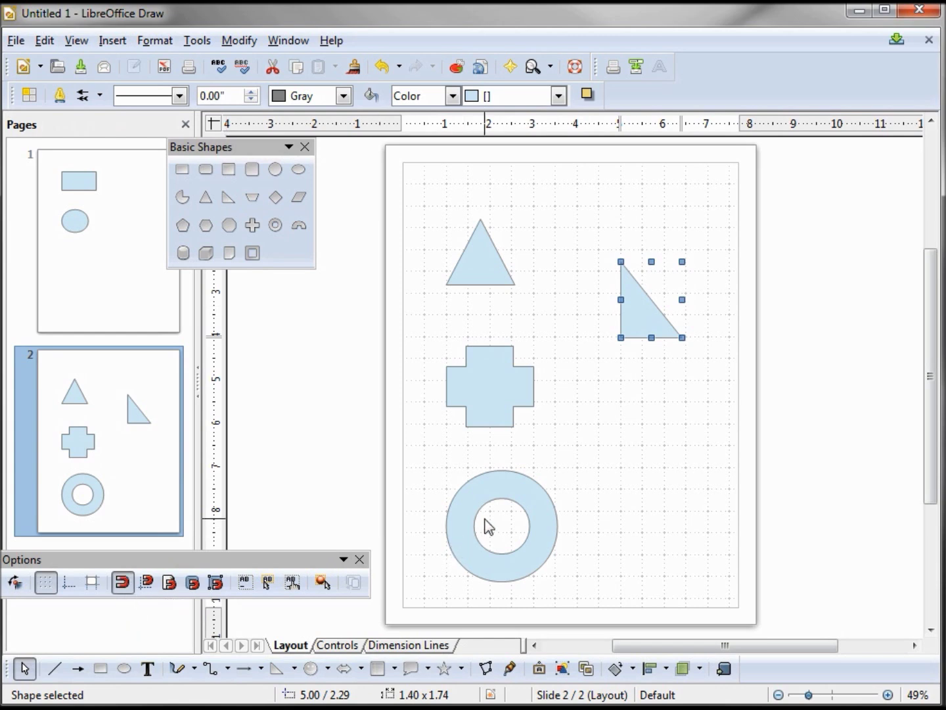
left_click_drag(502, 526, 629, 463)
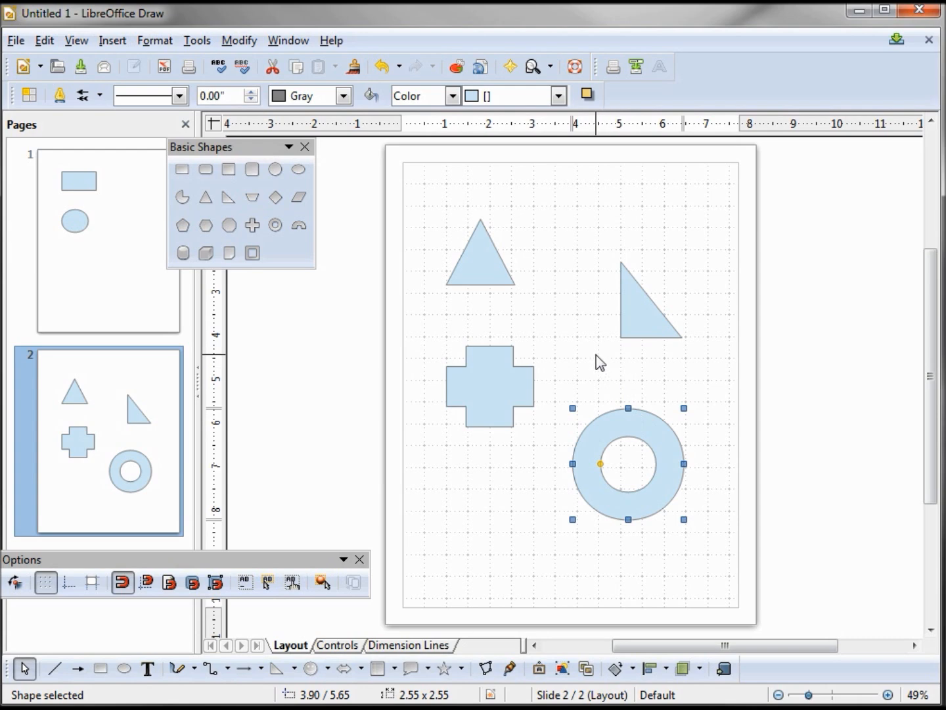
mouse_move(191, 46)
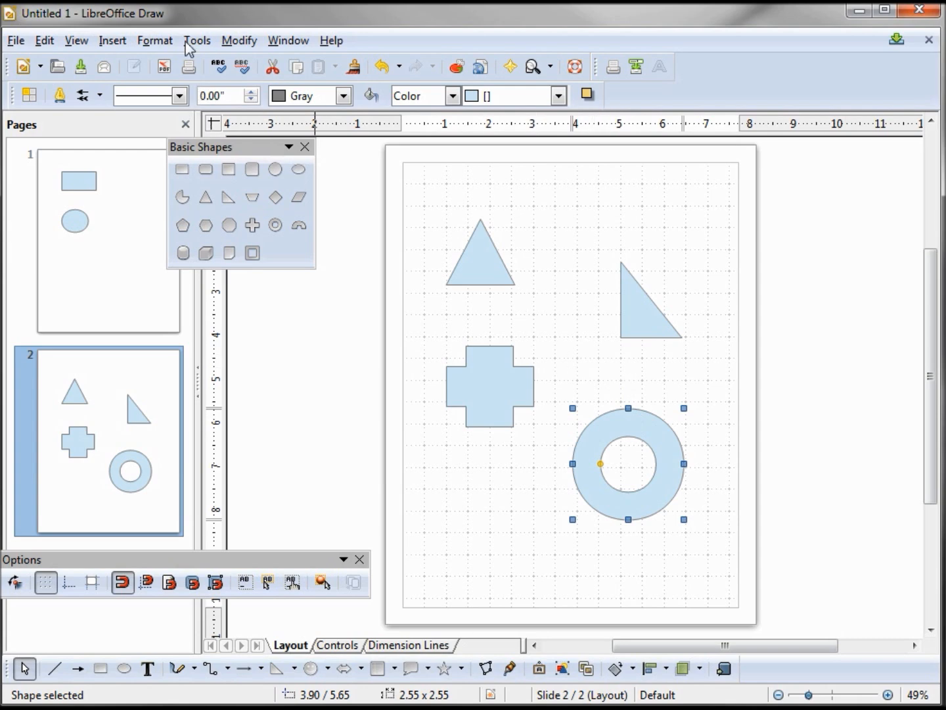
- Set the Draw grid subdivisions to 1 by 2 with a 20-pixel snap range
left_click(197, 40)
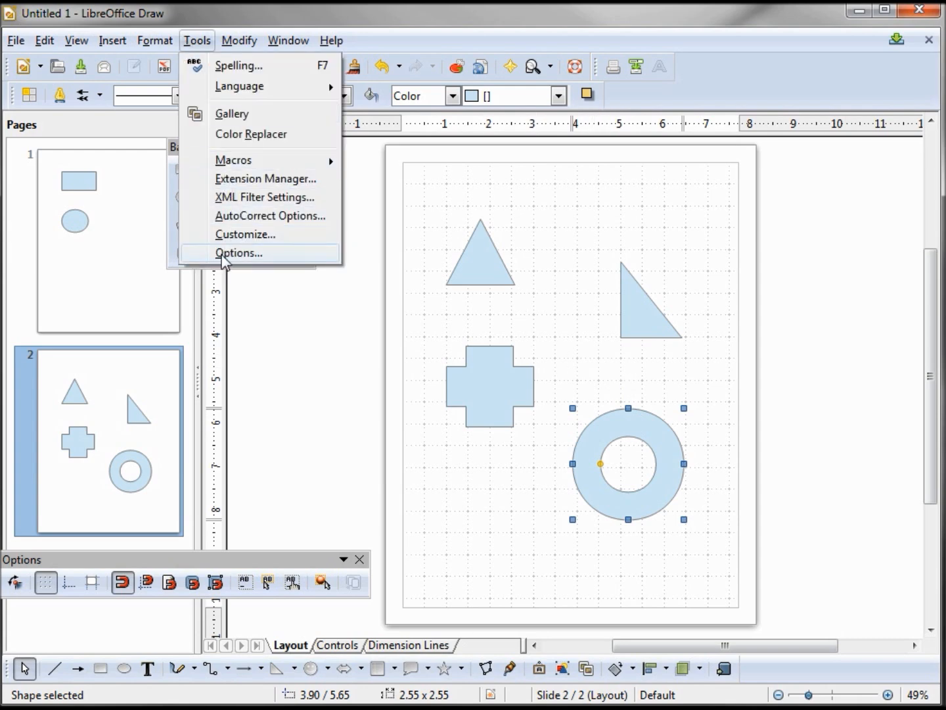
left_click(239, 252)
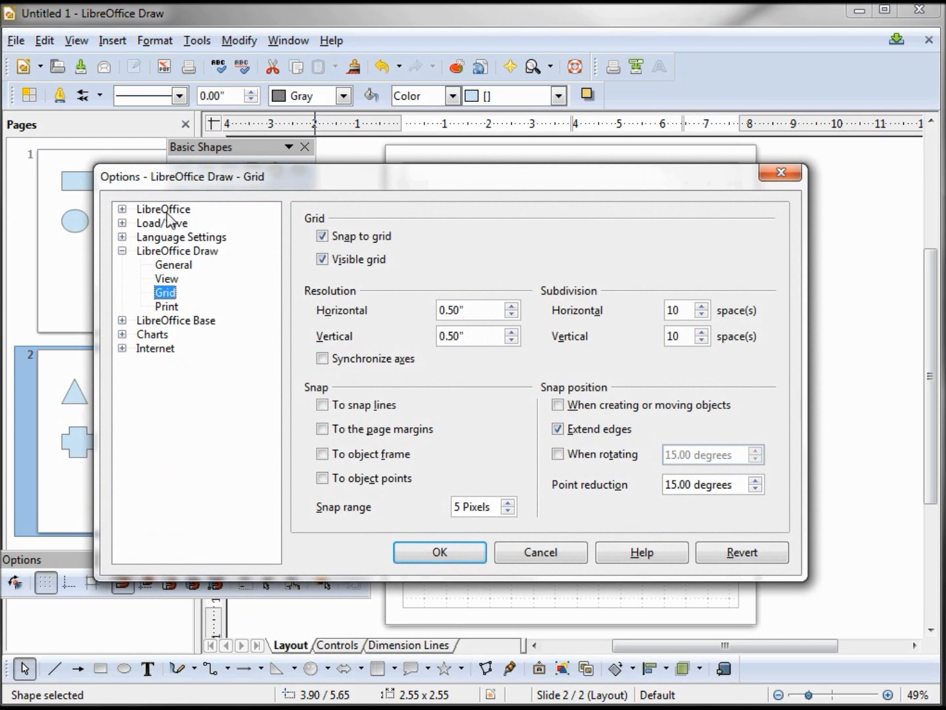
left_click(176, 250)
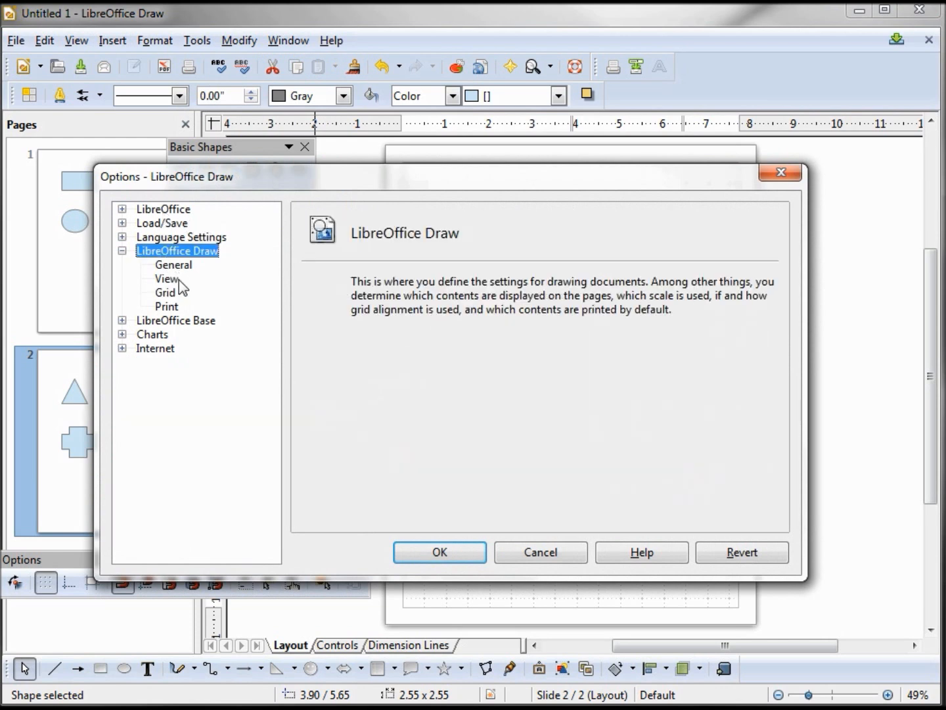
left_click(163, 292)
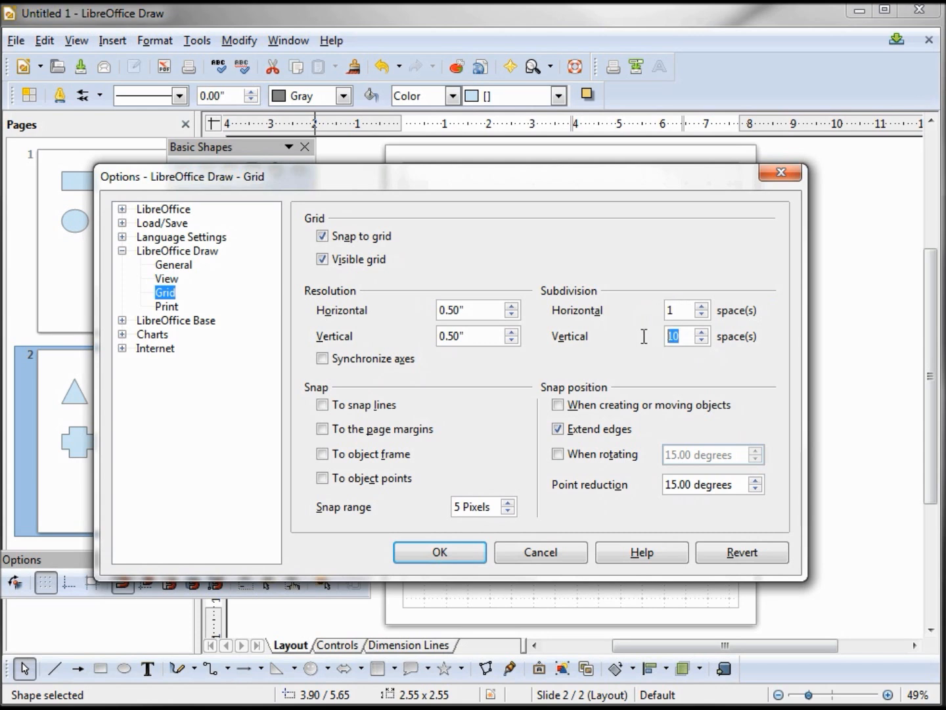
type("2")
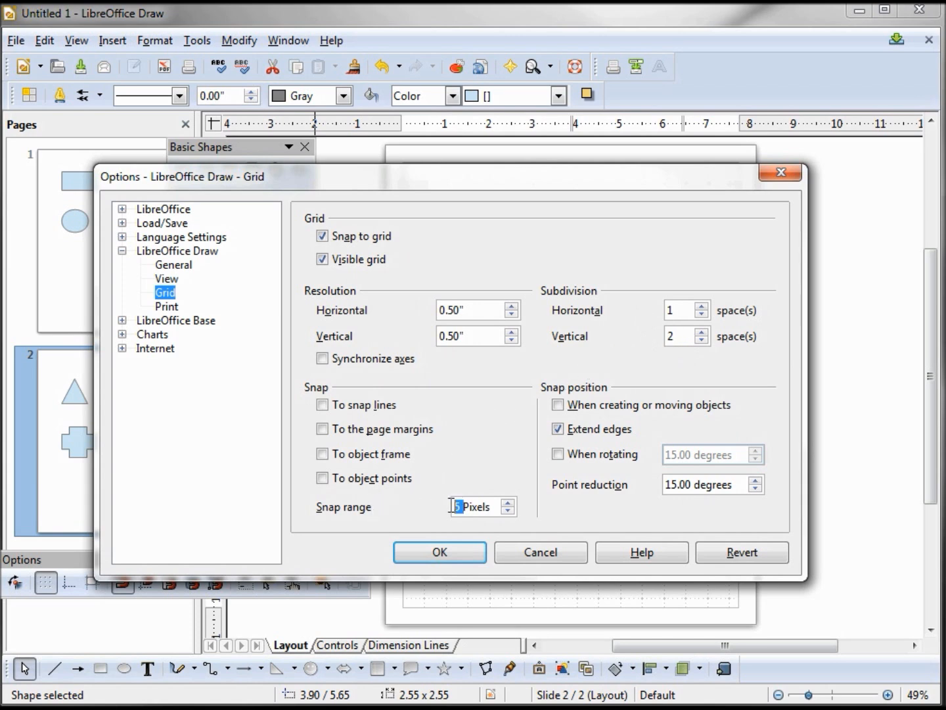
type("20")
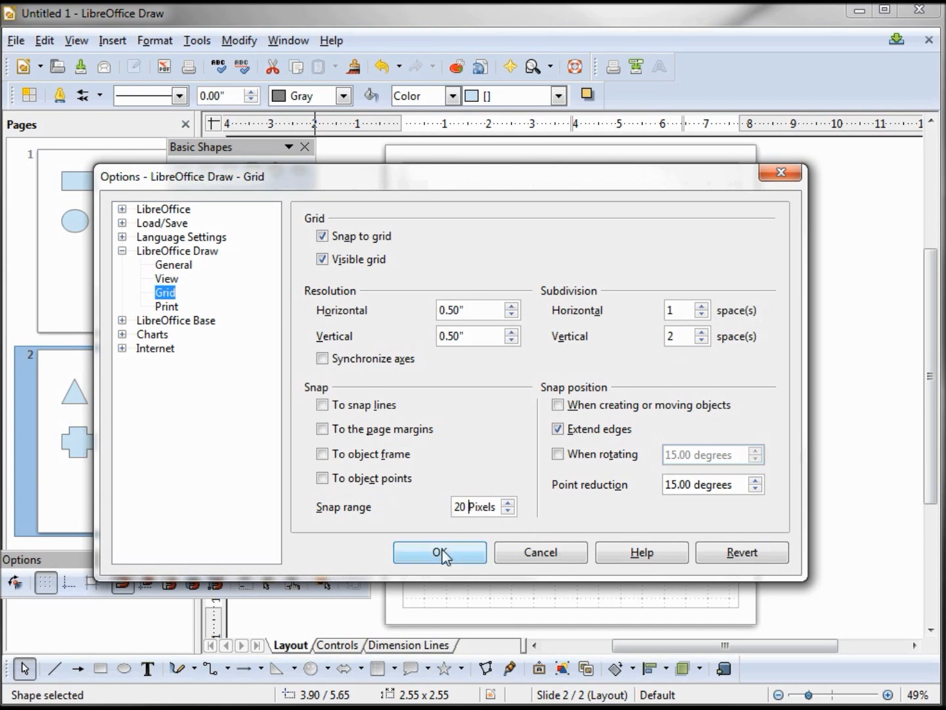
left_click(439, 552)
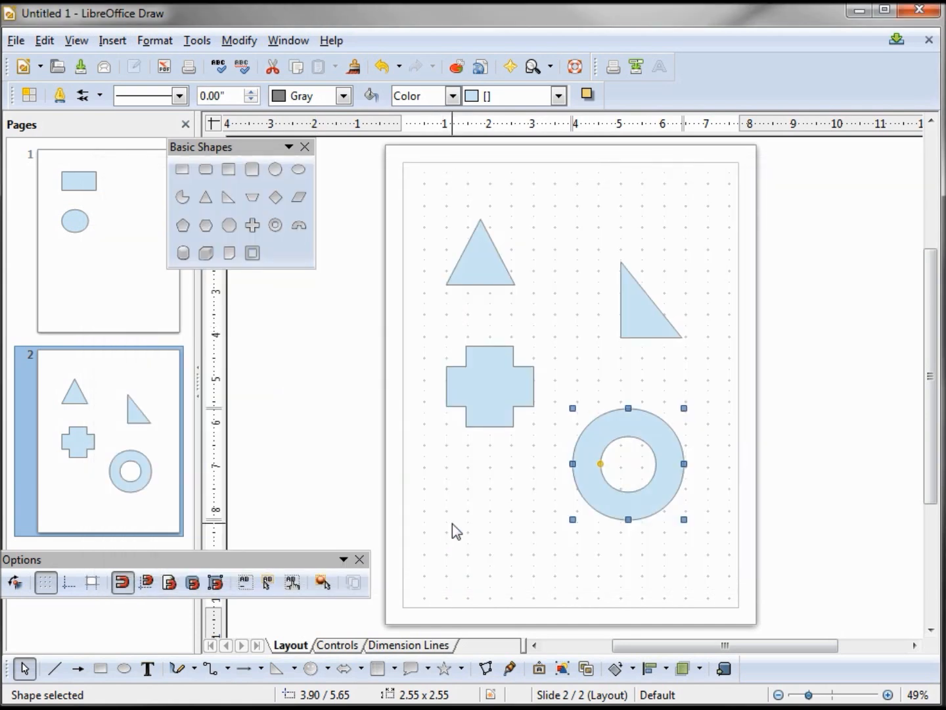
mouse_move(223, 322)
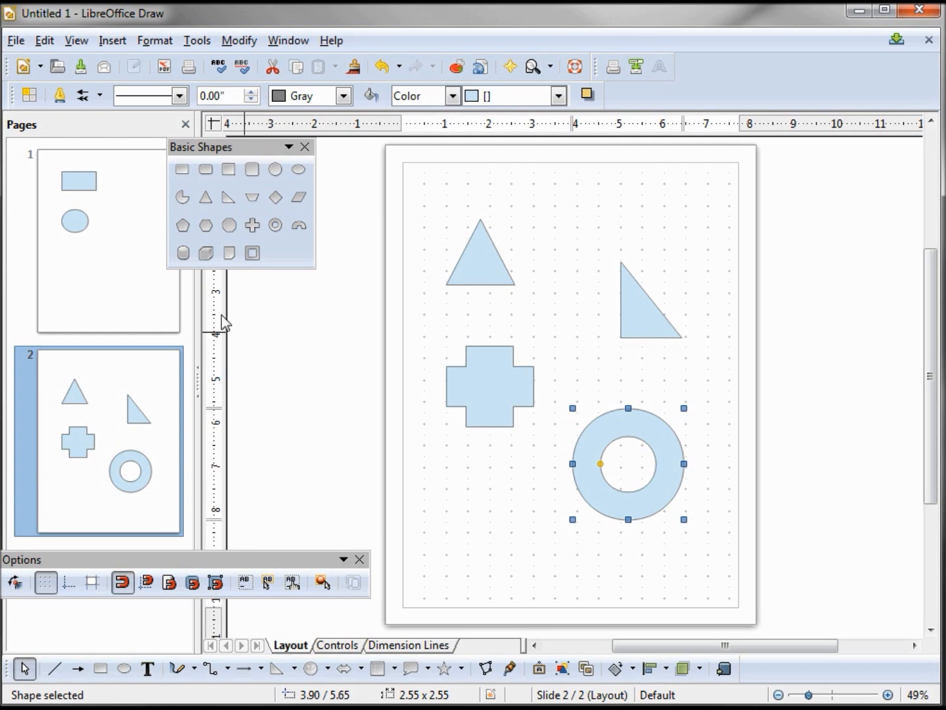
- Switch to page 1, drag the rectangle across grid points, then delete it
left_click(99, 239)
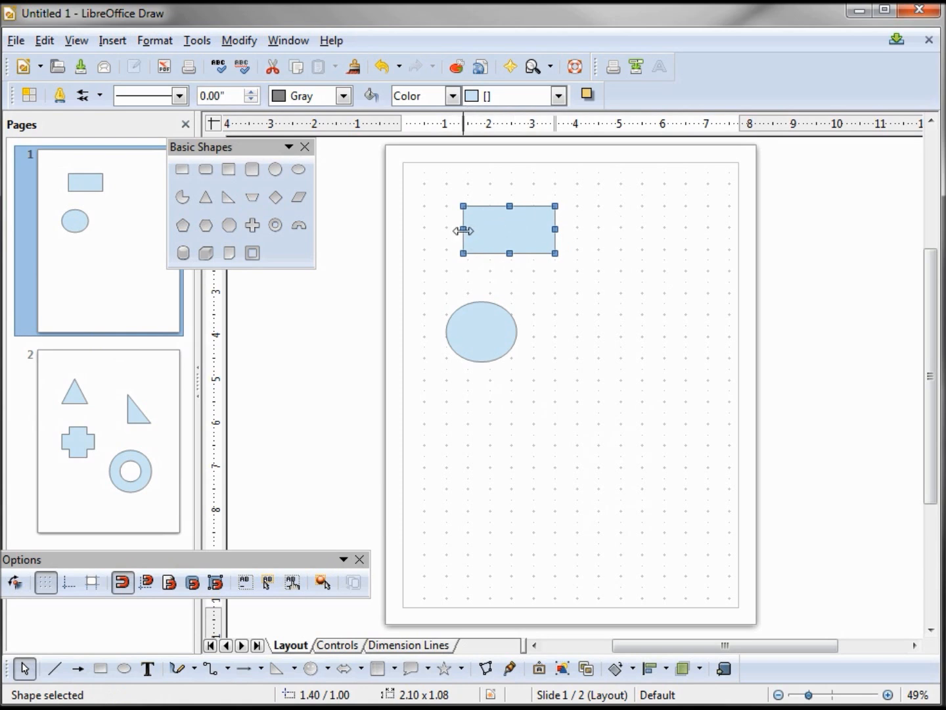
mouse_move(467, 273)
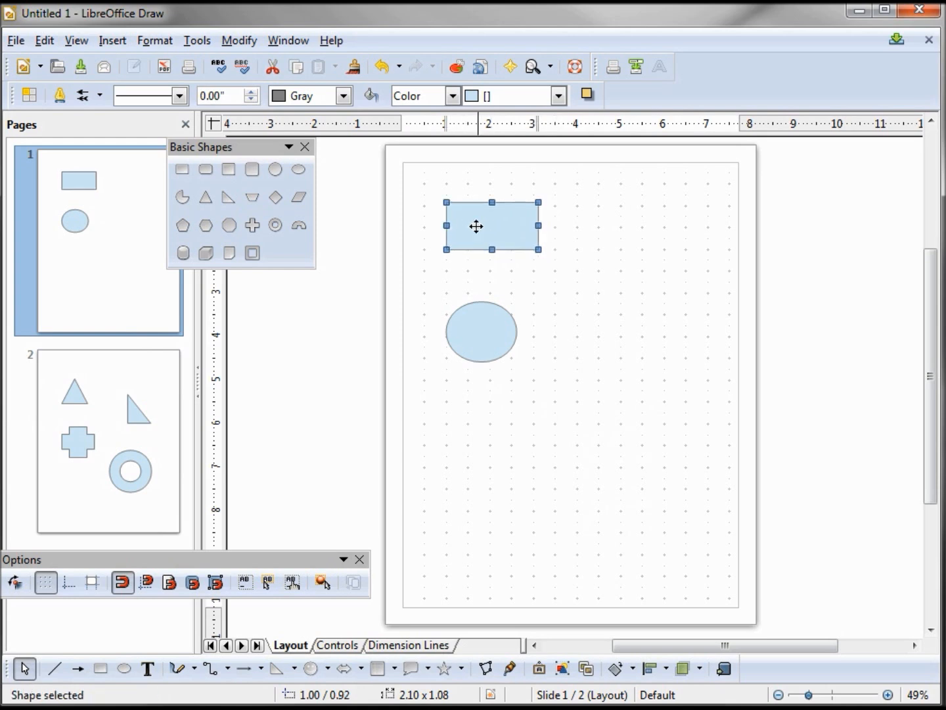
left_click_drag(476, 226, 497, 229)
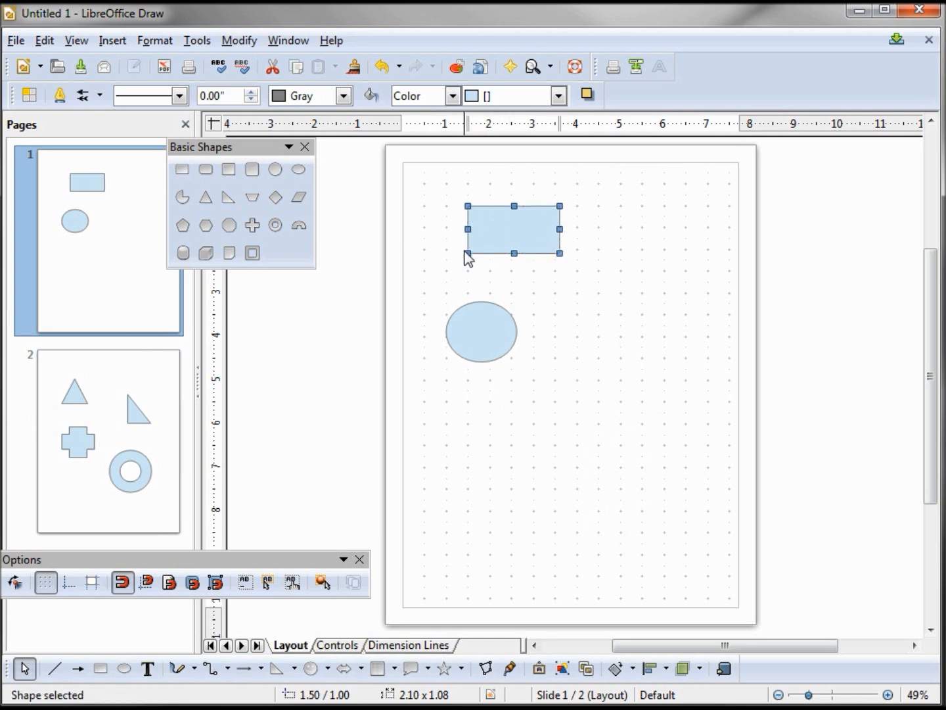
mouse_move(494, 231)
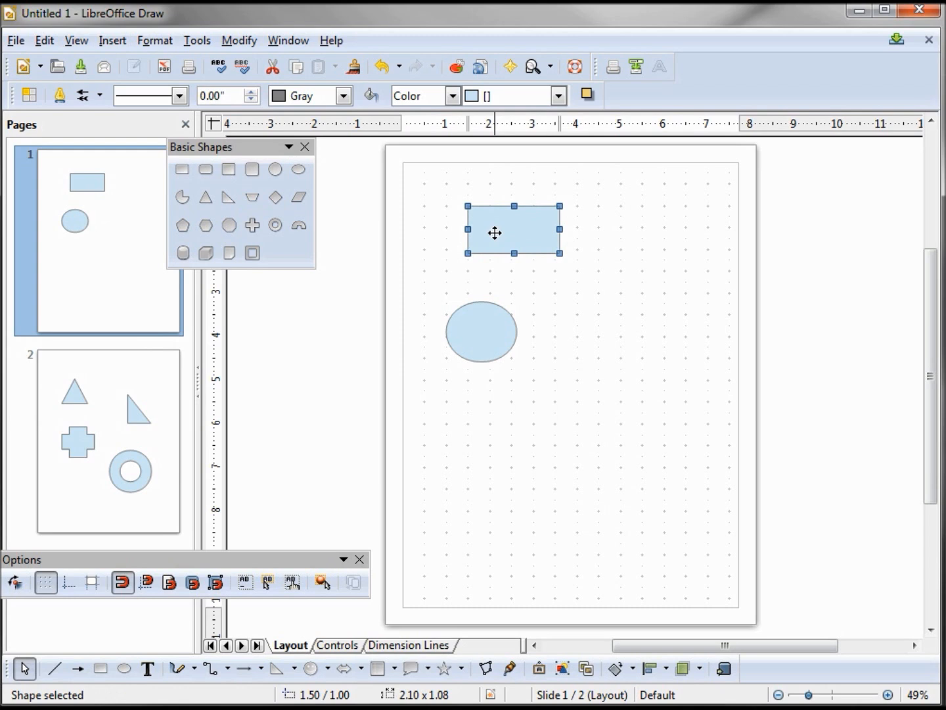
key("Delete")
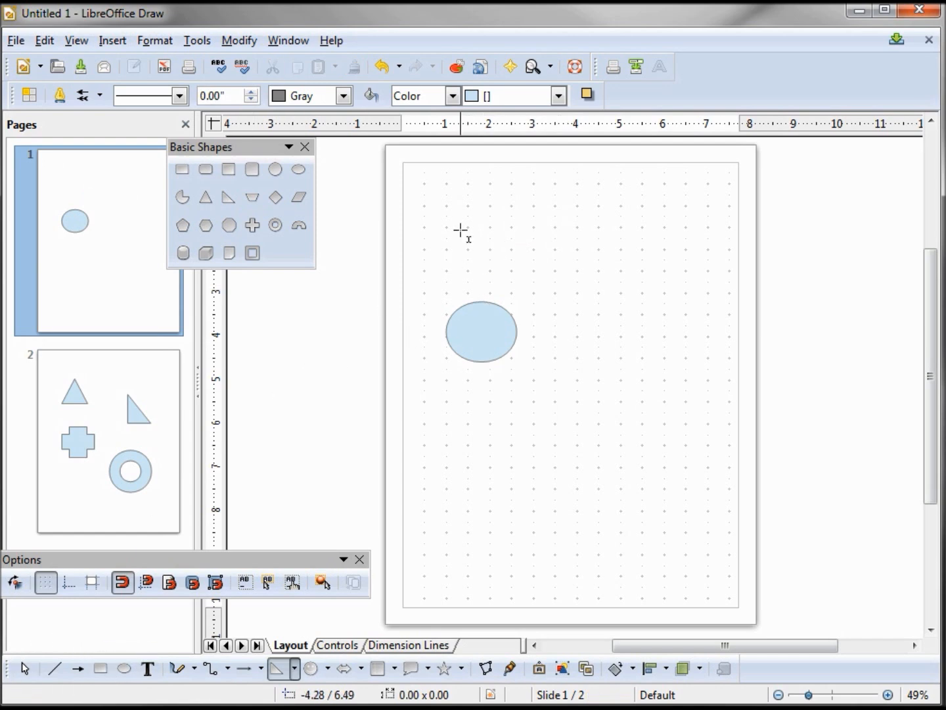
- Draw a new 2.5 by 1.5 inch rectangle above the oval and nudge it across grid positions
left_click_drag(449, 213, 511, 248)
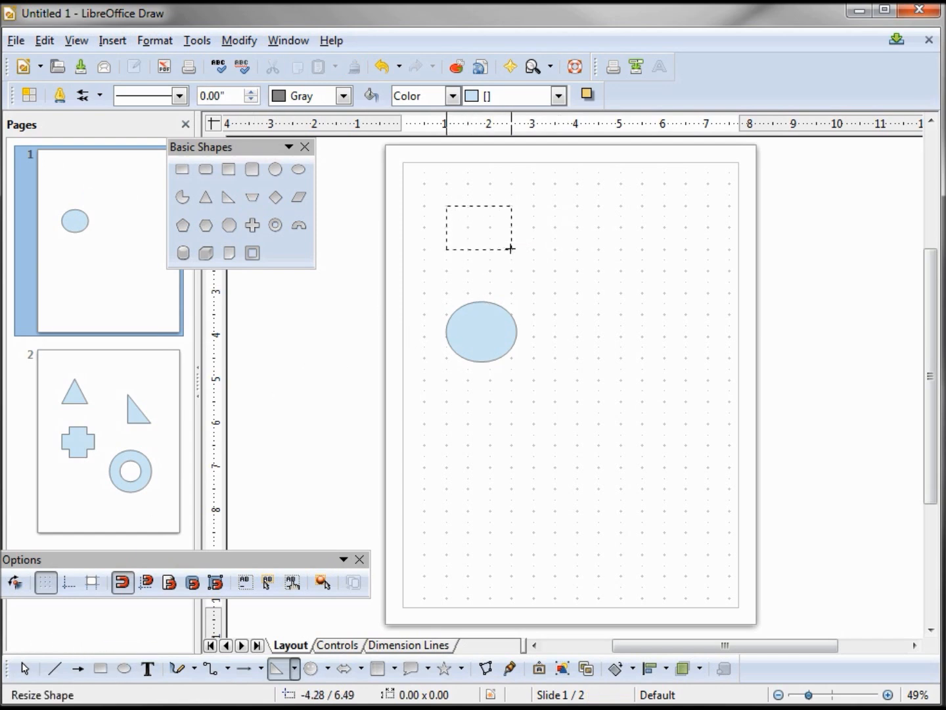
left_click_drag(447, 209, 534, 250)
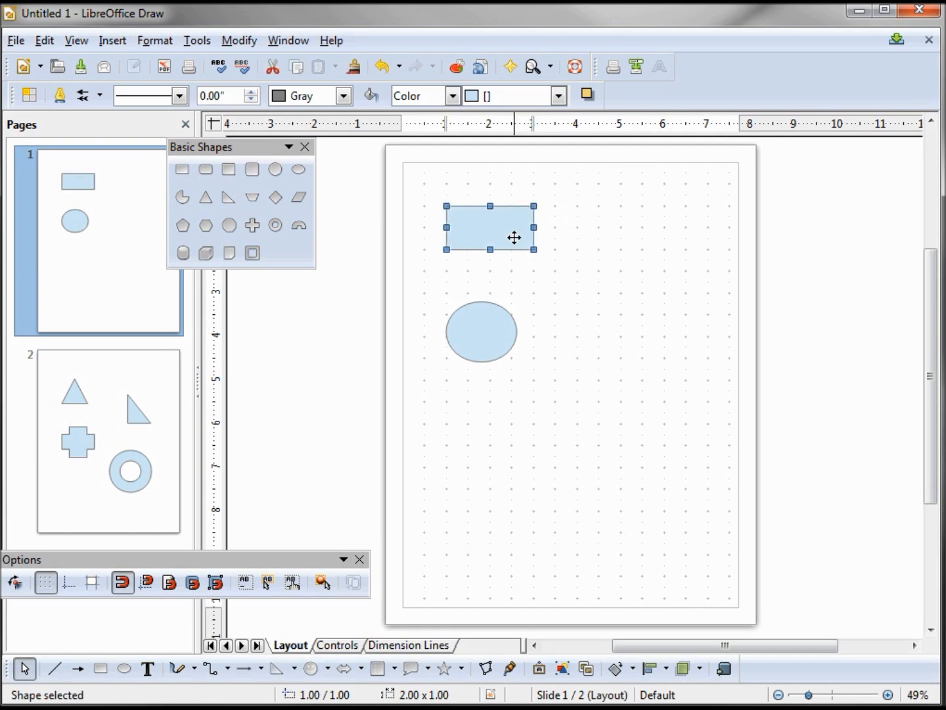
left_click_drag(514, 237, 532, 229)
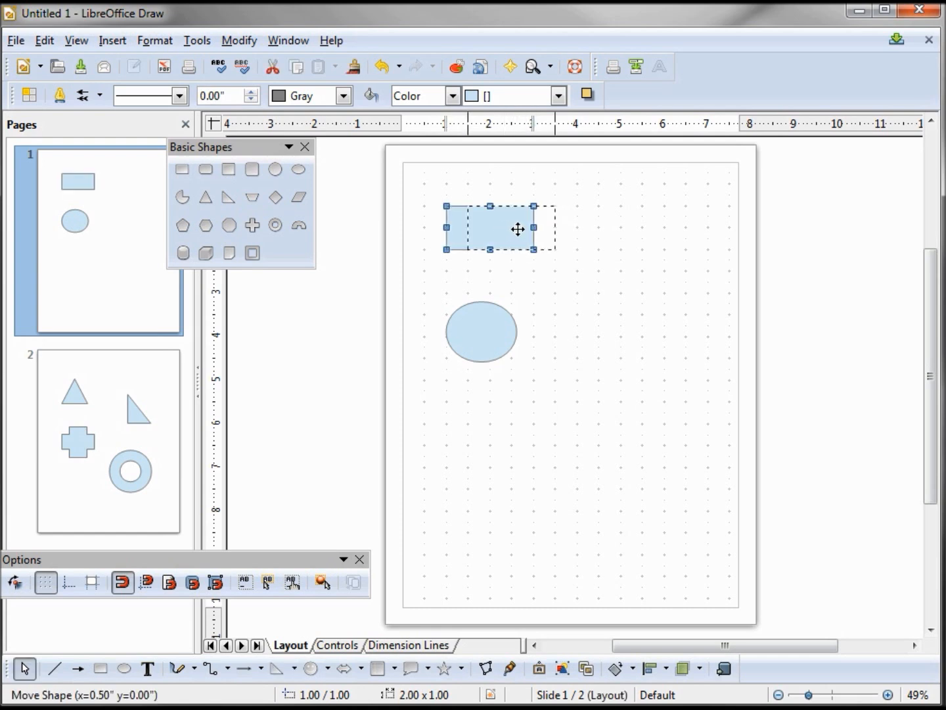
left_click_drag(517, 229, 536, 234)
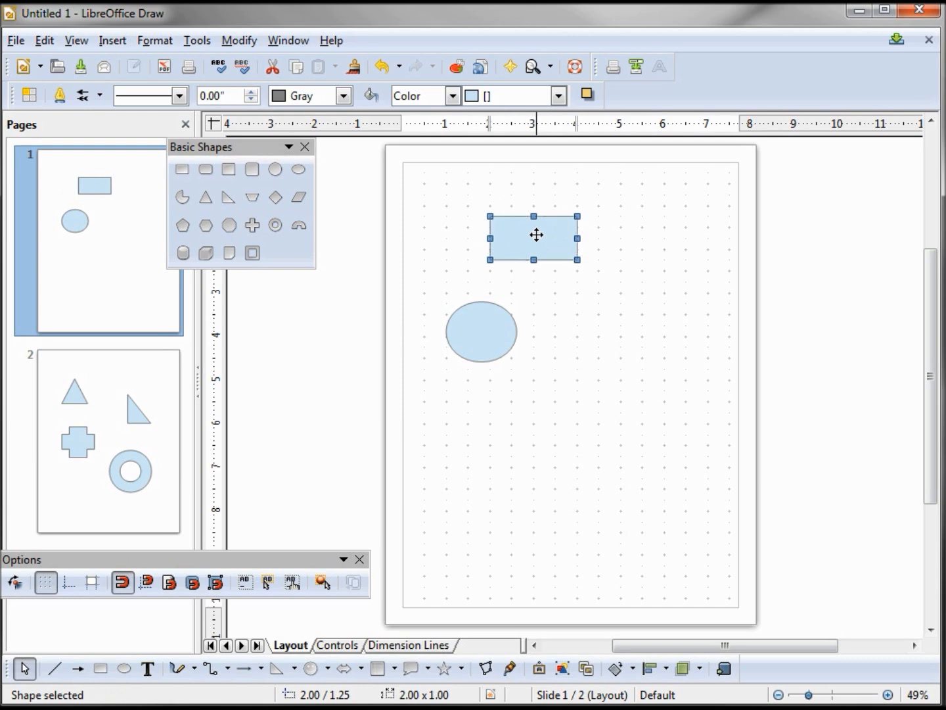
left_click_drag(536, 235, 539, 222)
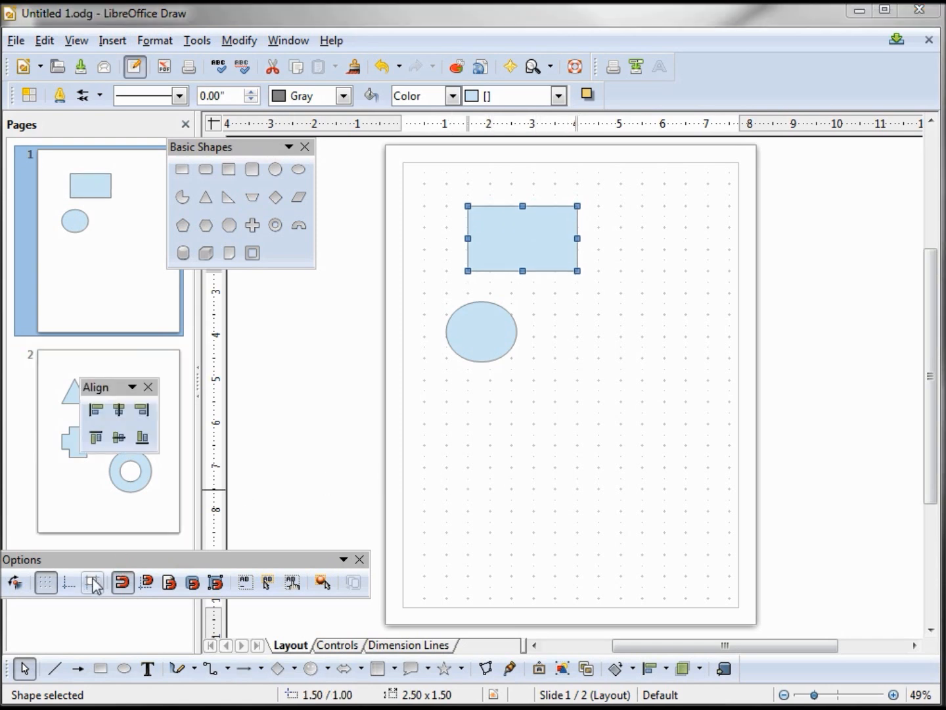
mouse_move(92, 582)
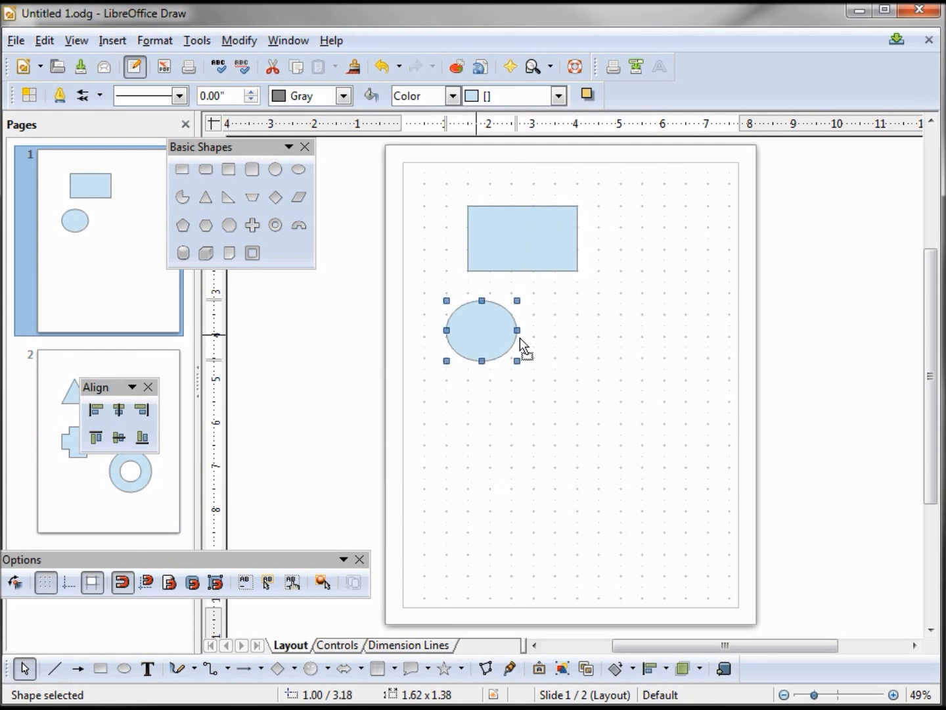
- Add a triangle at the bottom and line it up under the rectangle using help lines
left_click_drag(480, 332, 526, 335)
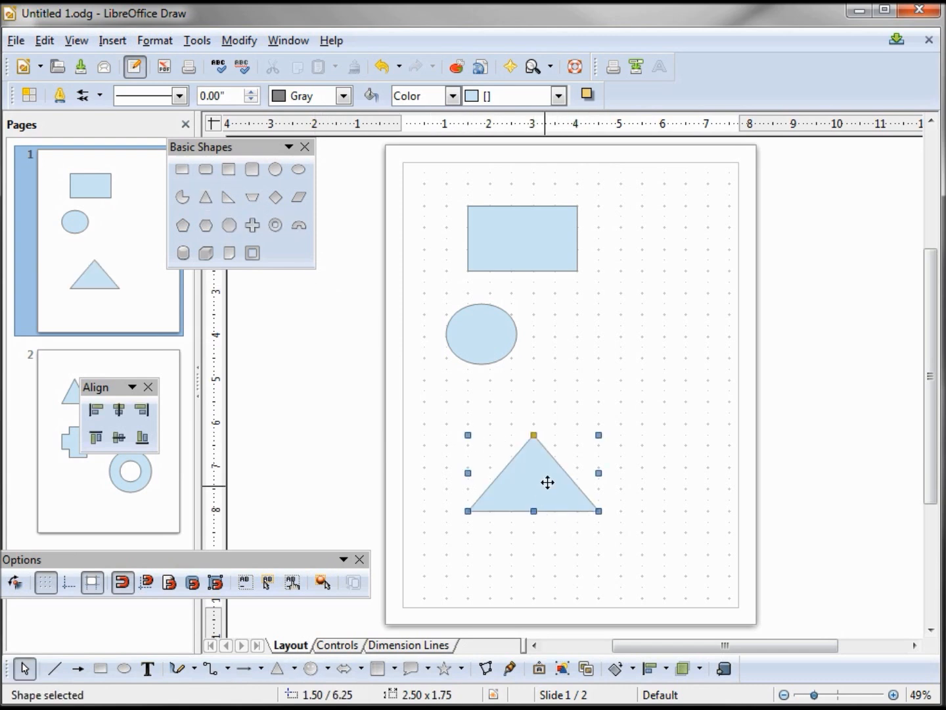
left_click_drag(548, 481, 502, 479)
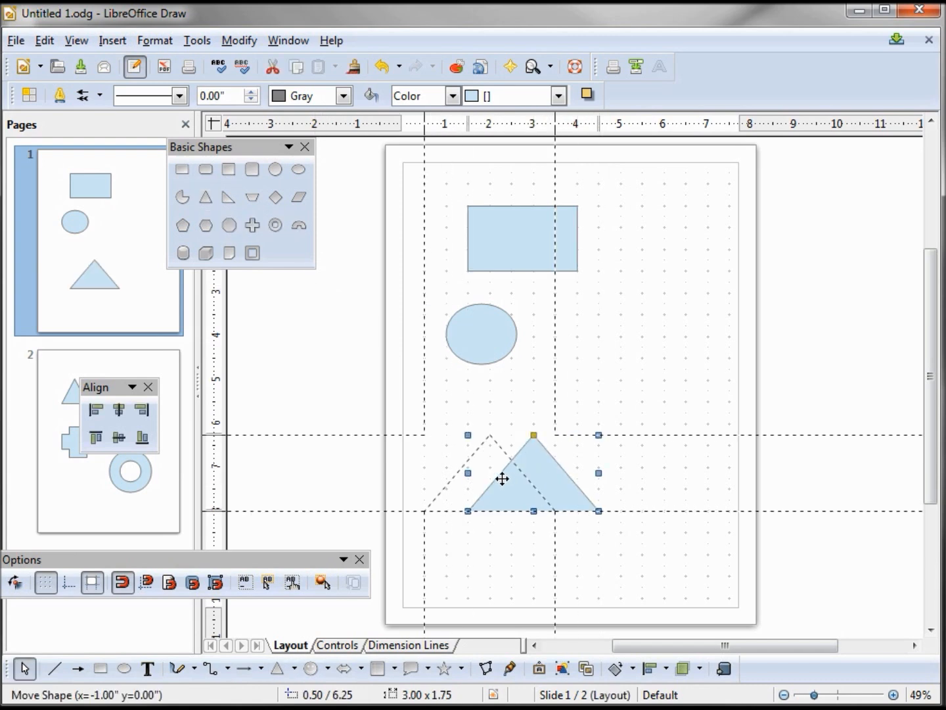
left_click_drag(502, 479, 539, 485)
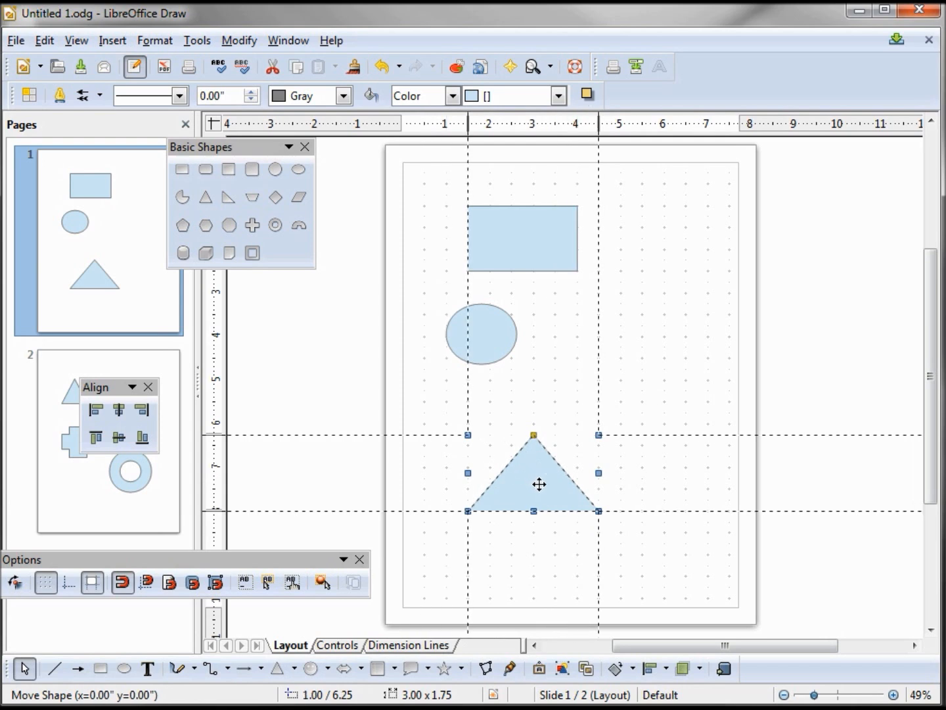
left_click_drag(558, 485, 525, 485)
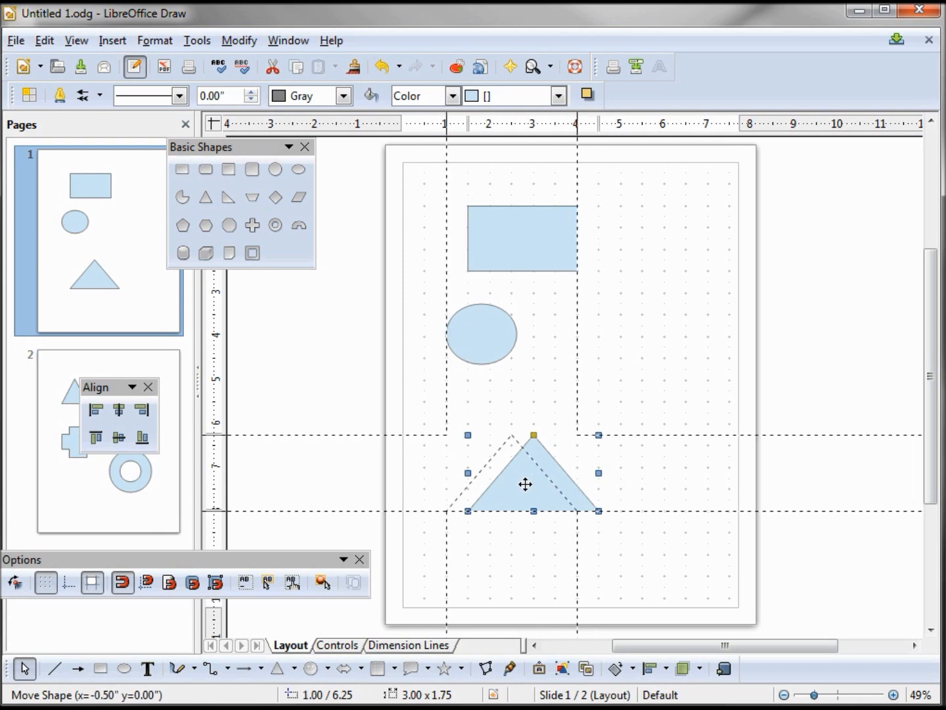
left_click_drag(525, 484, 481, 496)
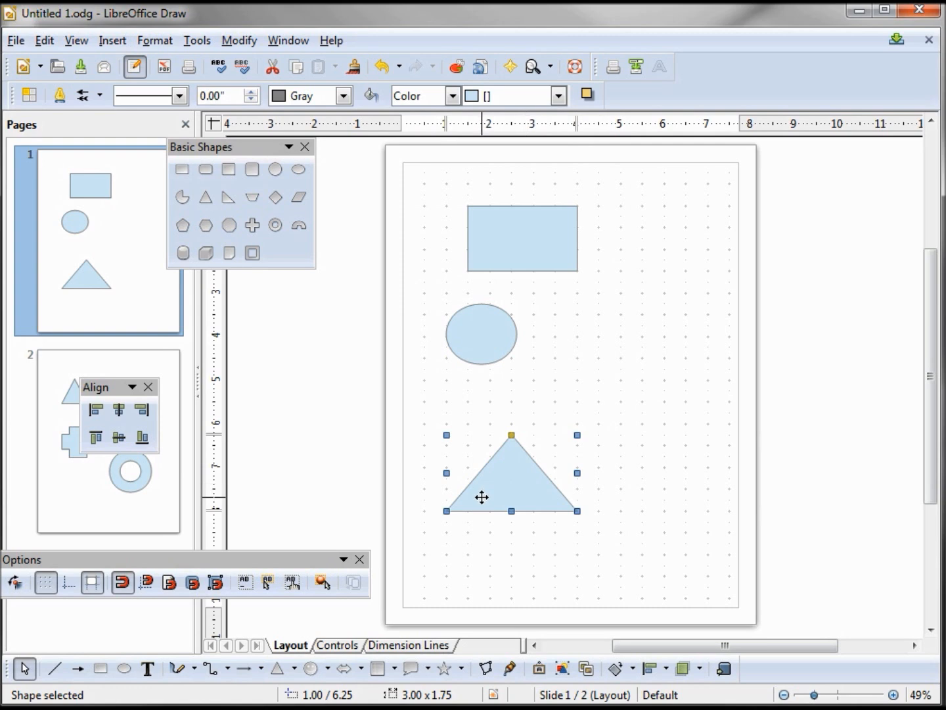
mouse_move(453, 510)
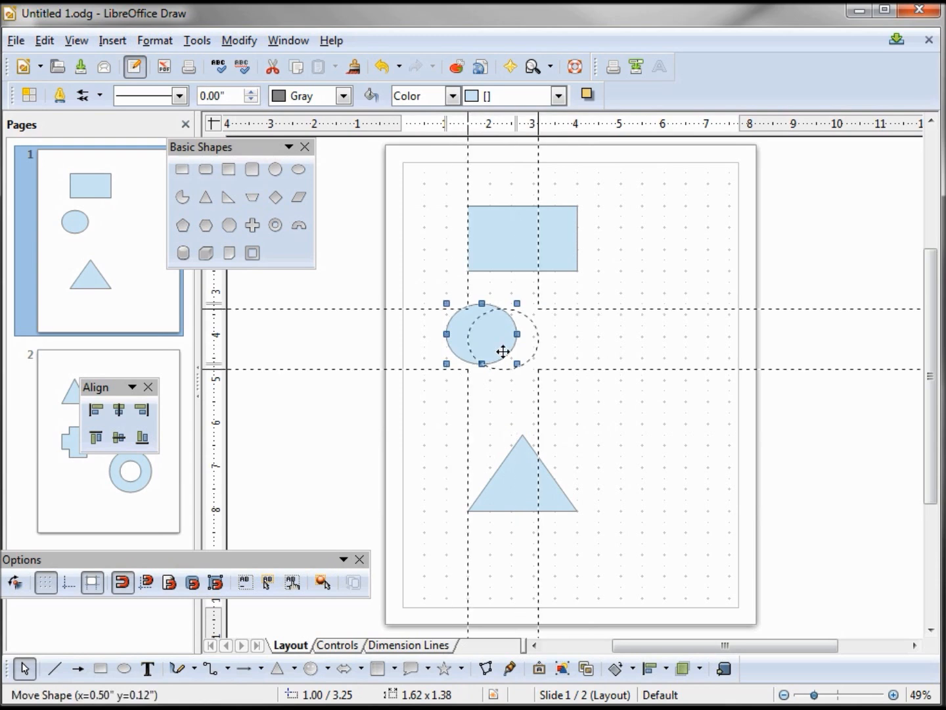
- Move the oval into line with the rectangle and select the triangle
left_click_drag(517, 339, 591, 339)
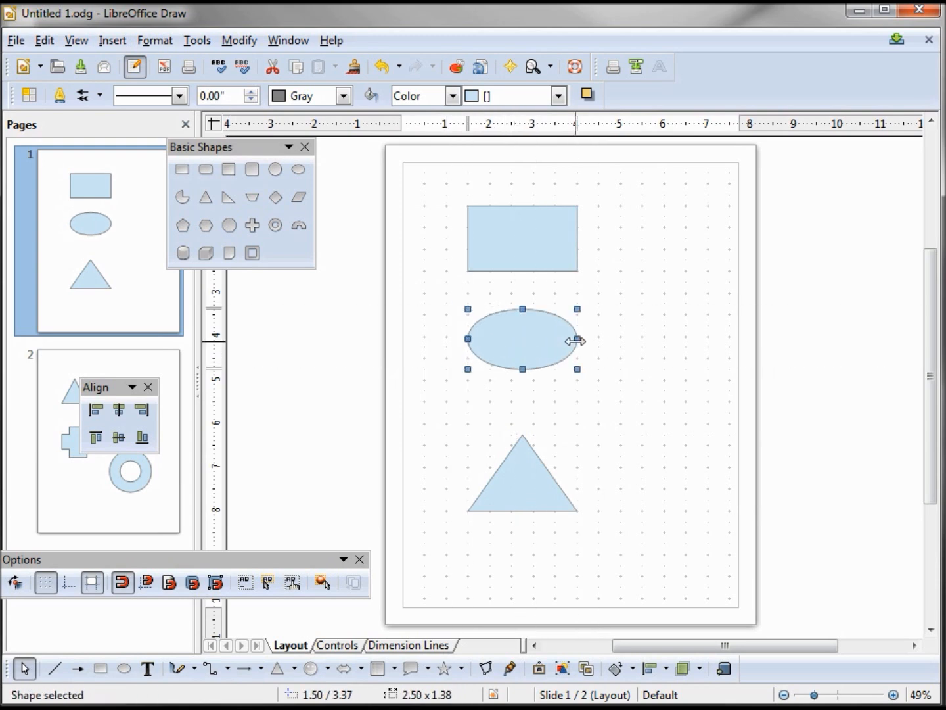
left_click(524, 484)
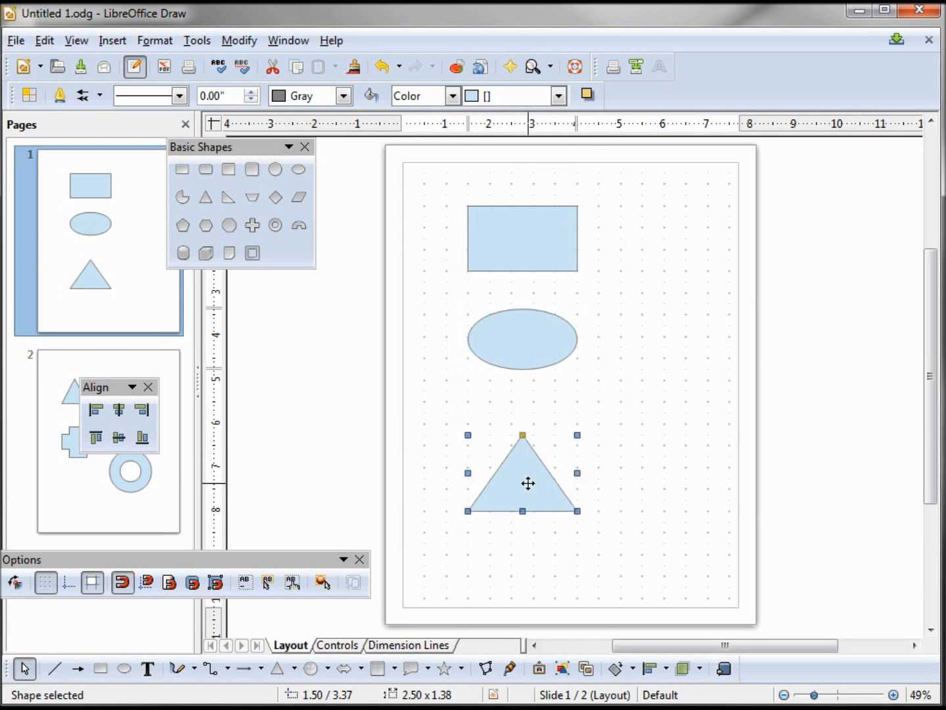